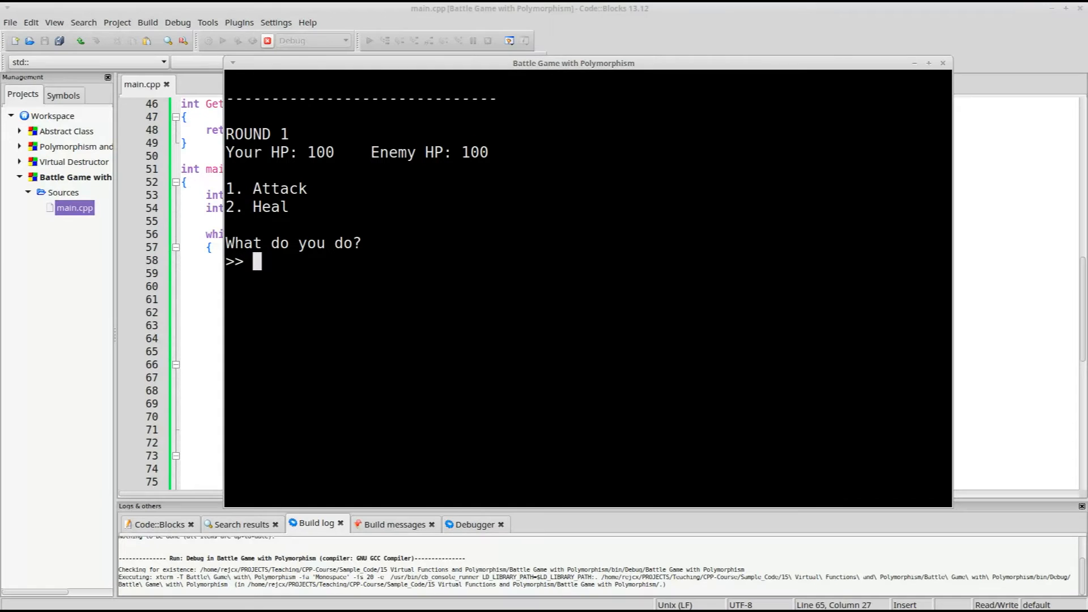
mouse_move(823, 277)
text(1)
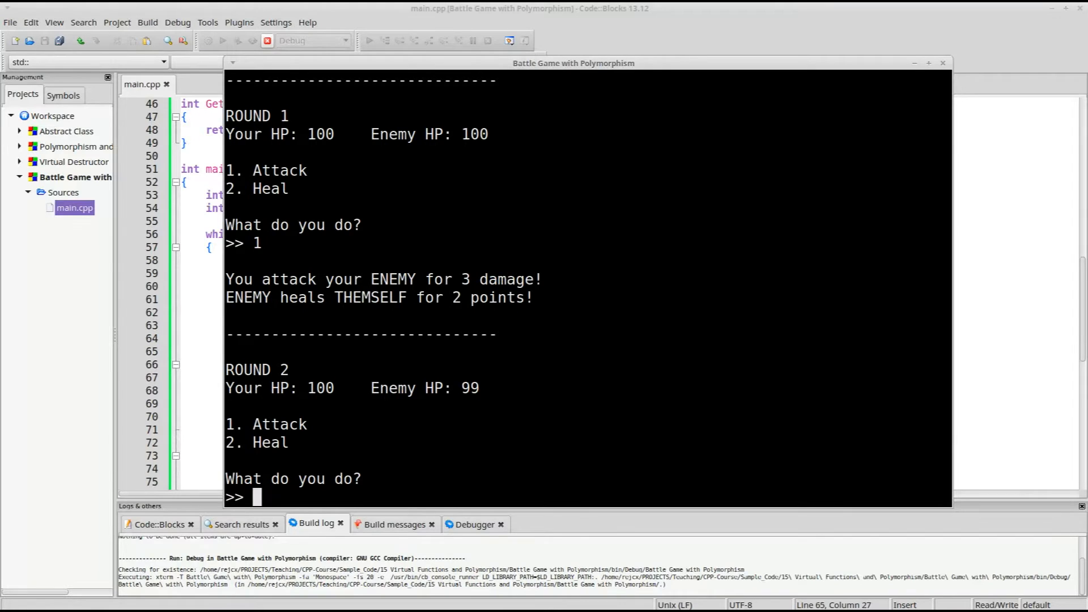
Enter 2 in the running console to heal, letting the round finish and the program end.
text(2)
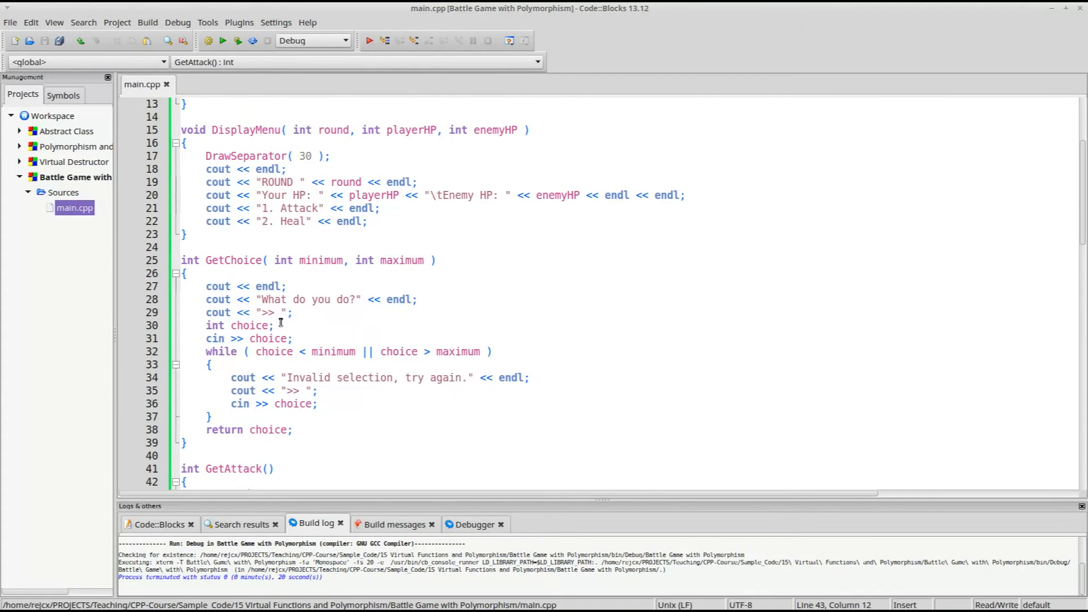
Create a new empty file via File > New, raising the add-to-project prompt.
scroll(down, 3)
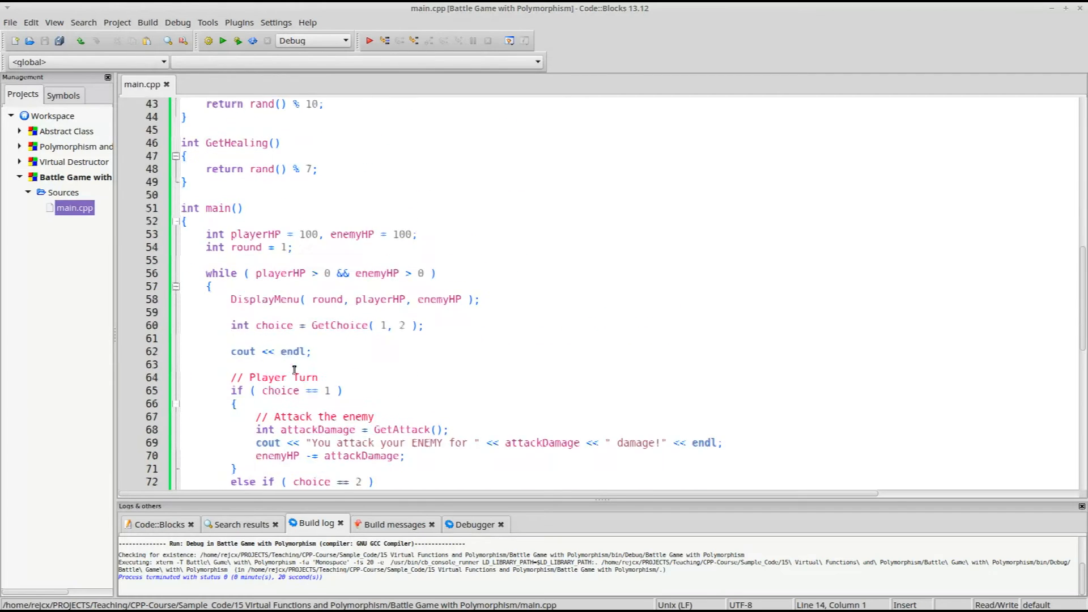
scroll(down, 3)
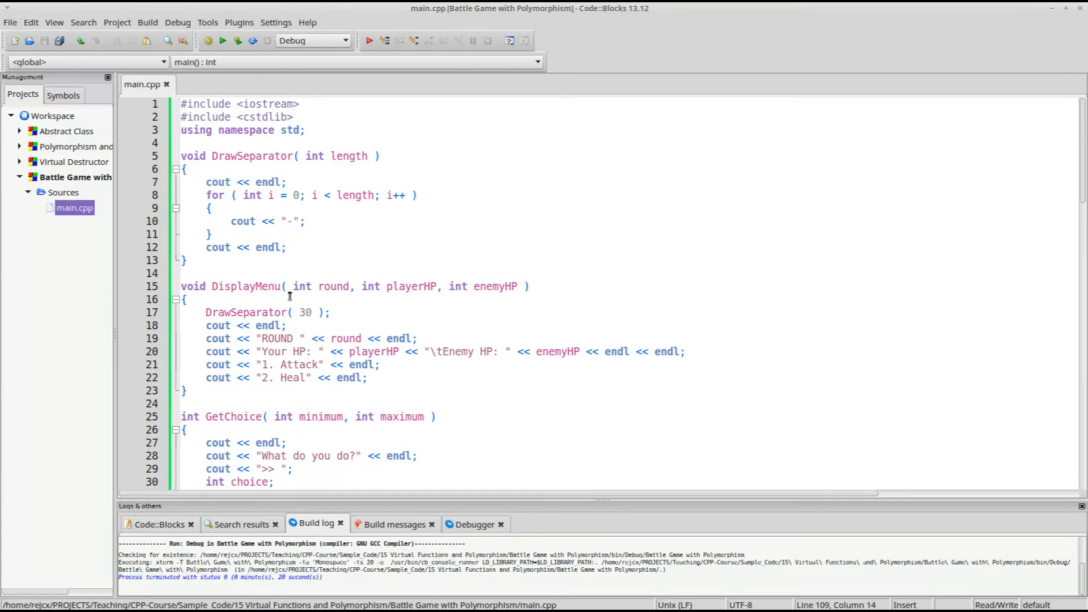
click(66, 177)
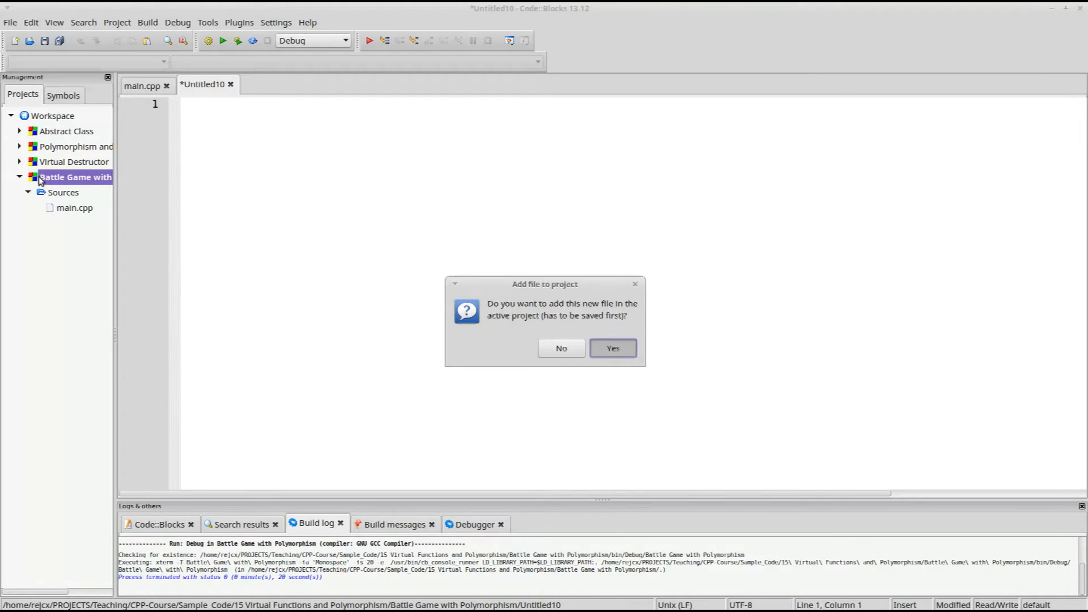
Add Character.hpp and Character.cpp to the project, saved in the project folder.
click(612, 348)
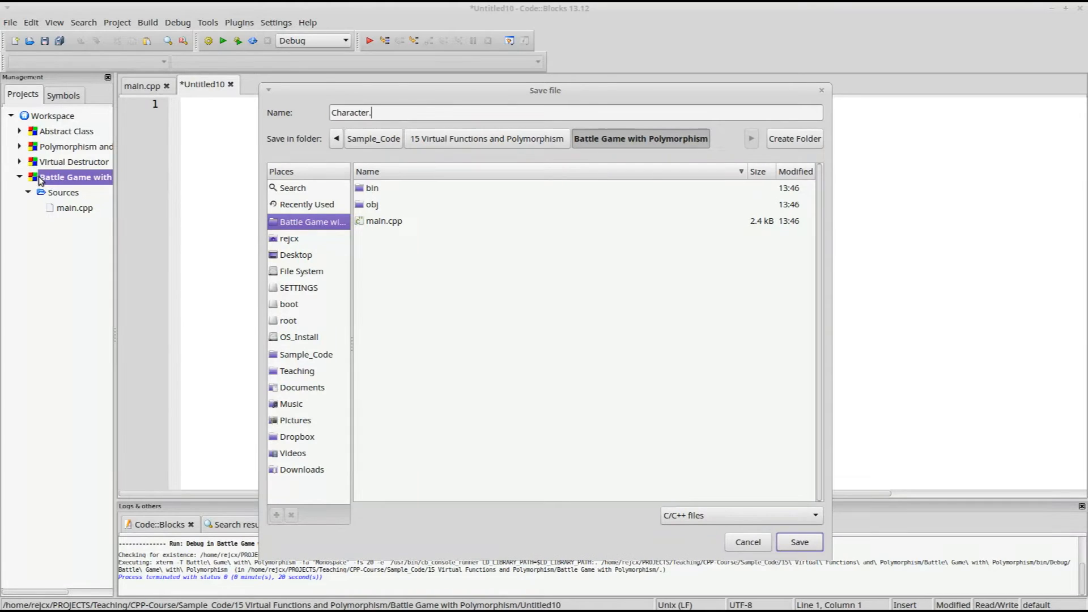
click(799, 542)
text(Chac)
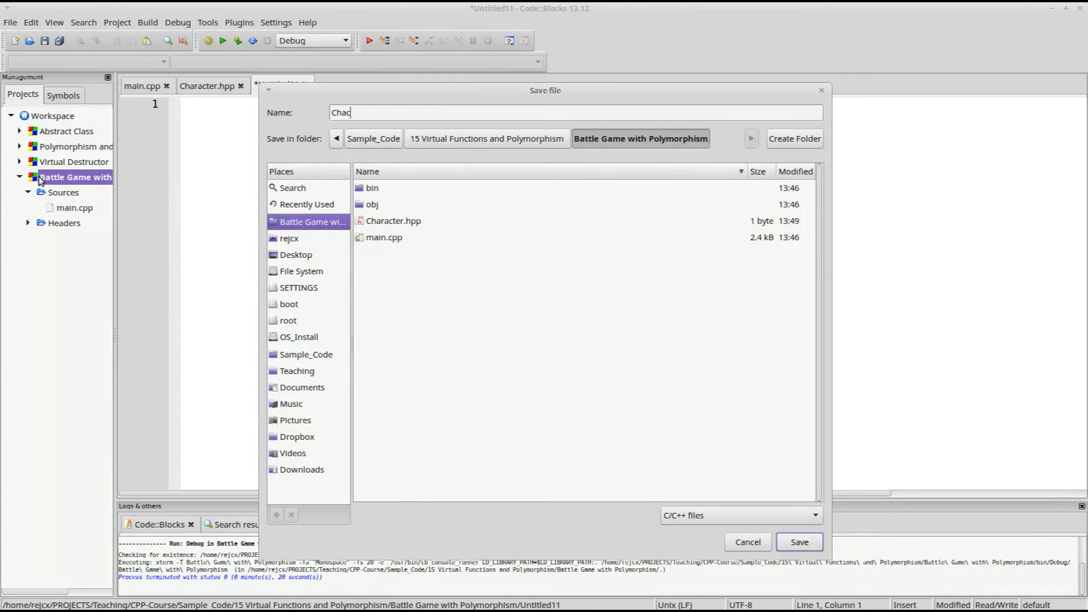
click(801, 542)
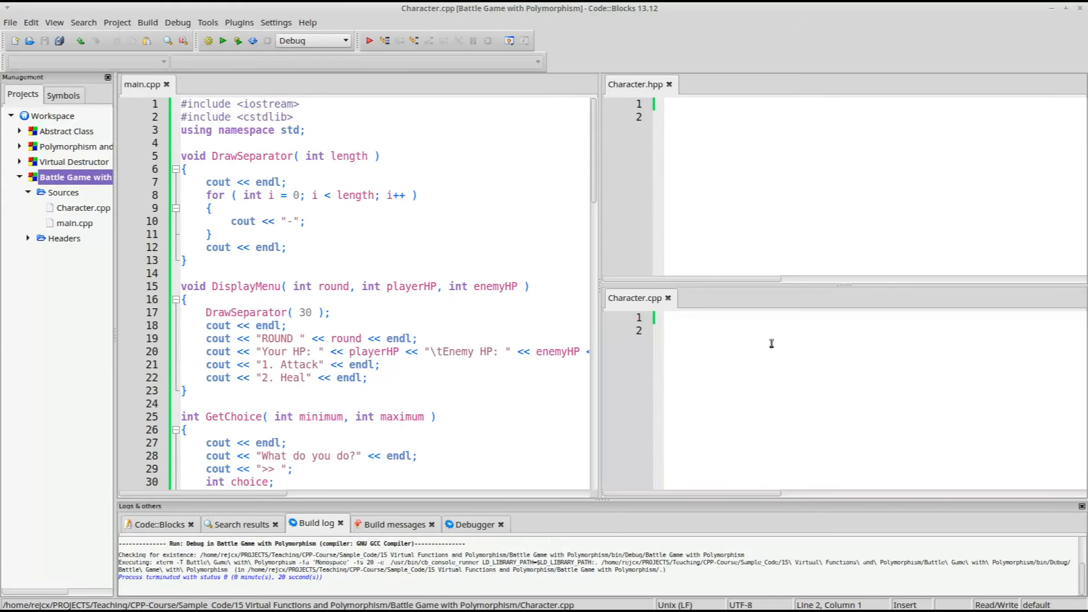
Include Character.hpp in Character.cpp and start a guarded ICharacter class with a public section.
text(#include "Character.hpp)
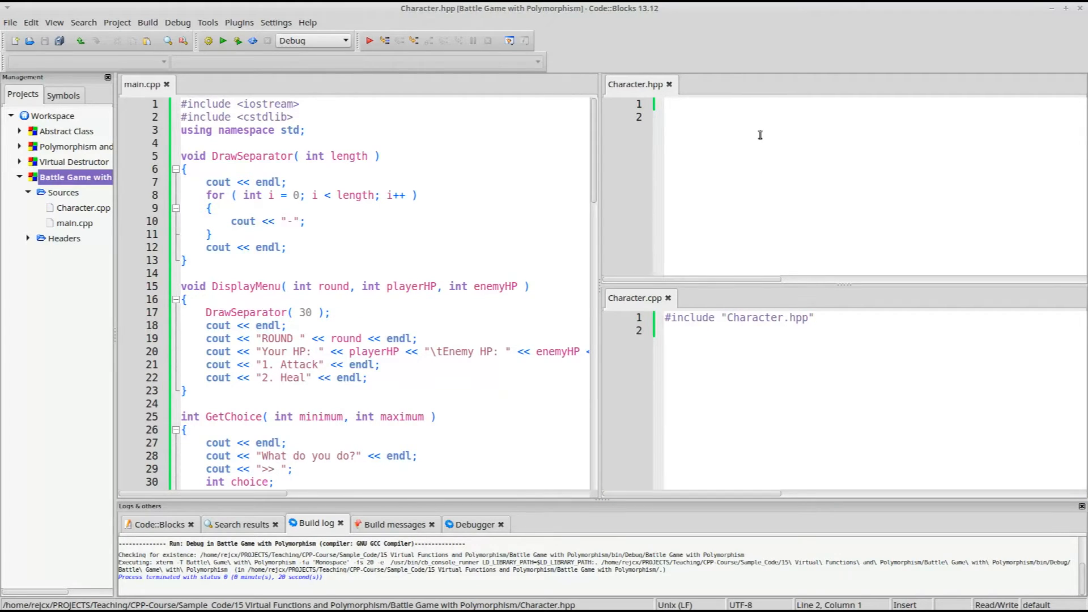
text(#ifndef _CHARACTER)
text(#define _CHARACTER)
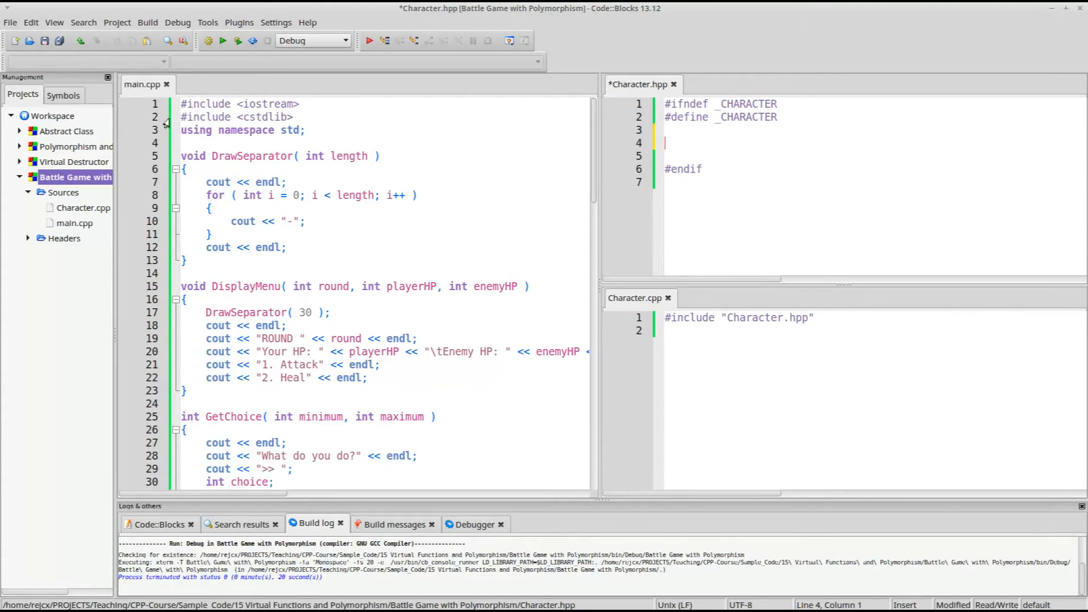
text(class I)
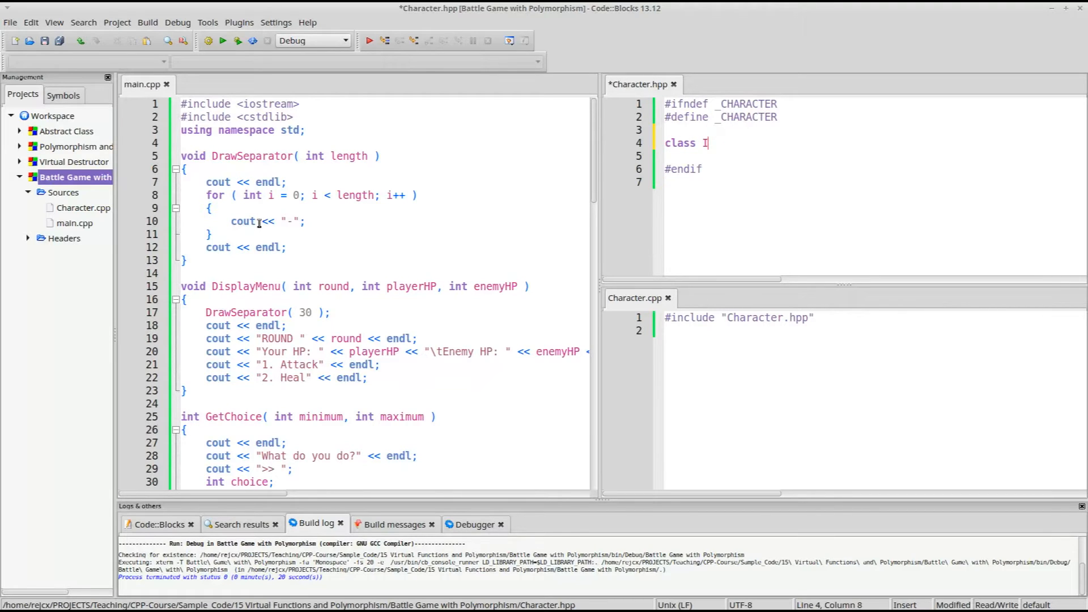
text(Character)
text({)
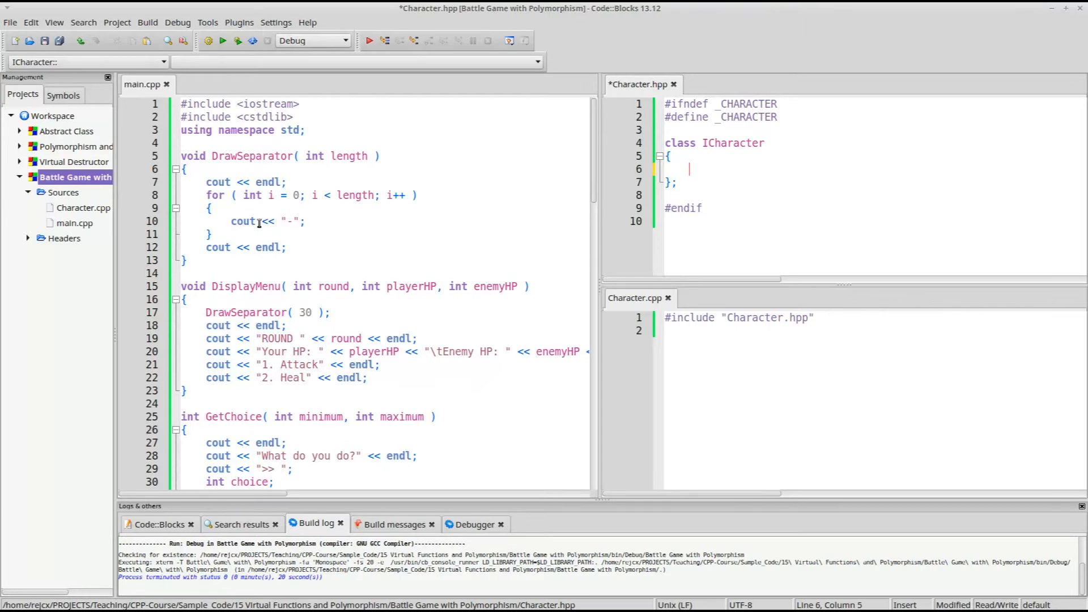
text(public:)
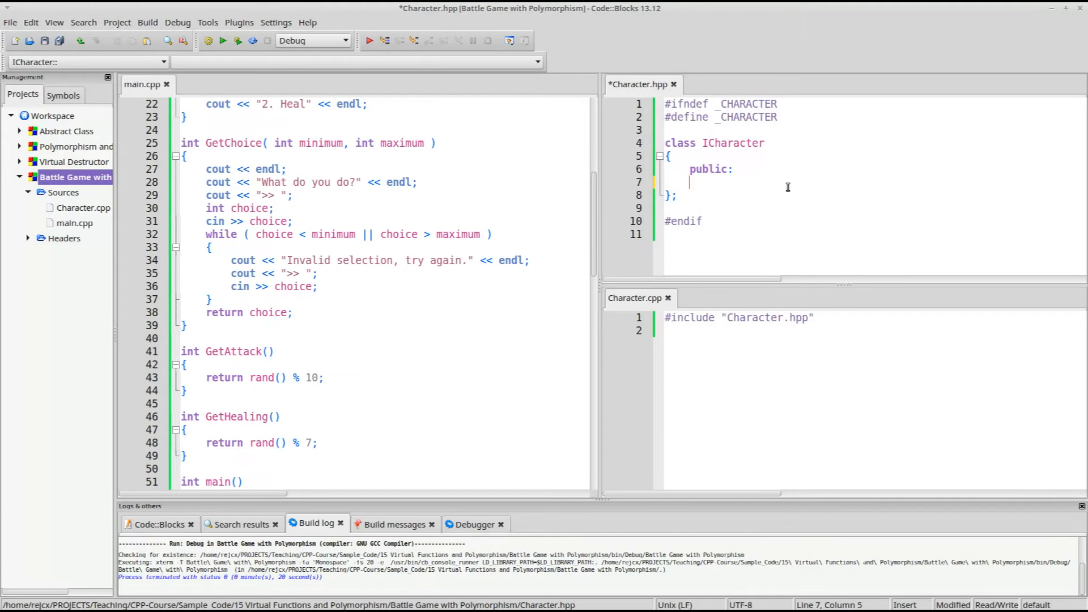
Declare int GetAttack and GetHealing, plus protected ints m_hp, m_atk and m_mag.
text(in)
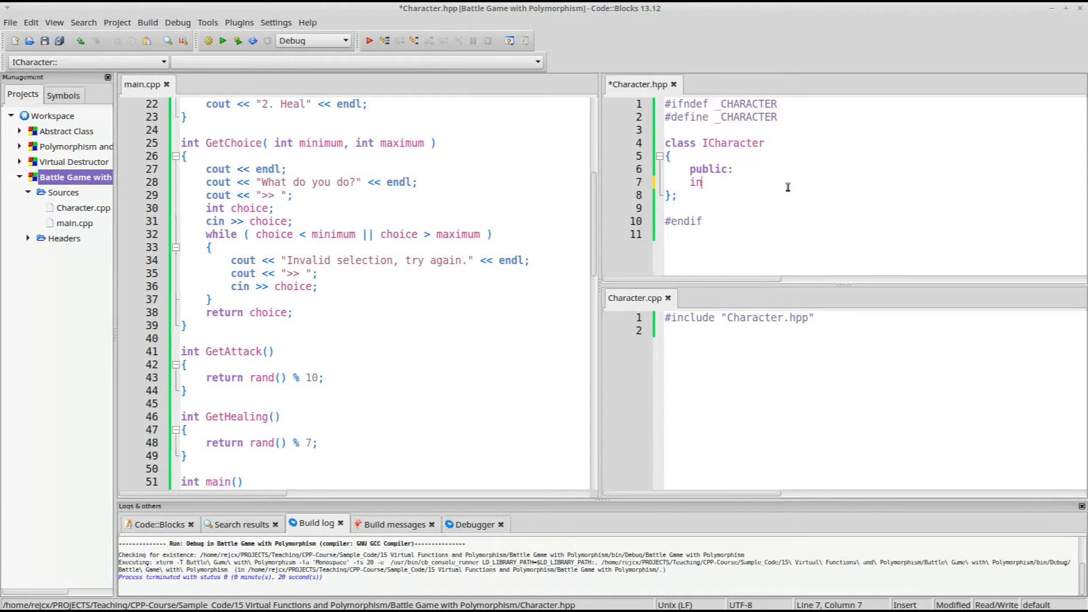
text(t GetAttakc();)
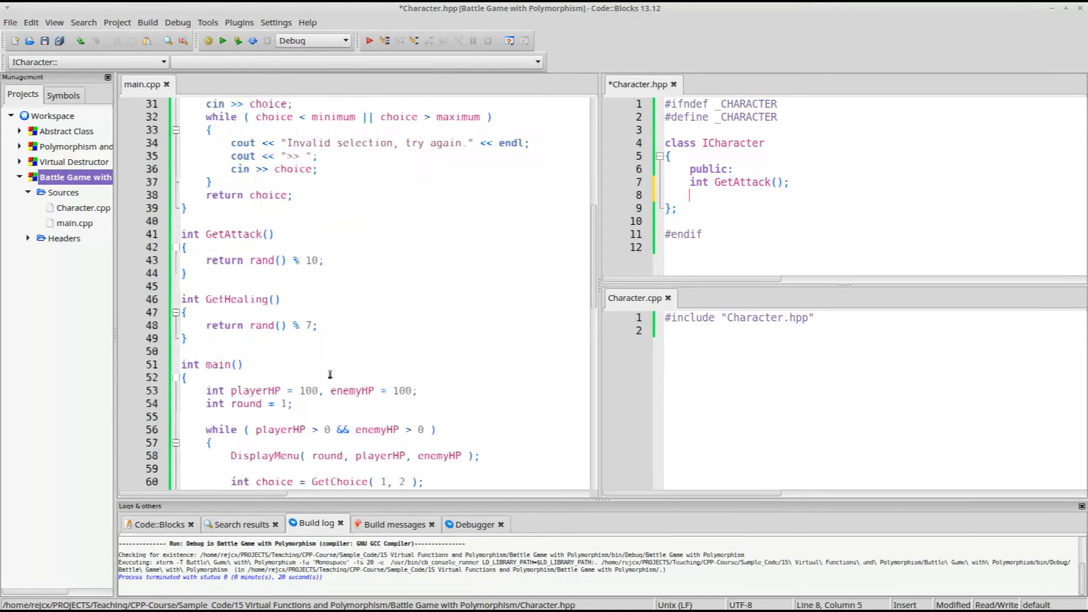
text(int GetHealing();)
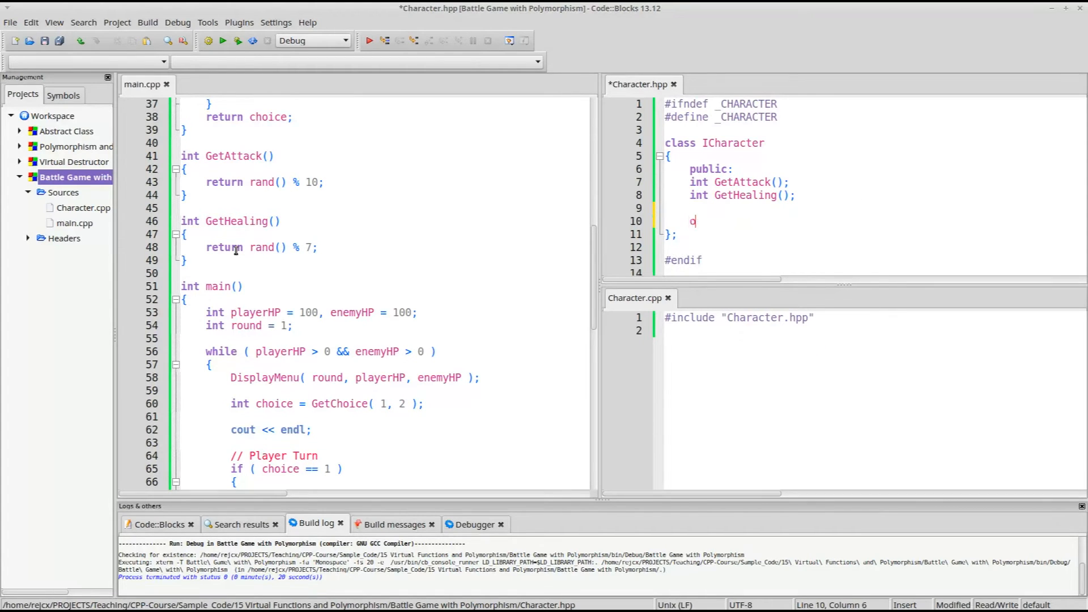
text(protected:)
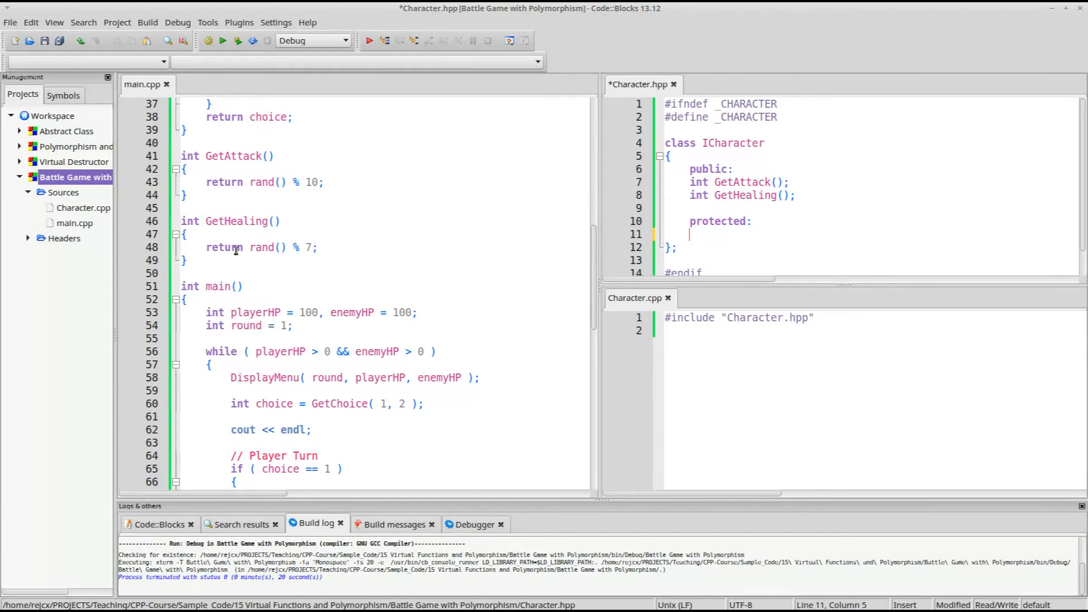
text(int m_hp;)
text(int m_at)
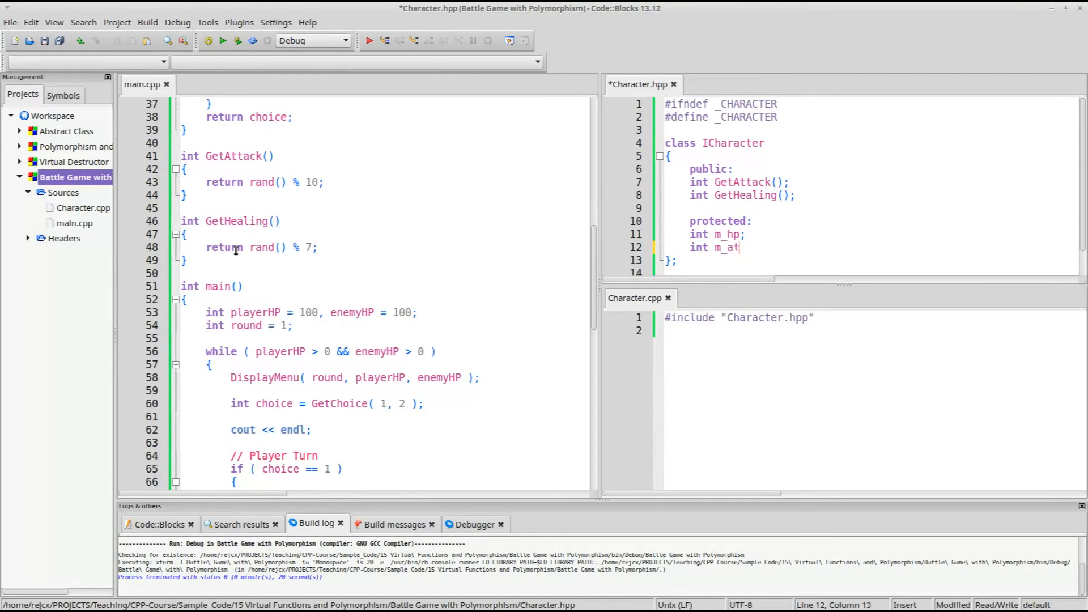
text(k;)
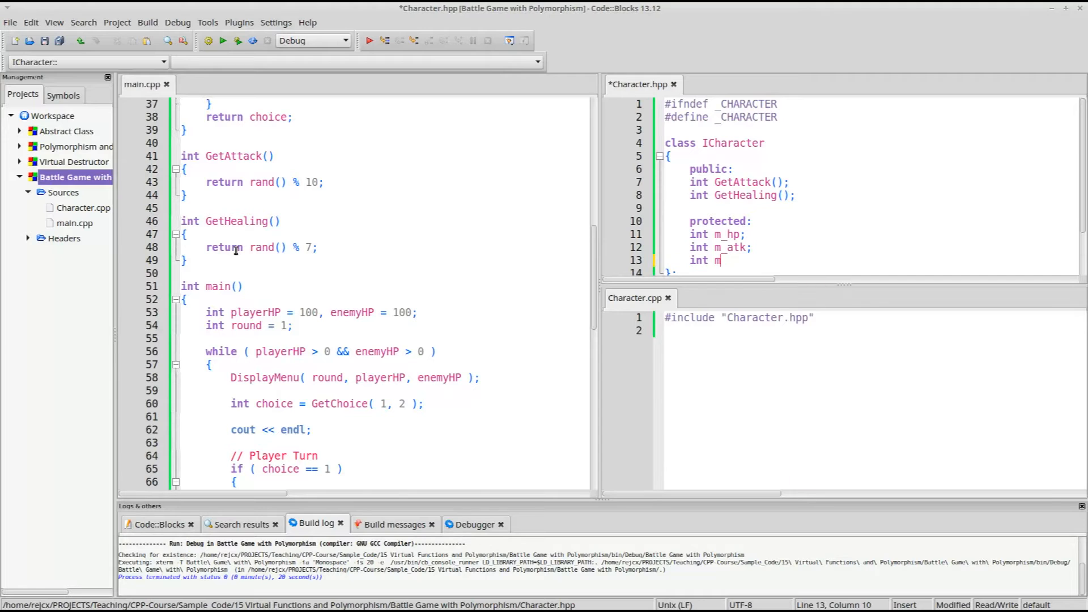
text(_mag;)
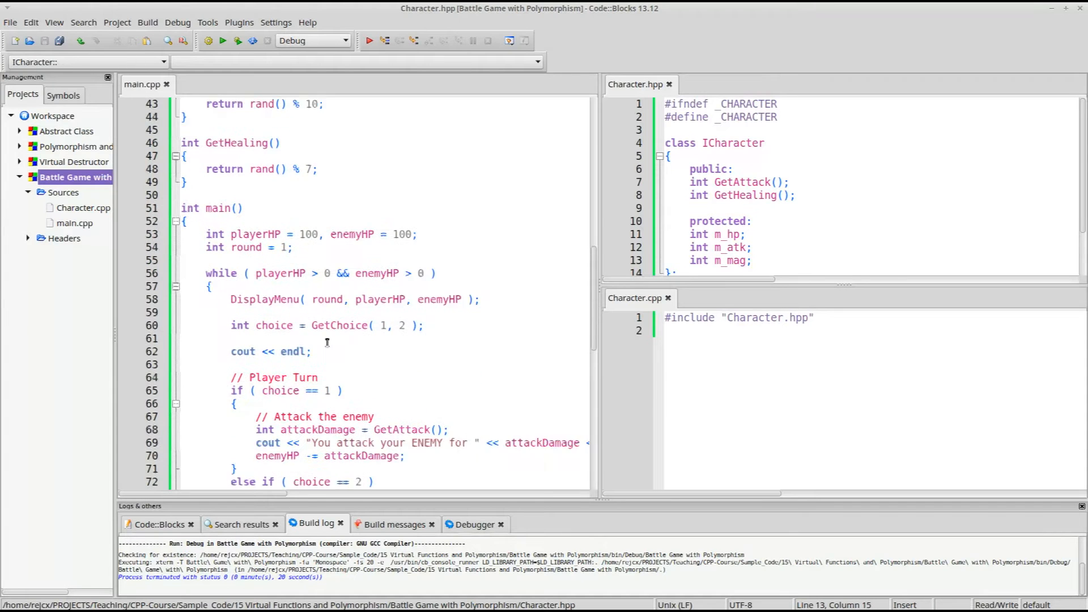
scroll(down, 3)
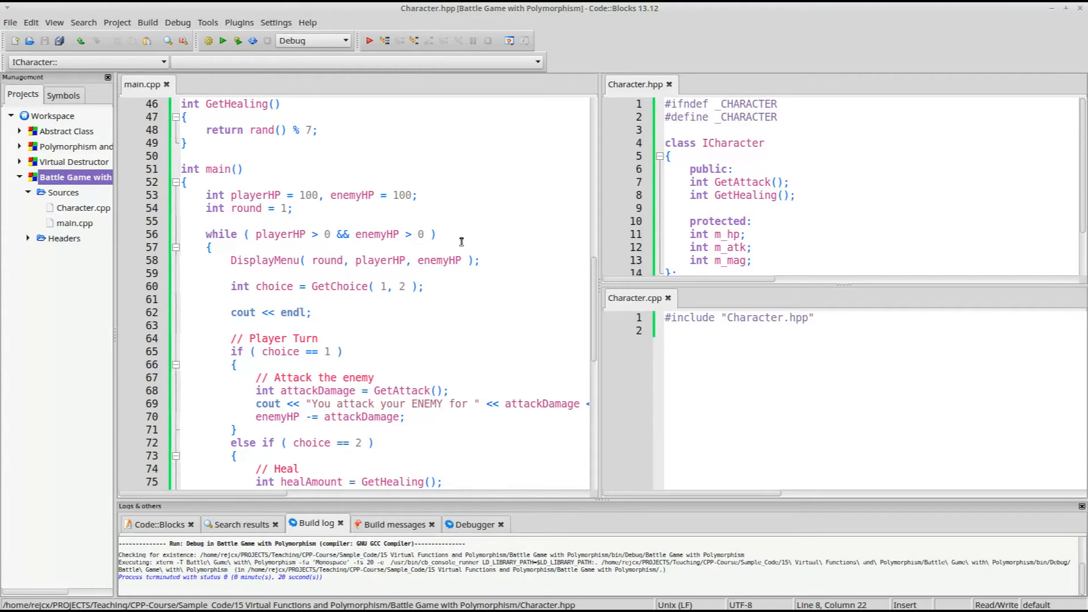
Define enum TurnChoice { ATTACK, HEAL } after the include guard in Character.hpp.
click(778, 116)
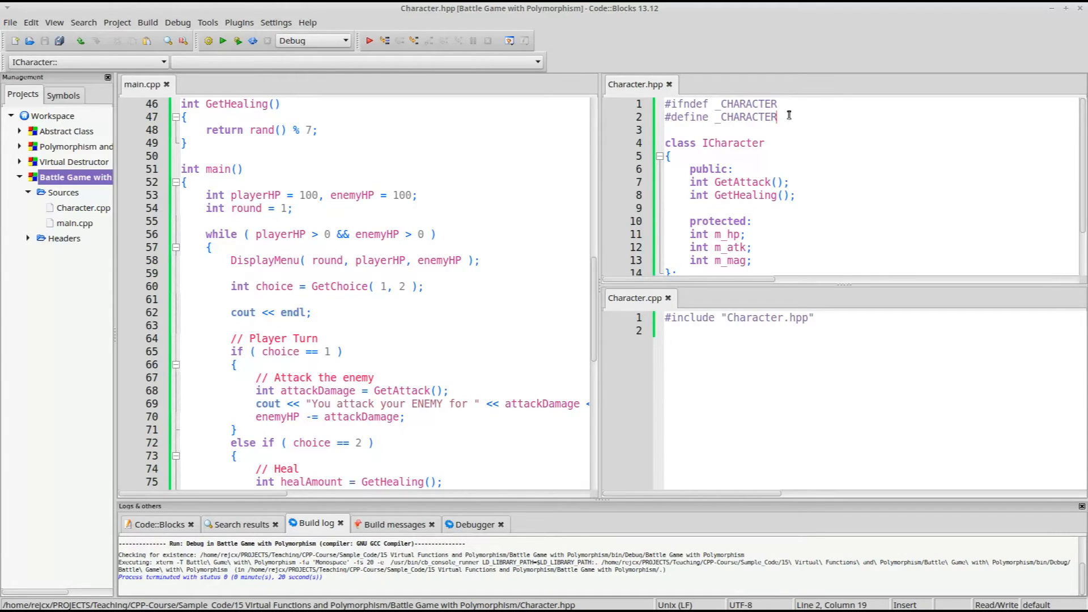
text(enum)
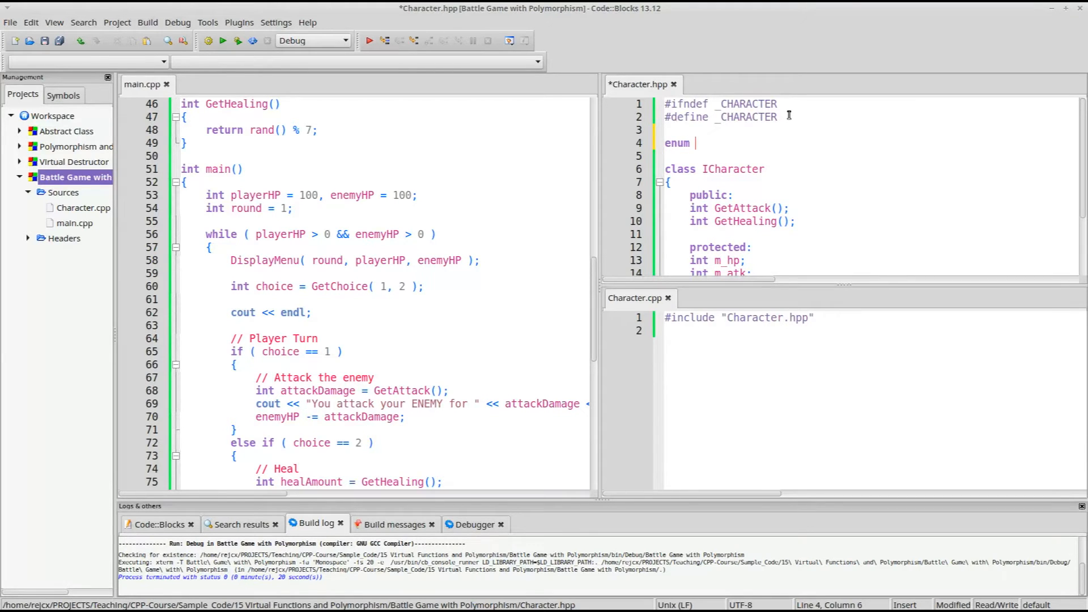
text(Turn)
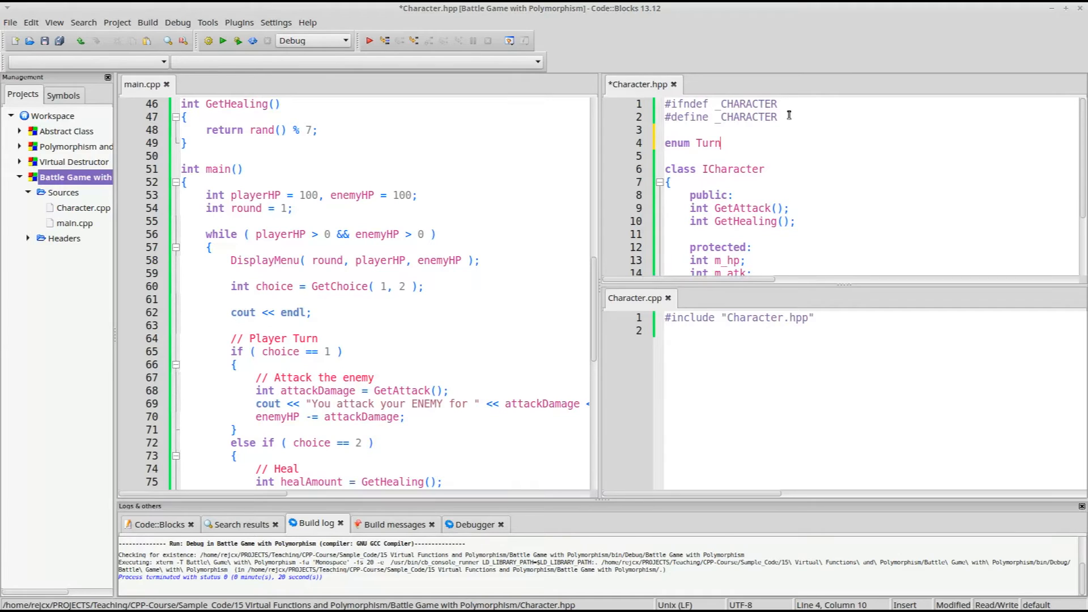
text(Choice {)
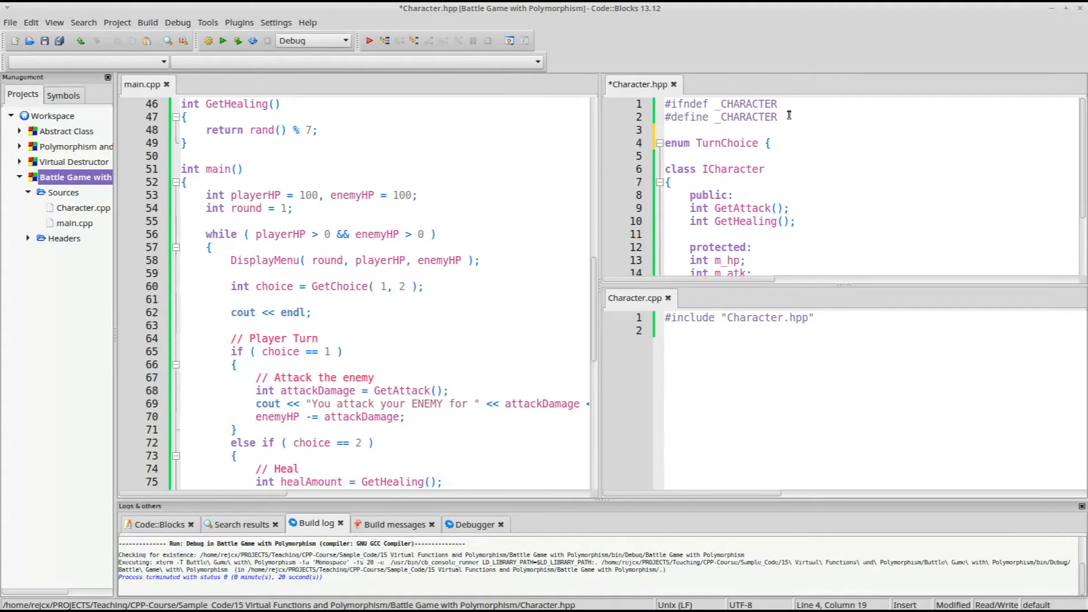
text(ATTACK, HEAL };)
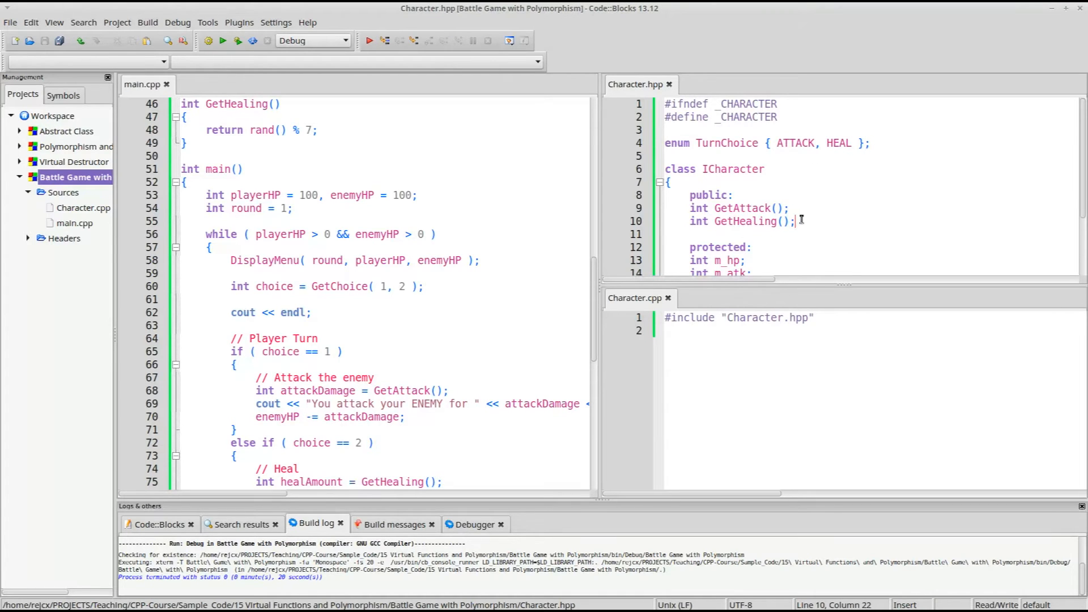
Declare pure virtual TurnChoice GetChoice() = 0 in ICharacter's public section.
text(TurnChoice)
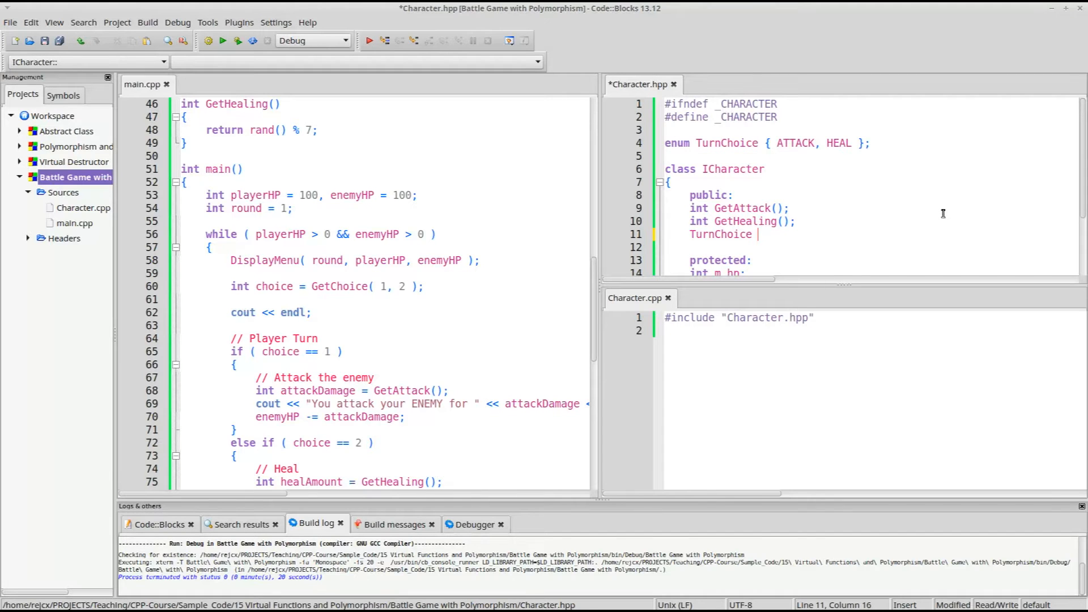
text(GetChoice() = 0;)
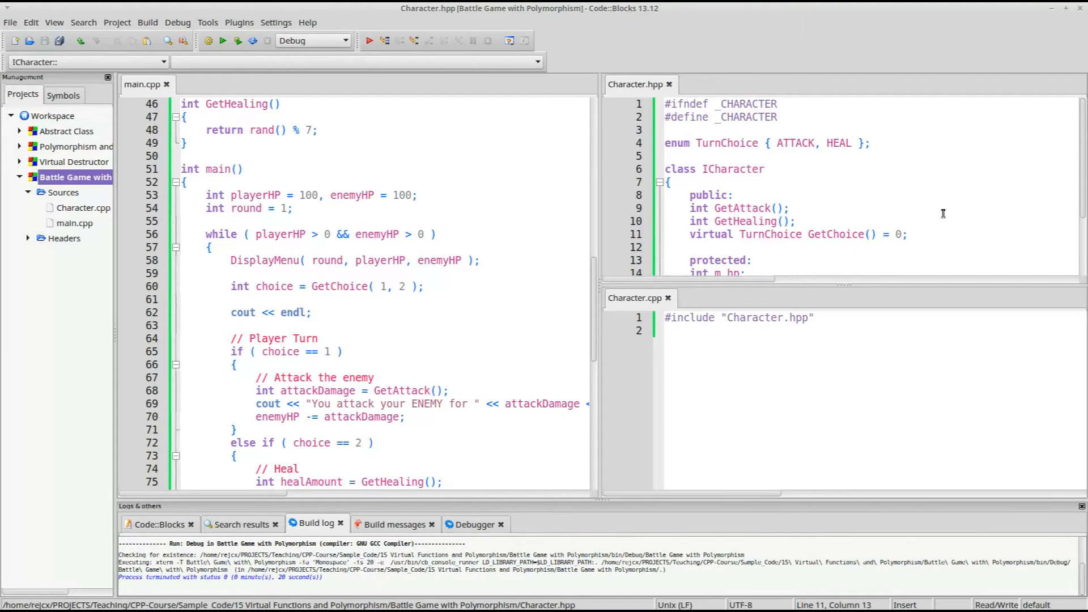
scroll(down, 3)
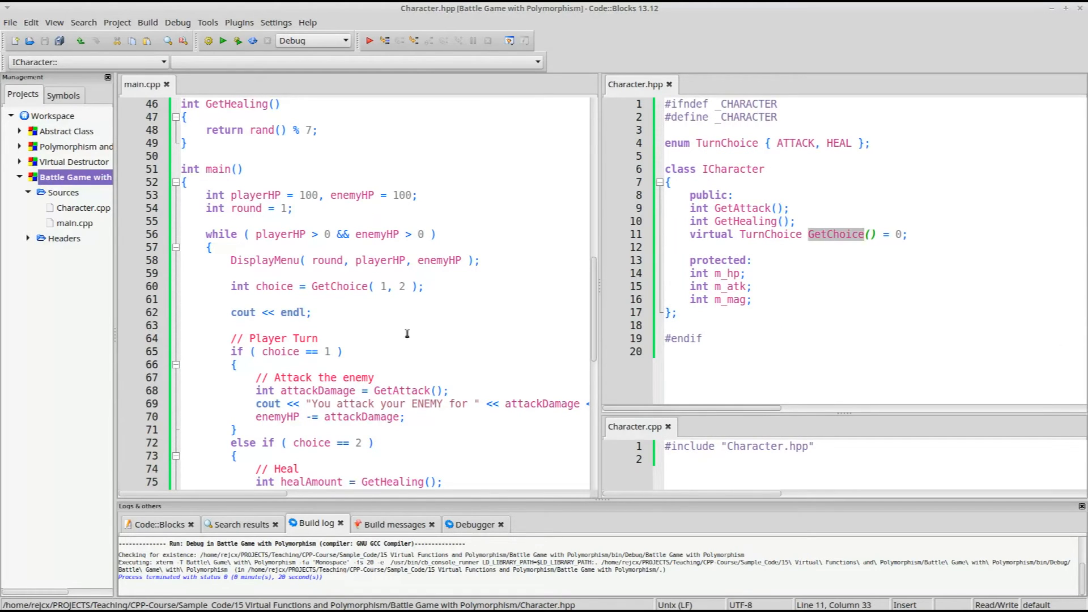
mouse_move(350, 286)
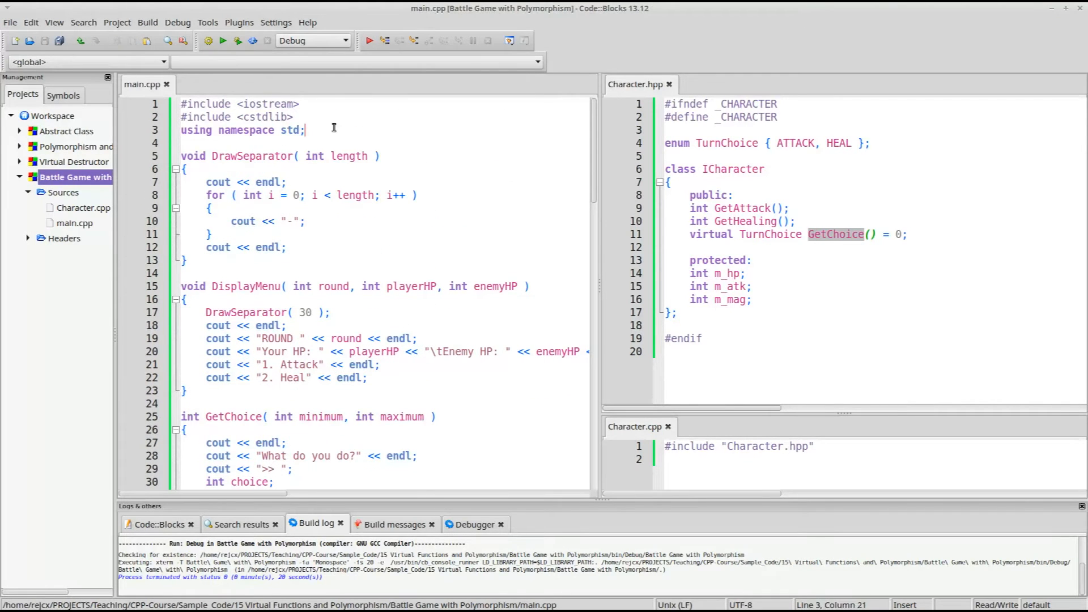
Add #include "Character.hpp" at the top of main.cpp.
text(#include)
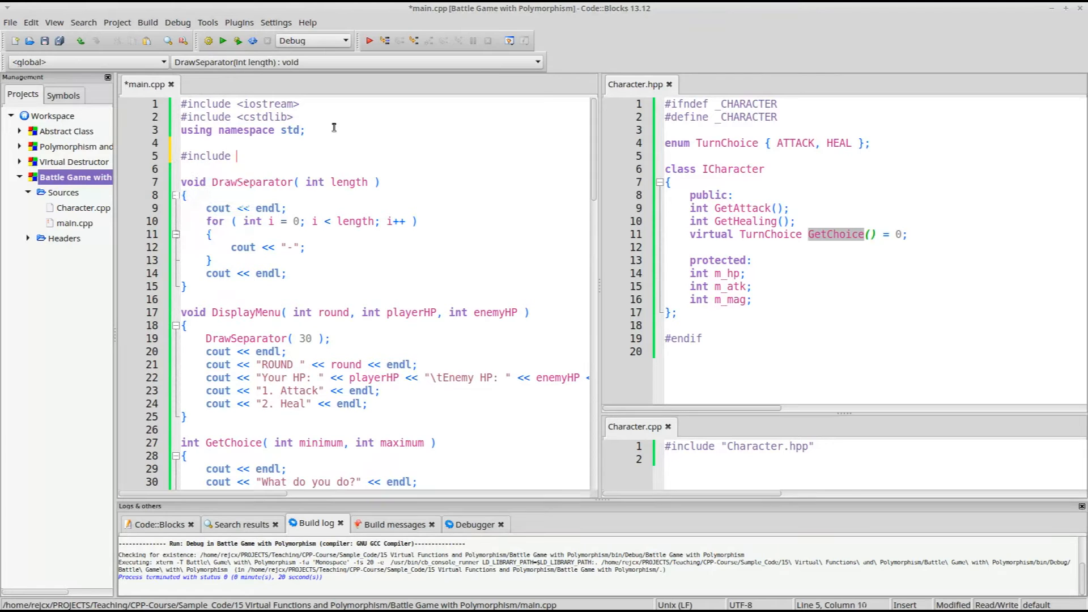
text("Character.hpp")
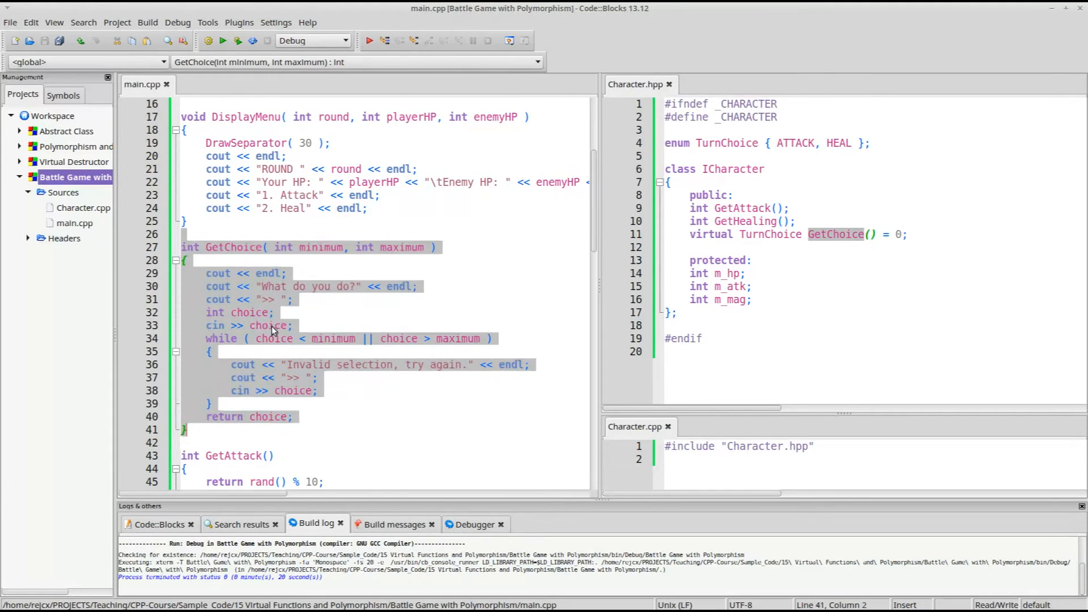
scroll(down, 3)
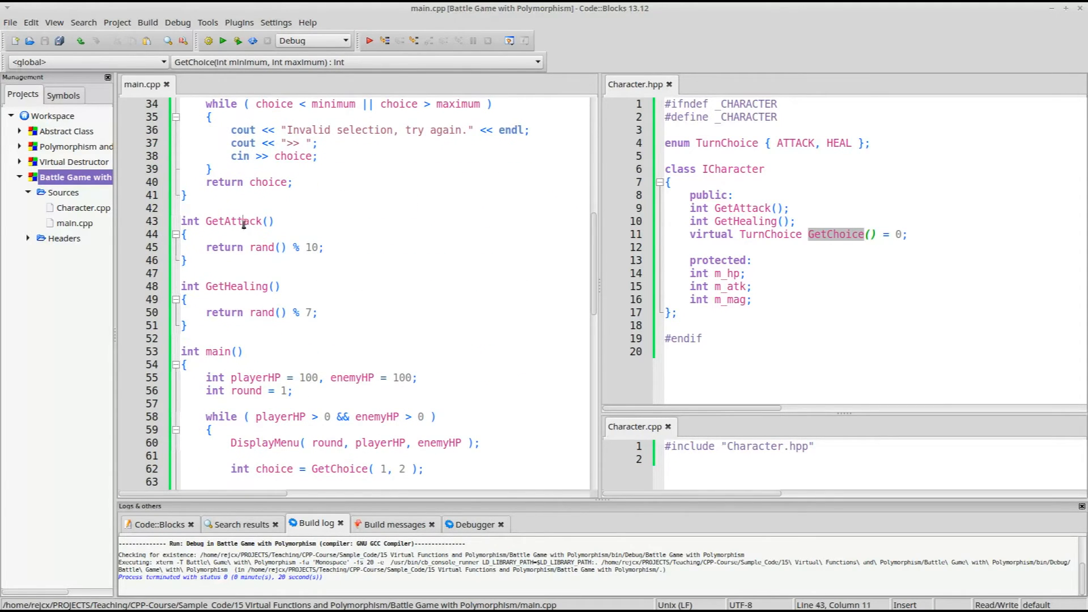
scroll(down, 3)
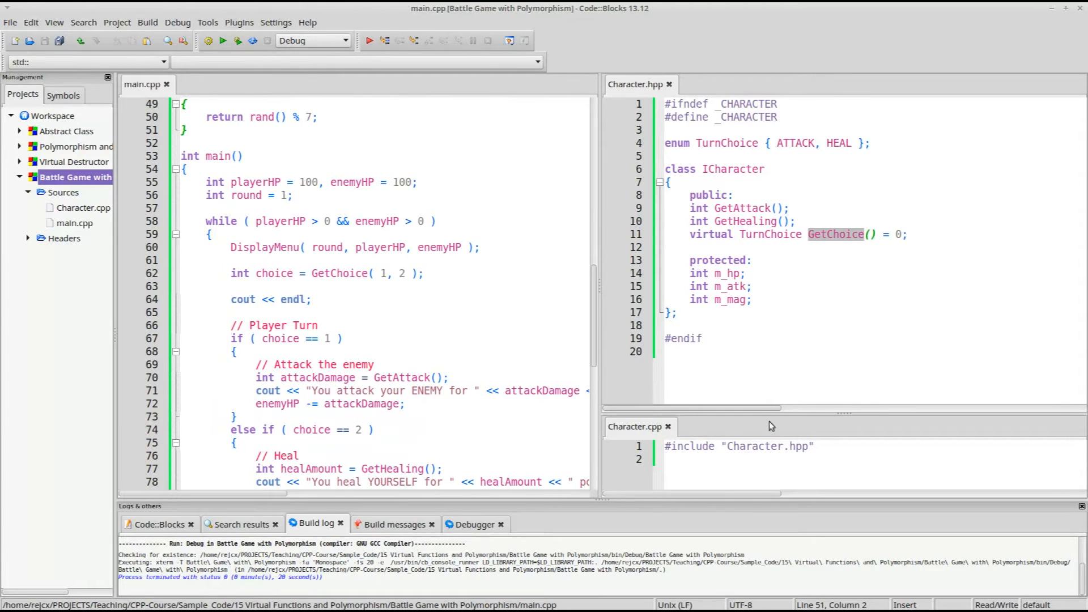
Declare an ICharacter variable in main and build to get the abstract-type error.
click(741, 169)
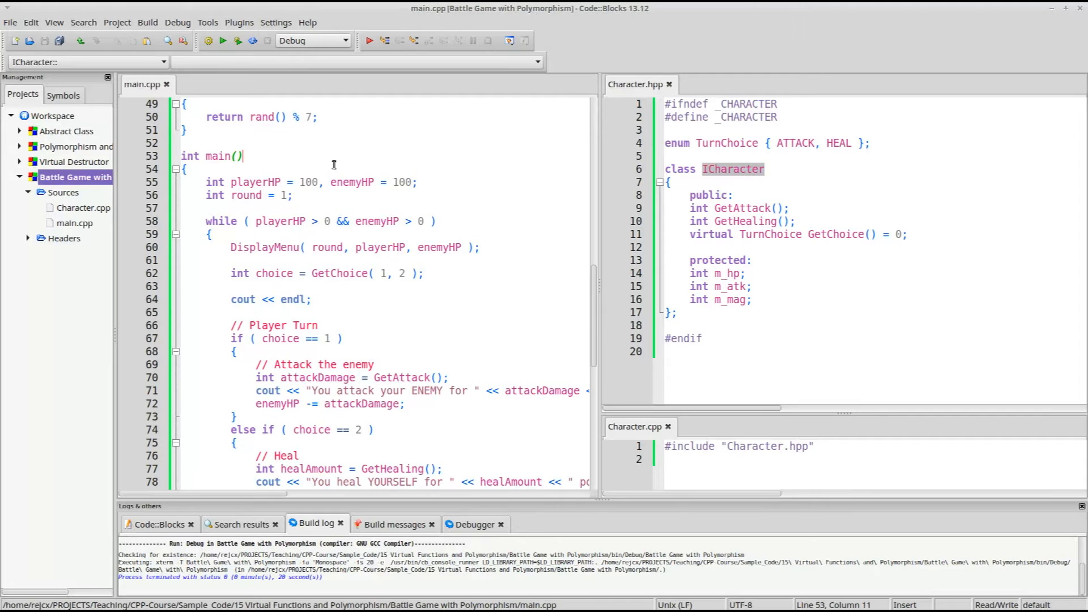
text(u)
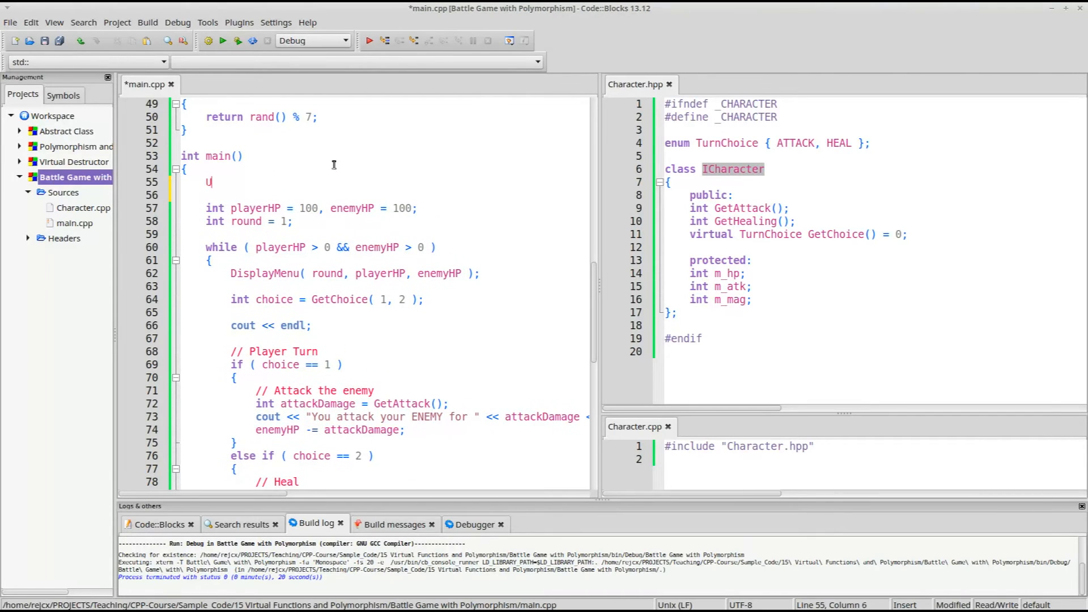
text(ICharacter ch;)
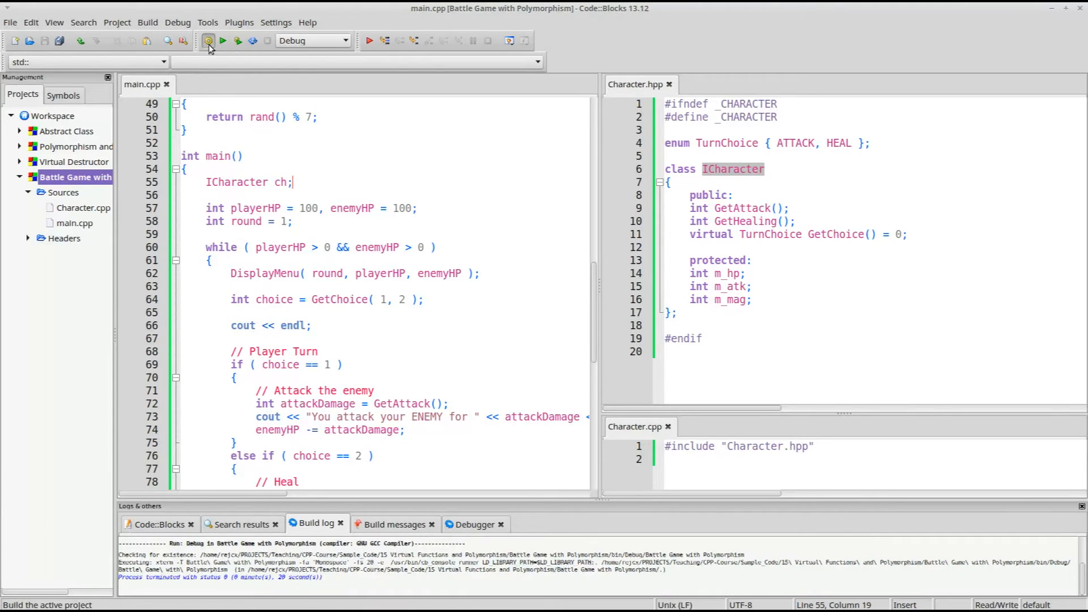
click(212, 41)
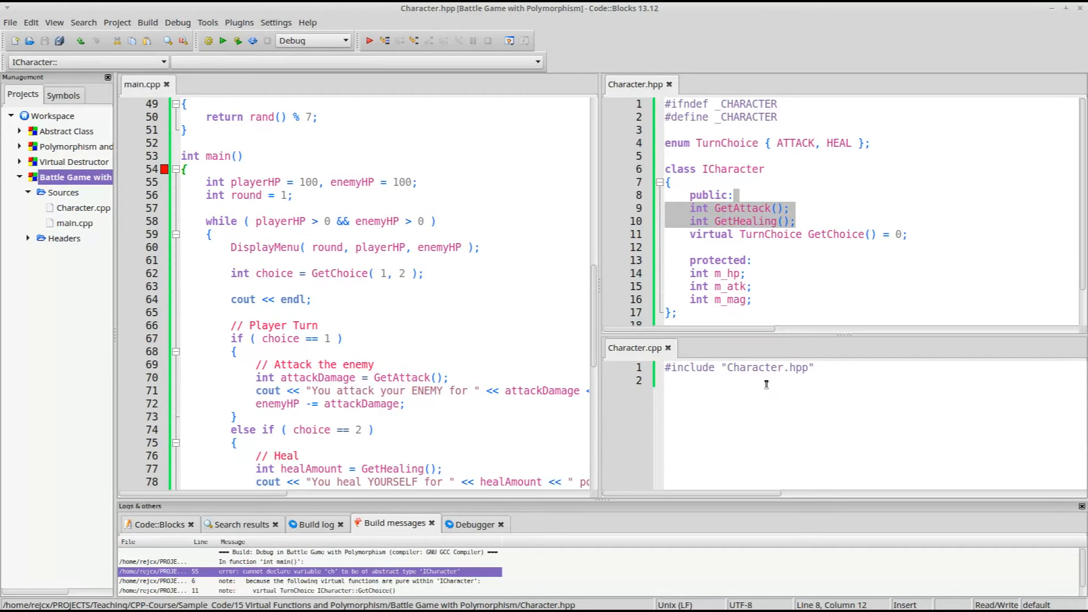
Define ICharacter::GetAttack and GetHealing in Character.cpp returning rand() % m_atk and m_mag.
text(int GetAttack();)
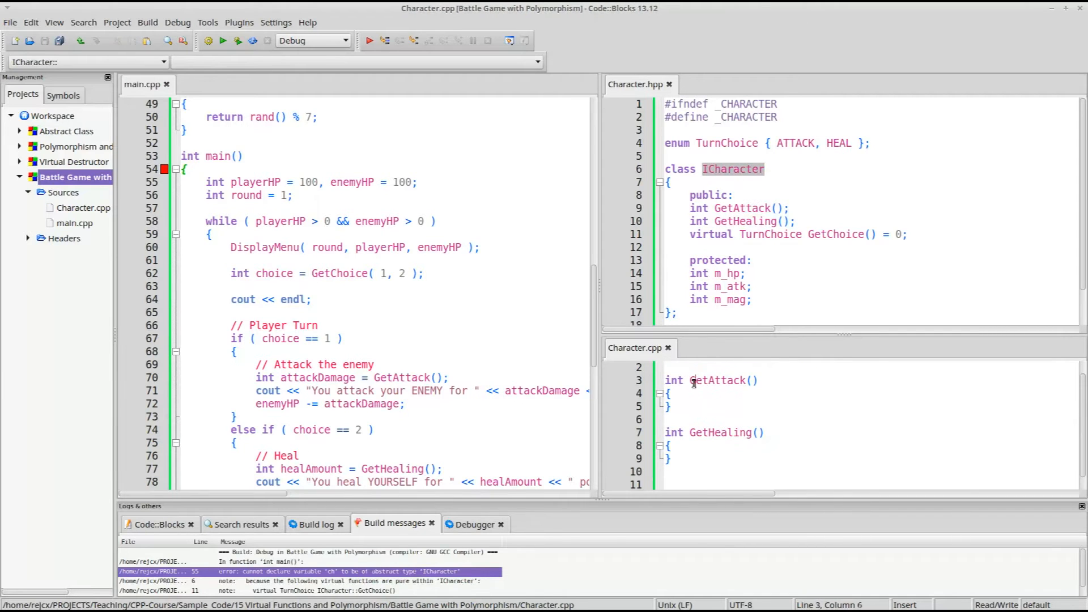
text(ICharacter::)
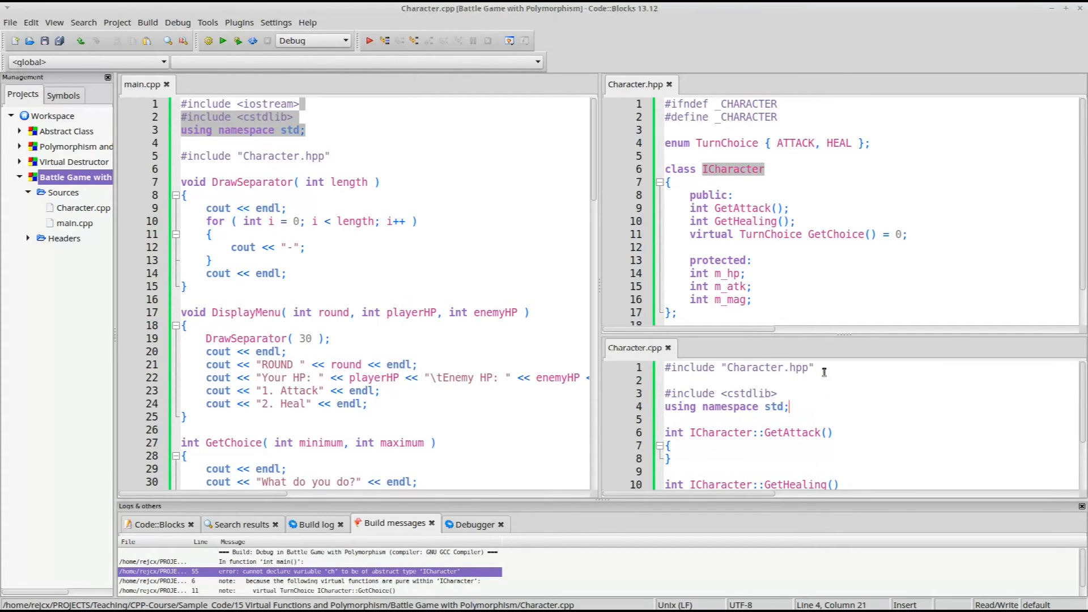
scroll(down, 3)
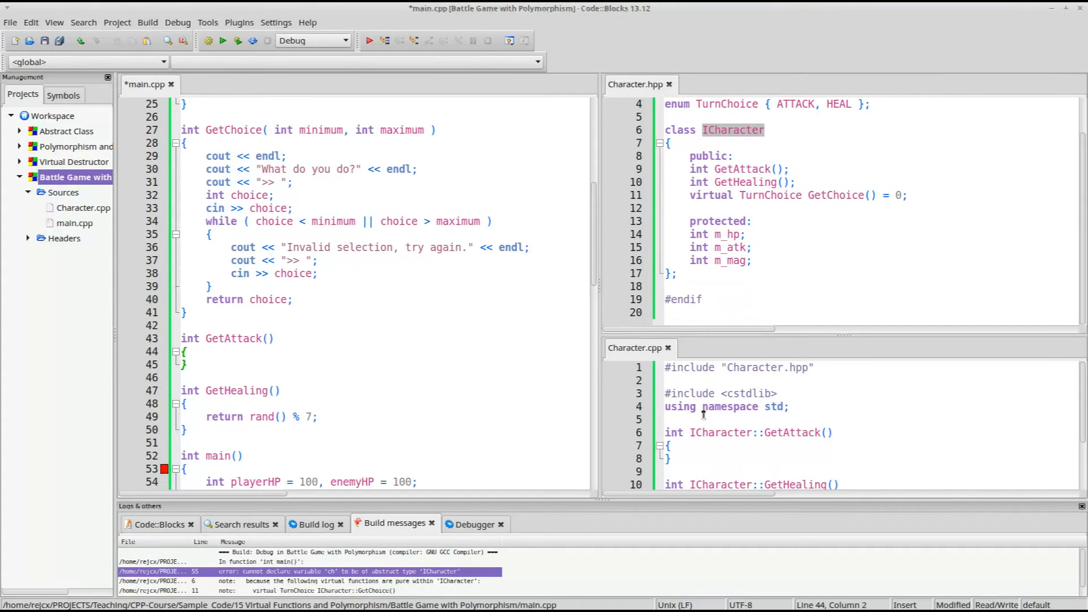
text(return rand() % 10;)
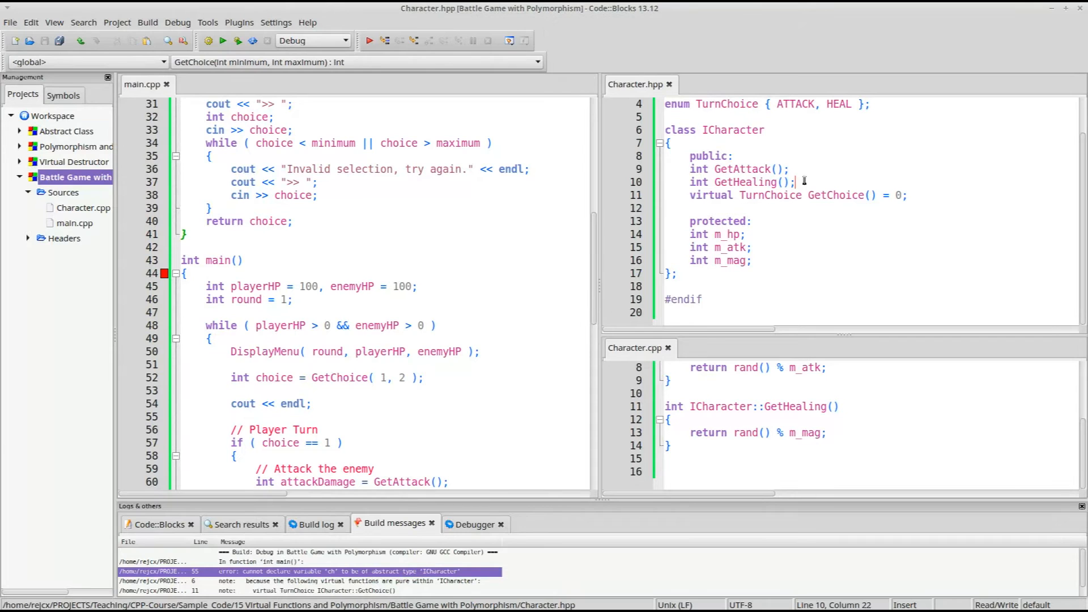
Declare void Setup(const string& name, int atk, int mag) and a protected string m_name.
text(void)
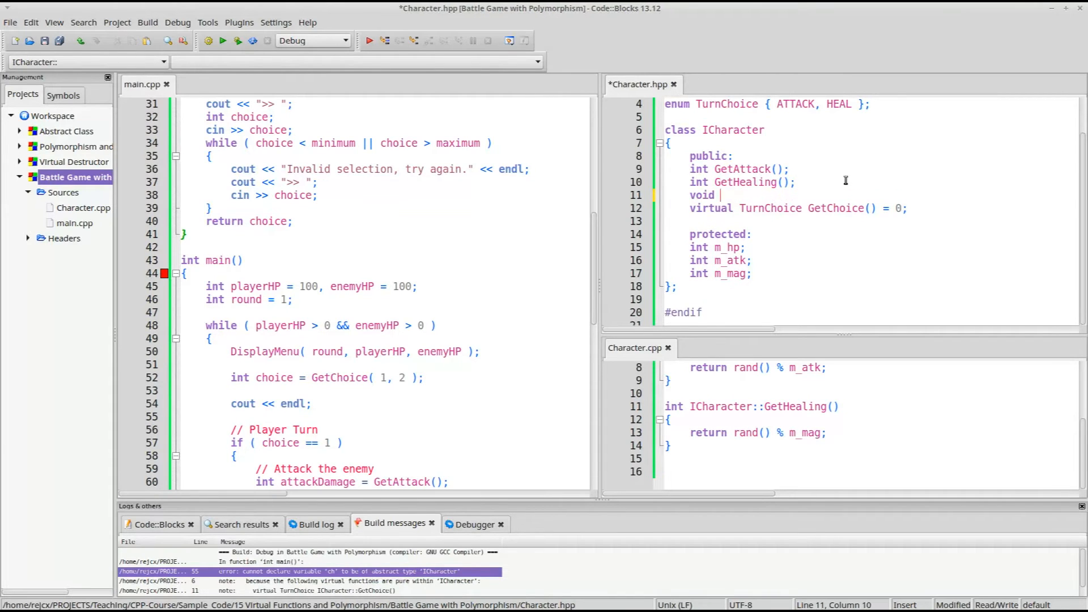
text(Setup()
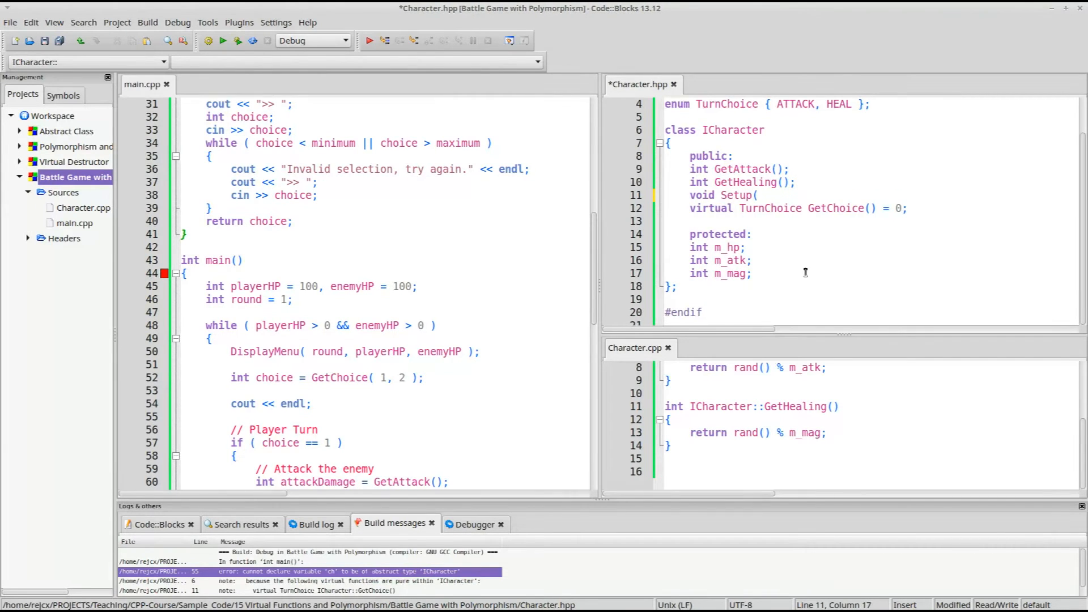
text(string)
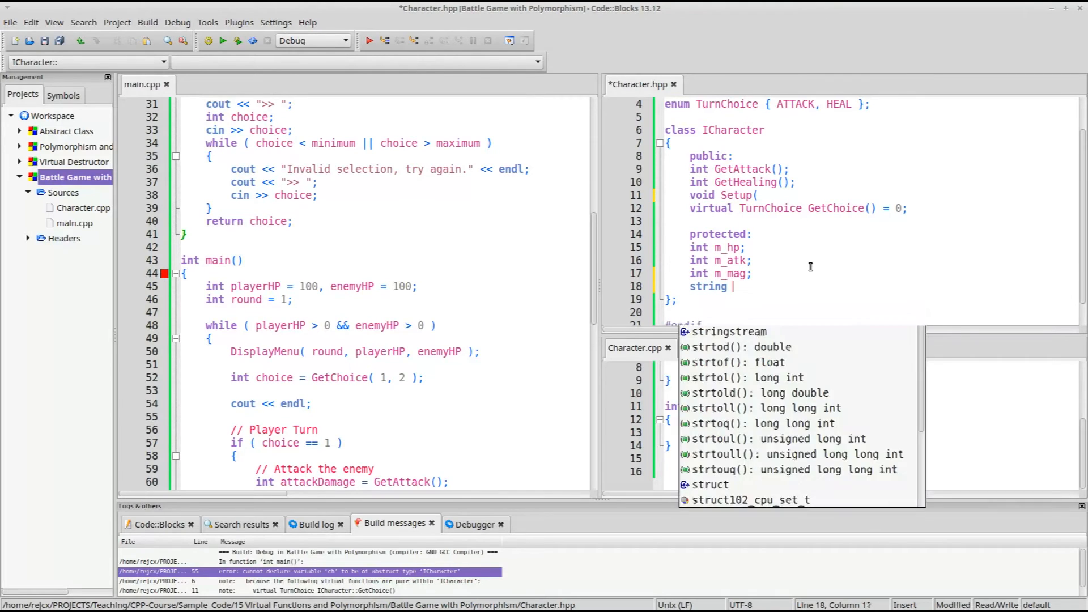
text(m_name;)
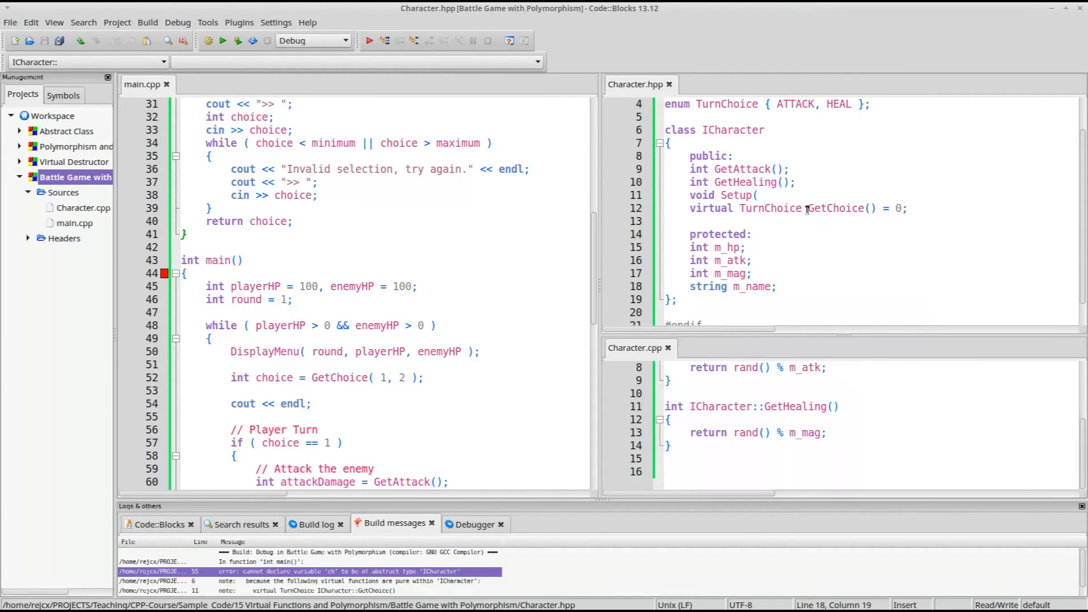
text(const string& n)
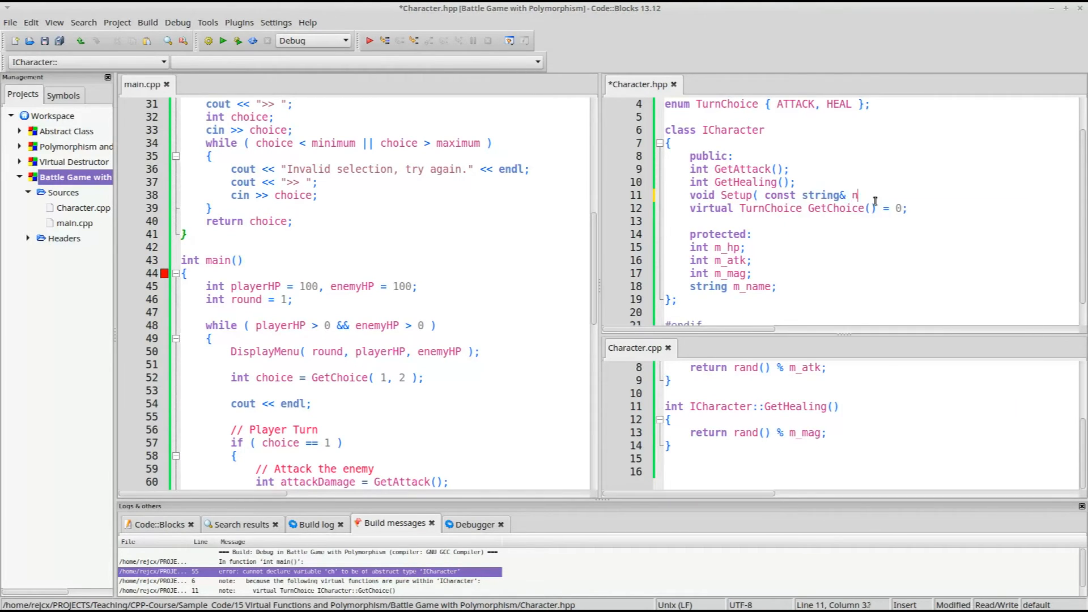
text(ame, int atk, in)
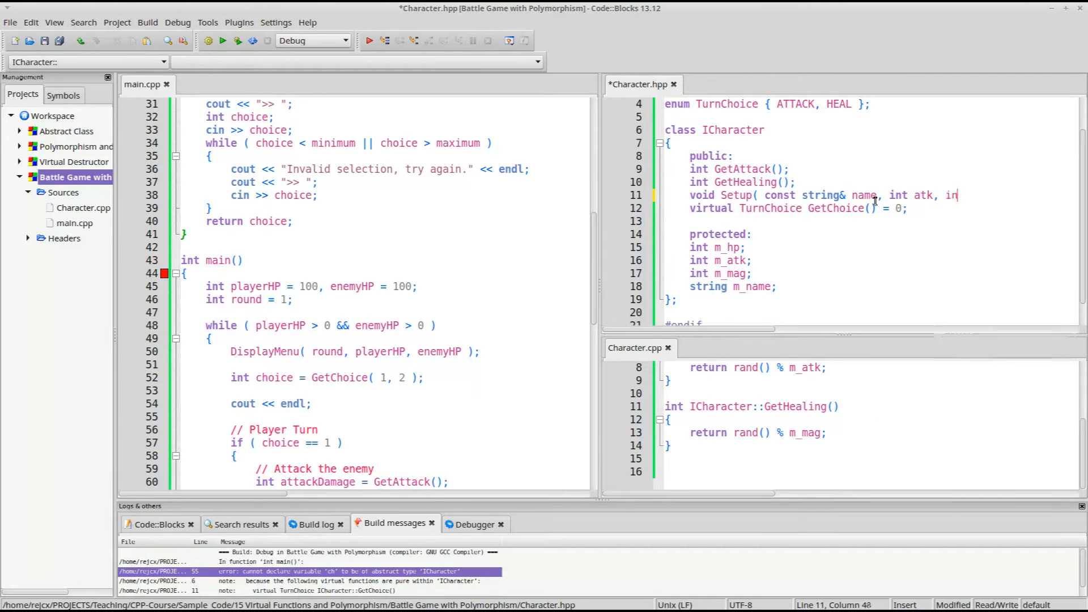
text(mag );)
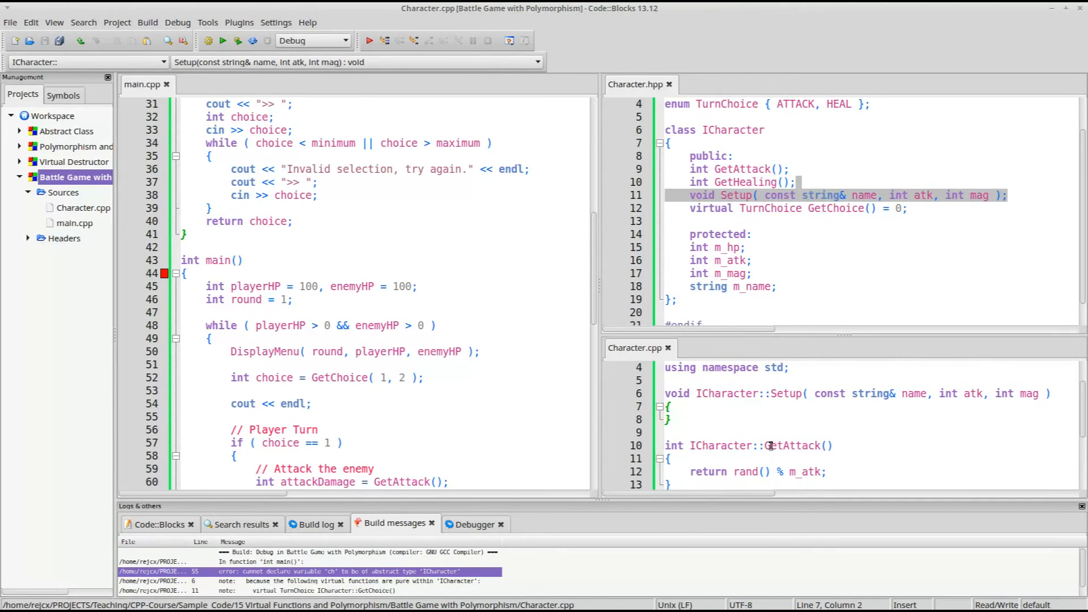
Fill Setup to assign m_name, m_atk, m_mag and set m_hp to 100.
text(m_atk =)
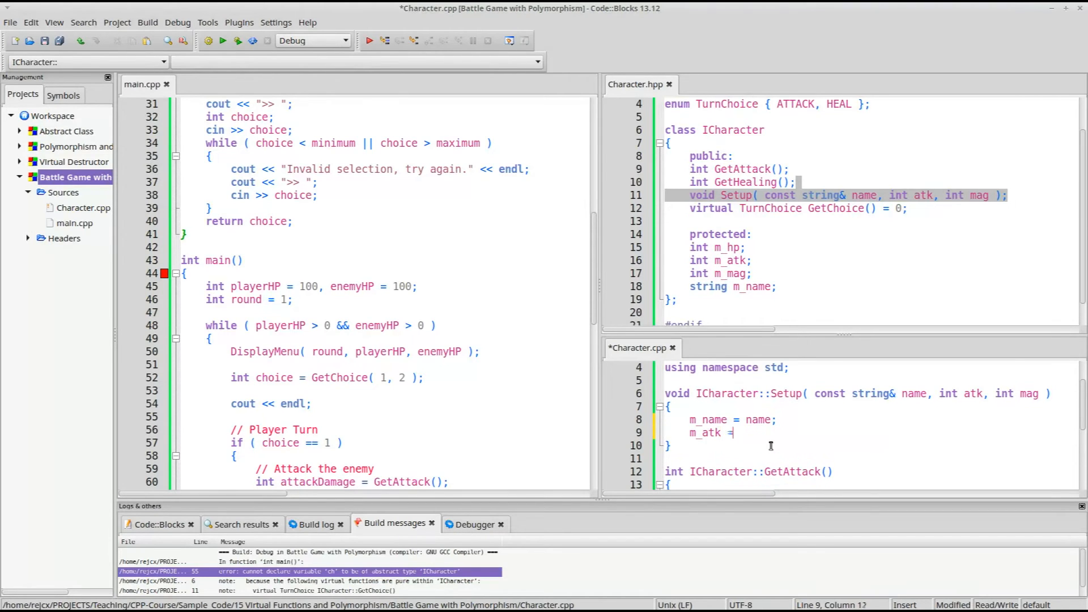
text(atk;)
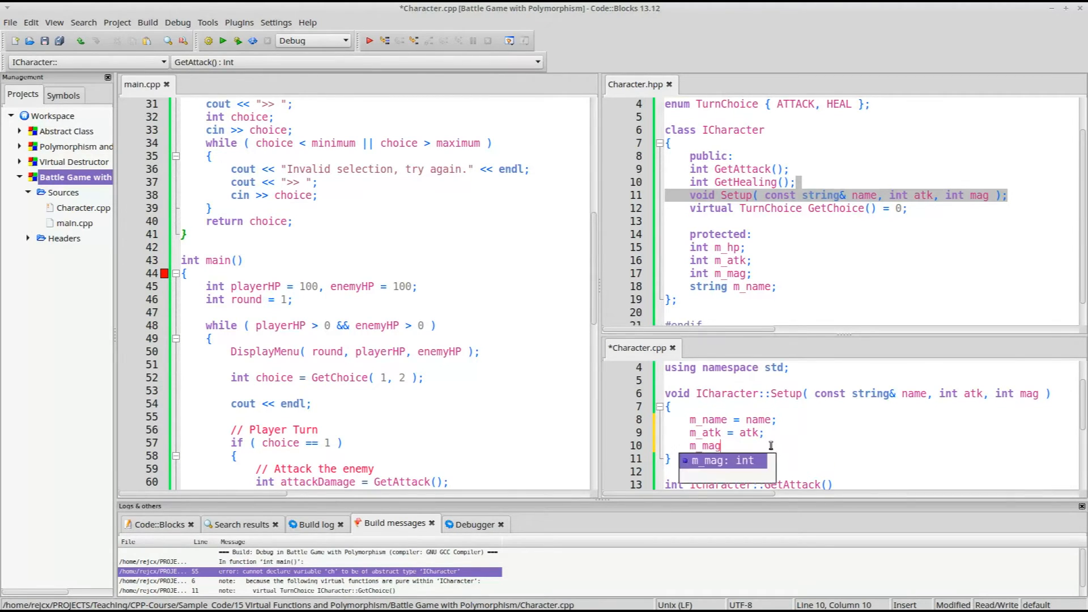
text(= mag;)
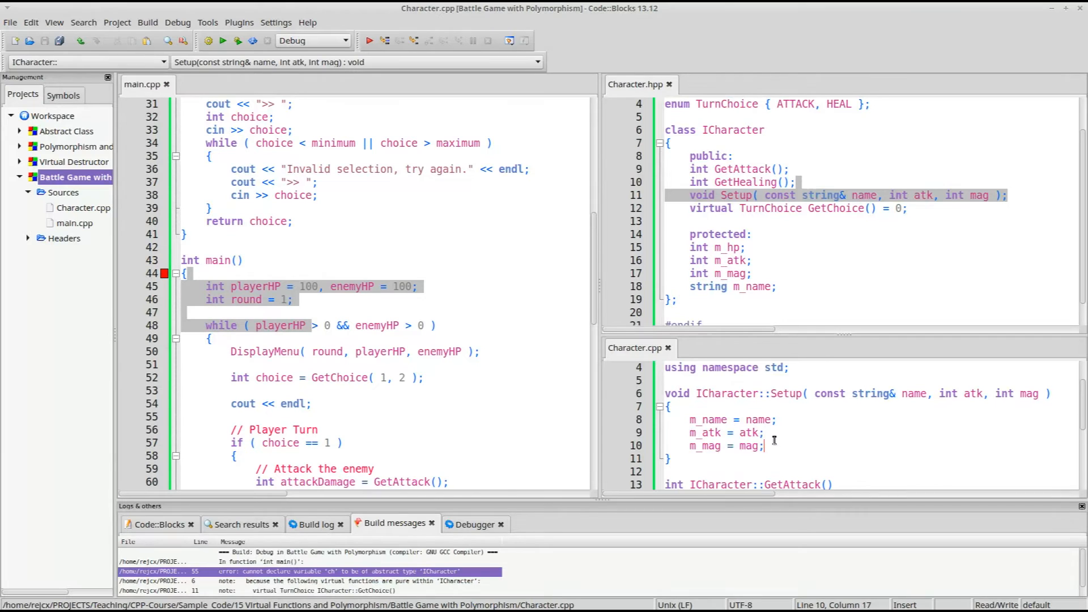
text(m_hp = 100;)
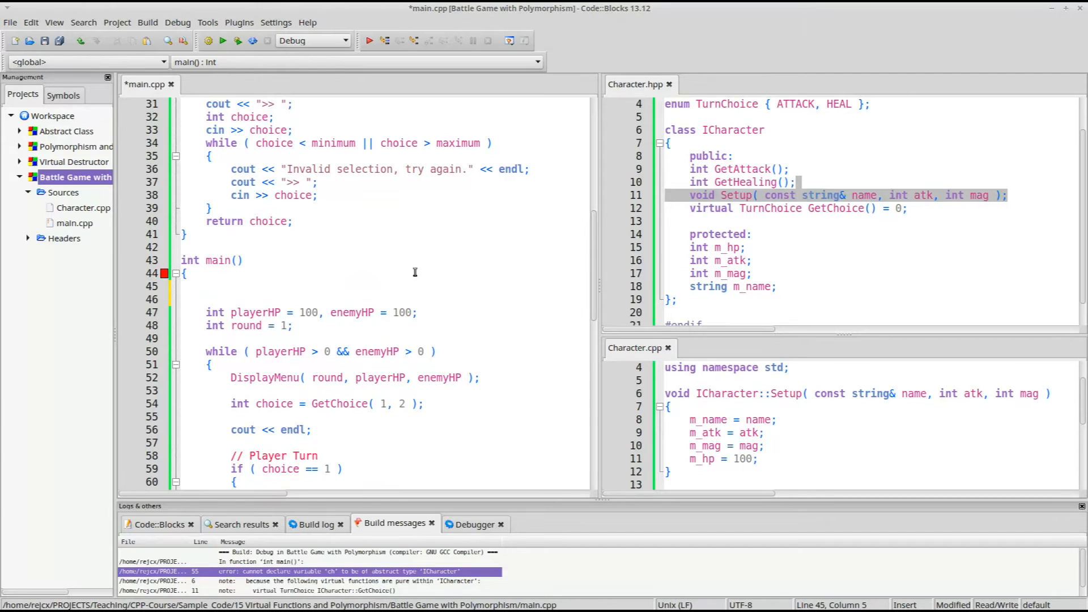
Replace the abstract ICharacter variable in main with an ICharacter pointer declaration.
text(ICharacter)
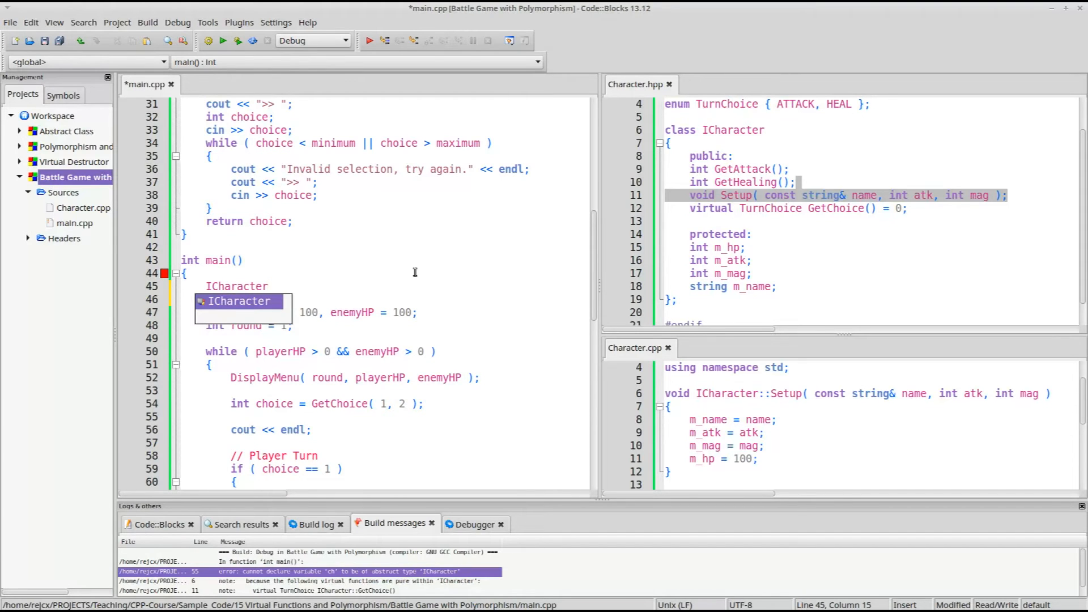
text(*)
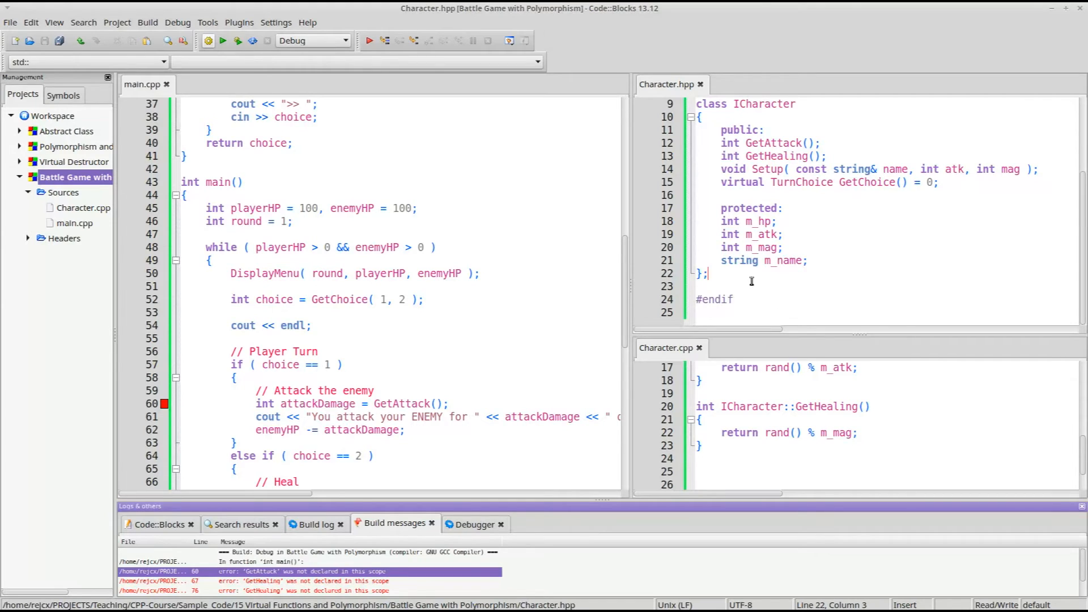
Add class NPC and class Player inheriting publicly from ICharacter in Character.hpp.
text(cla)
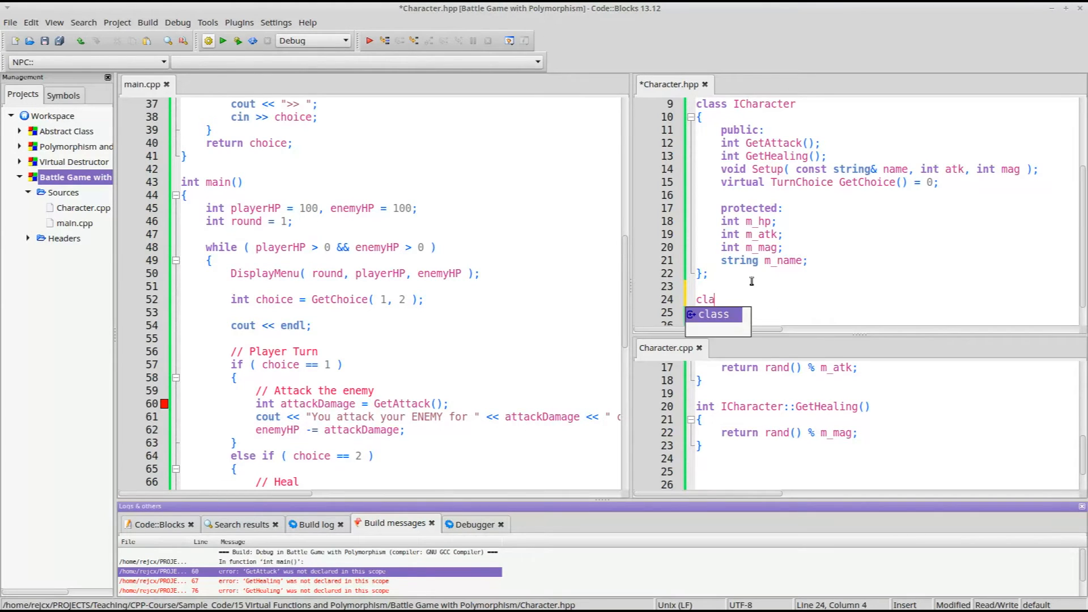
text(ss NPC : public I)
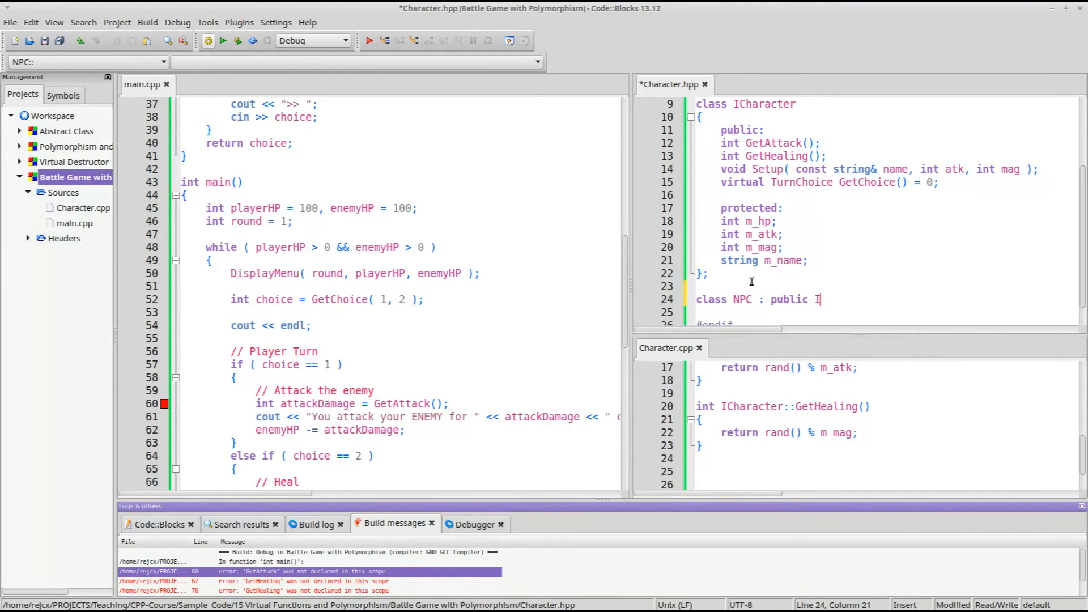
text(Character)
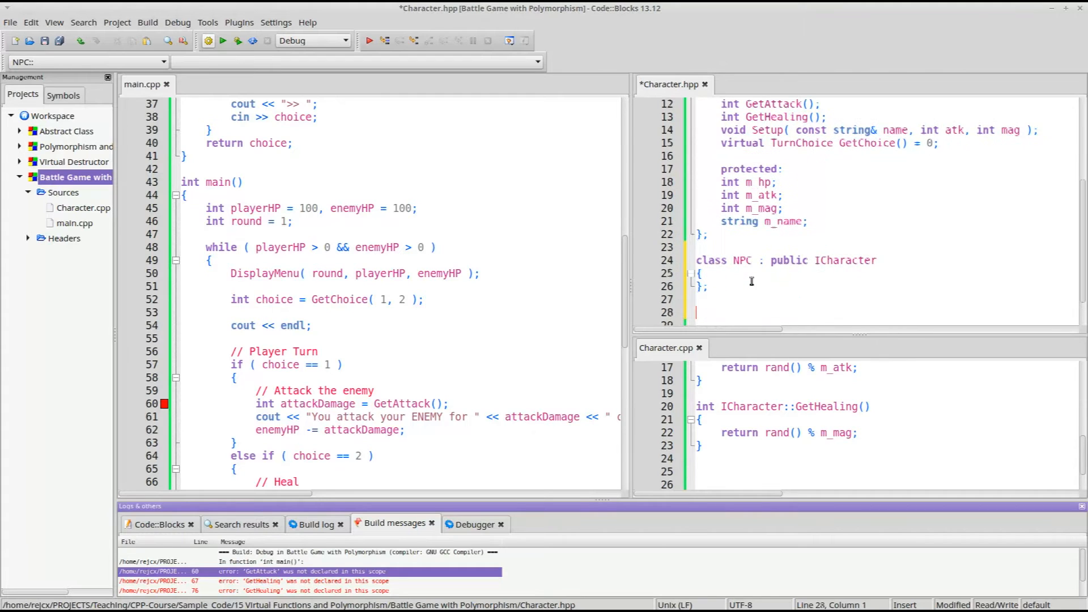
text(class Pla)
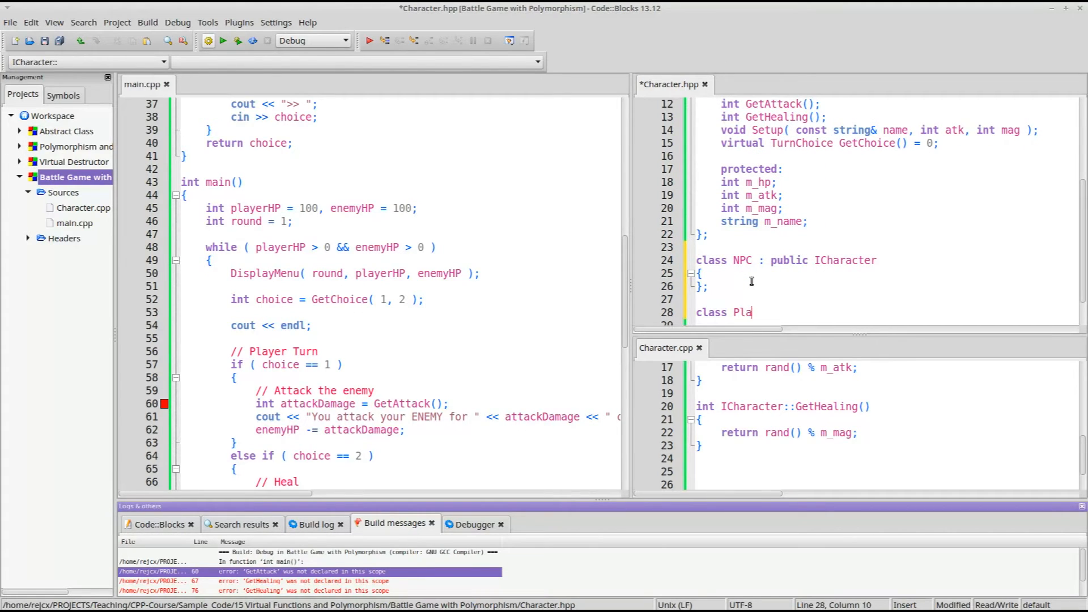
text(yer : public ICharacter)
text(};)
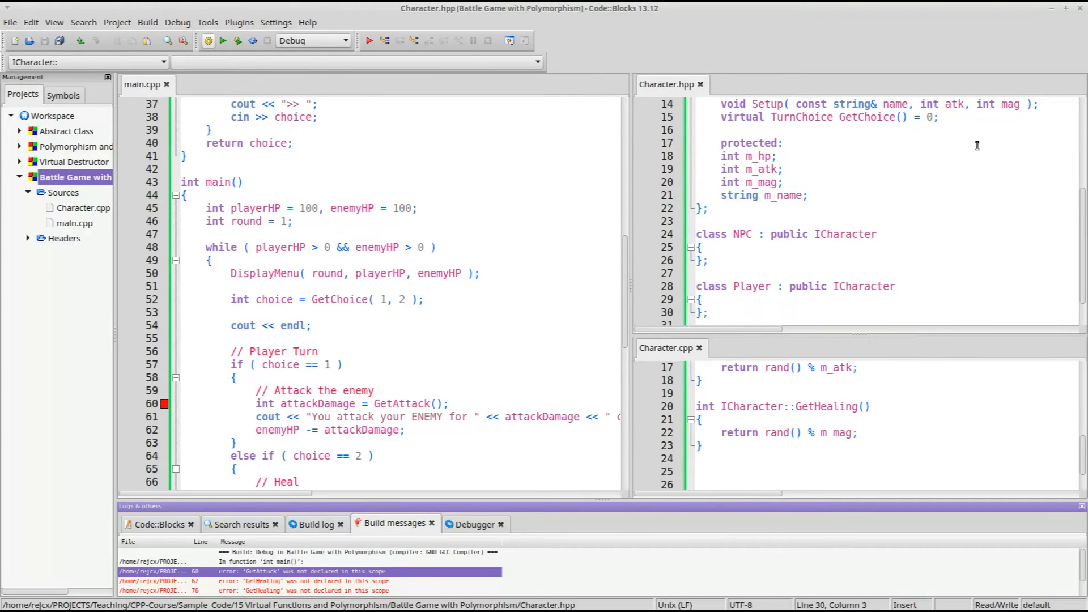
Declare Player player in main and give the derived classes a public virtual GetChoice.
drag(721, 156, 747, 181)
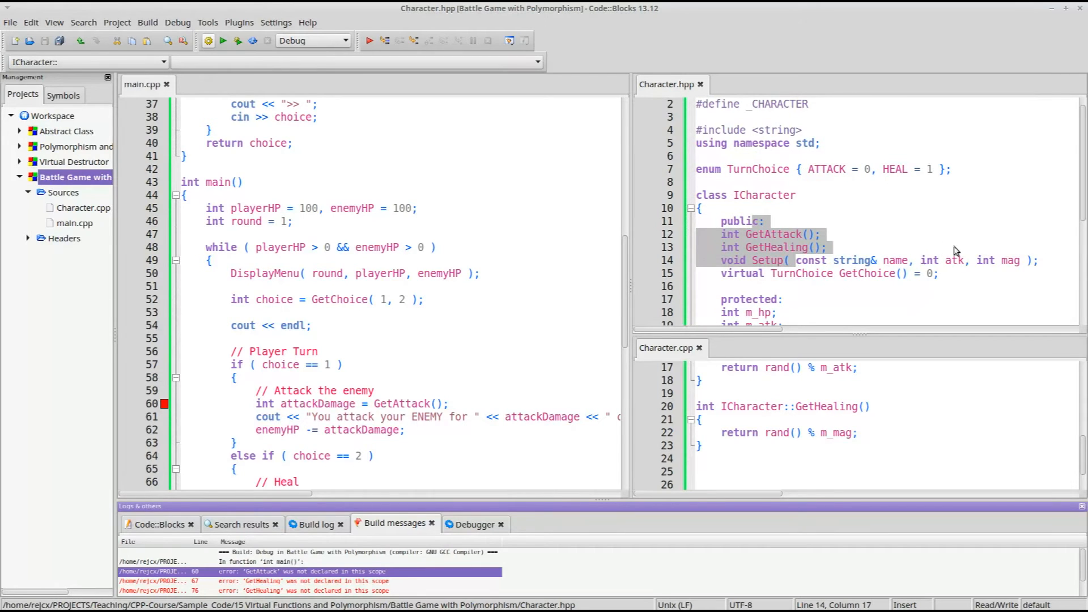
click(721, 273)
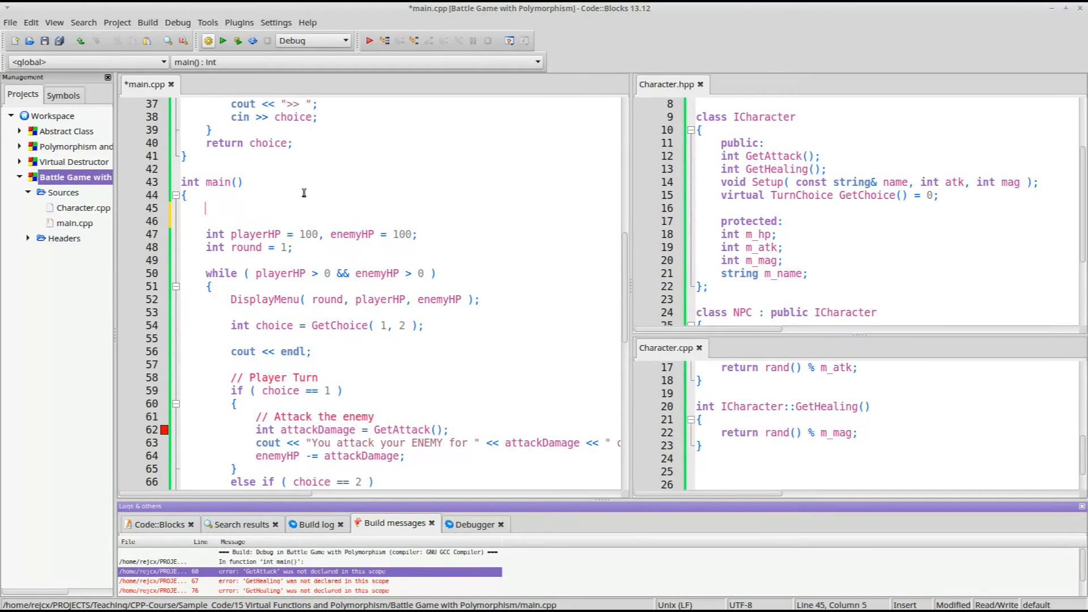
text(Player player;)
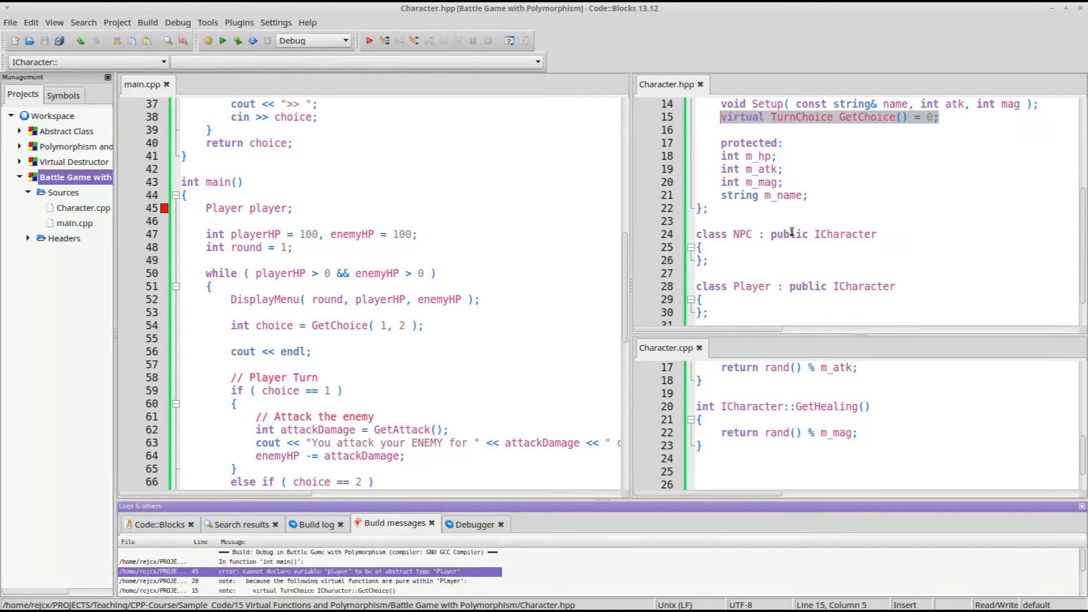
text(public:)
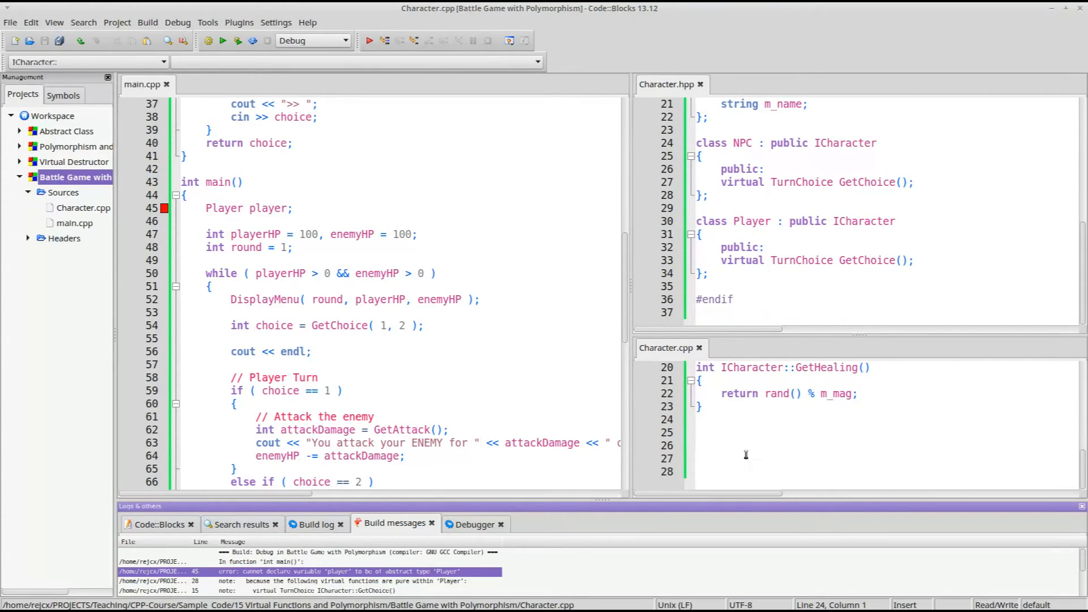
Define TurnChoice NPC::GetChoice() returning TurnChoice( rand() % 2 ) in Character.cpp.
click(697, 445)
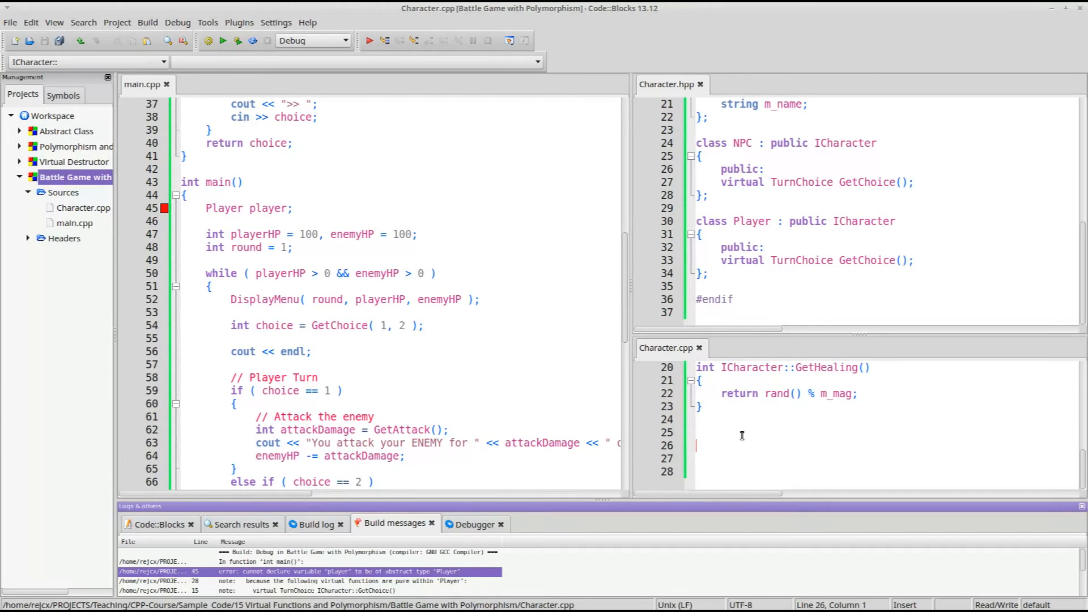
text(TurnChoice)
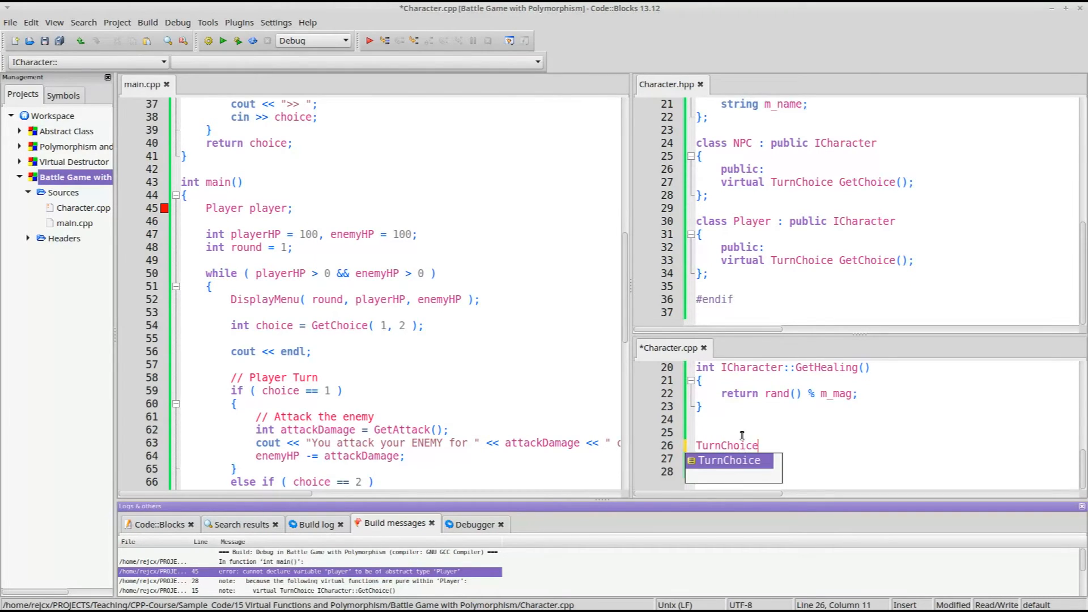
text(NPC::GetChoice()
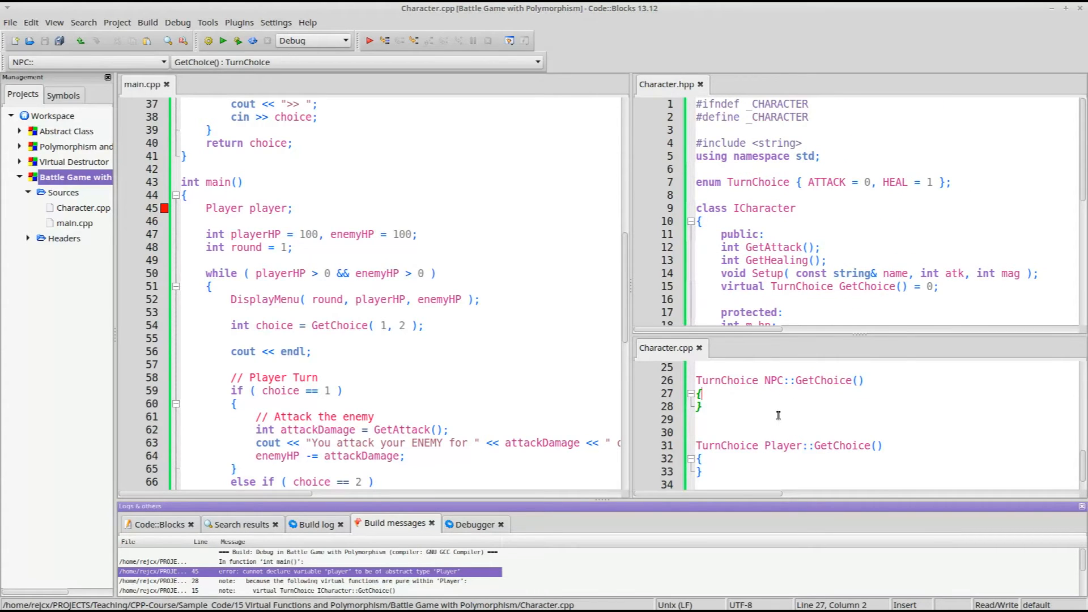
text(return)
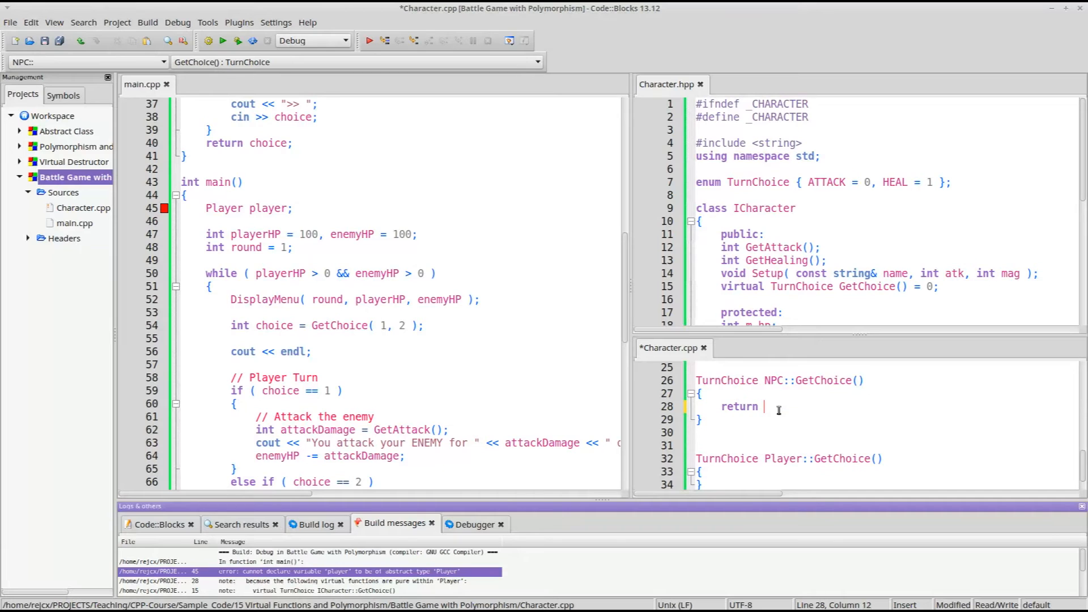
text(TurnChoice( rand() % 2 );)
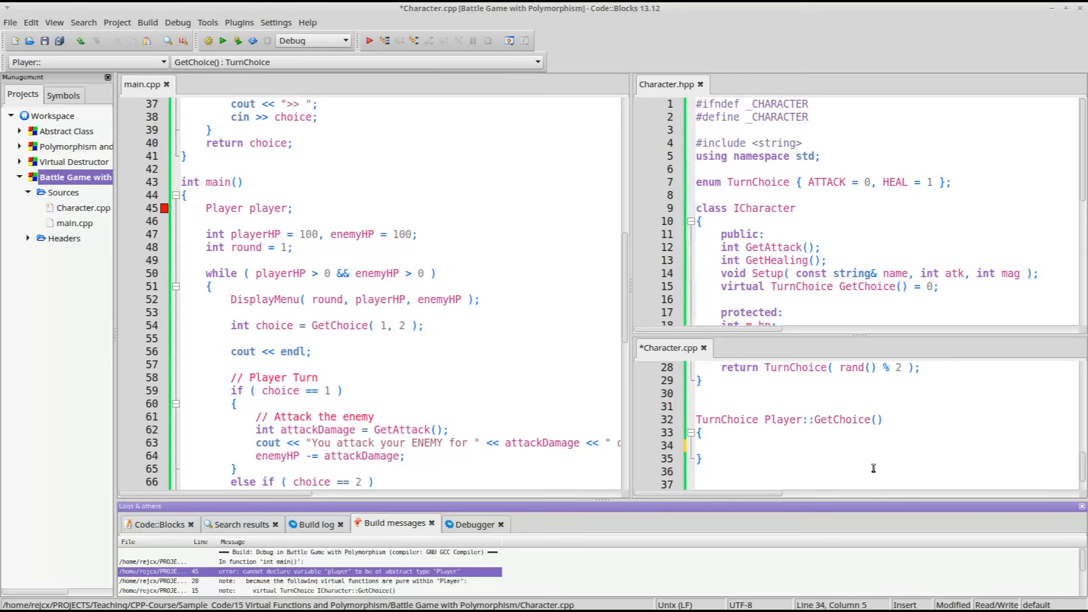
Define Player::GetChoice() prompting with cout, reading cin >> choice and returning TurnChoice( choice ).
text(int choice;)
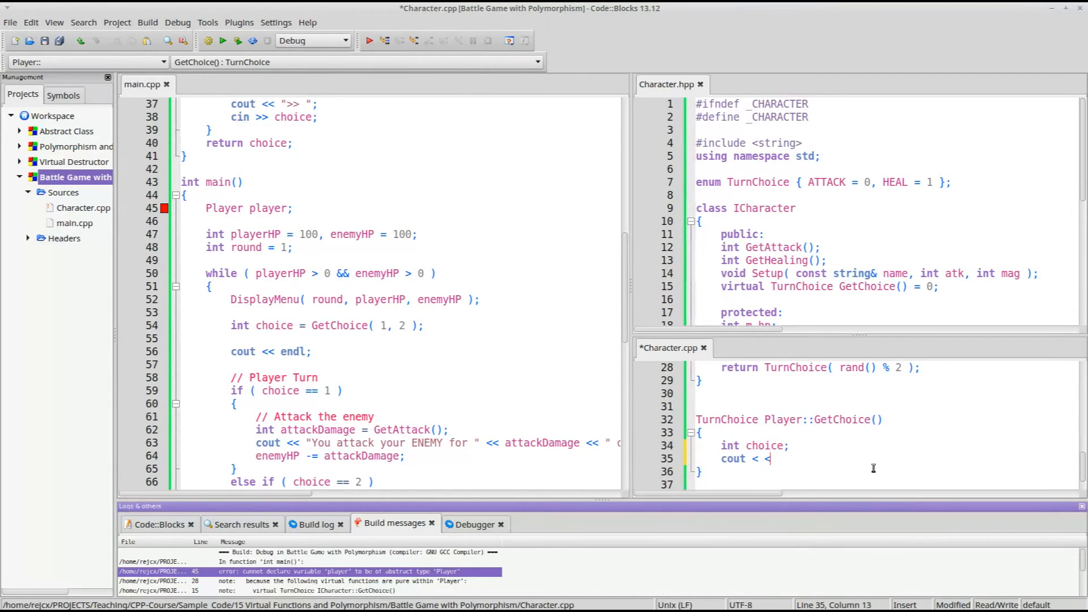
text("Select your choice: ";)
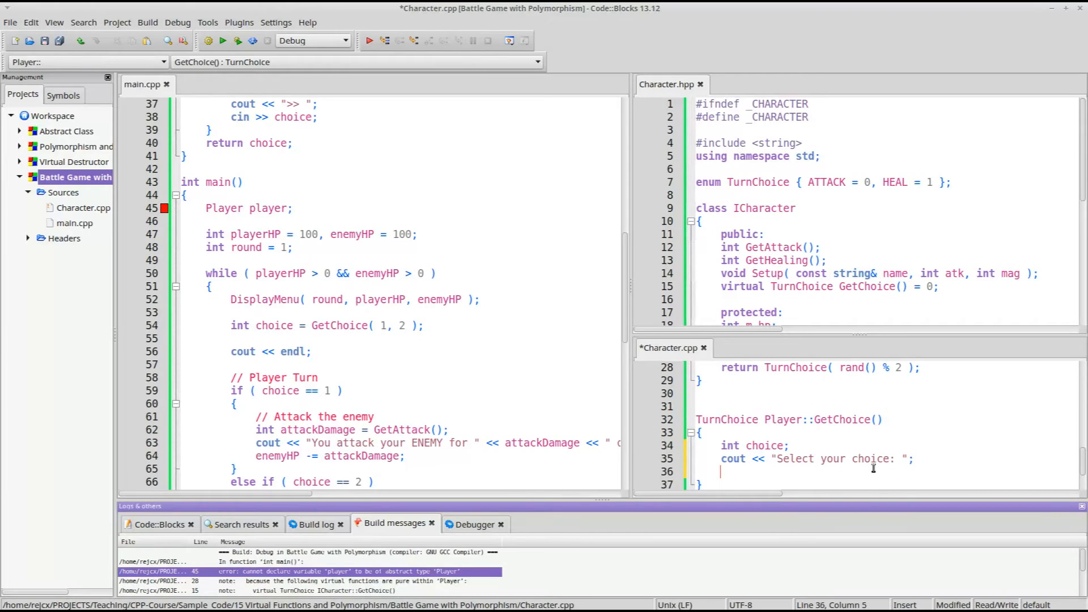
text(cin >> choice;)
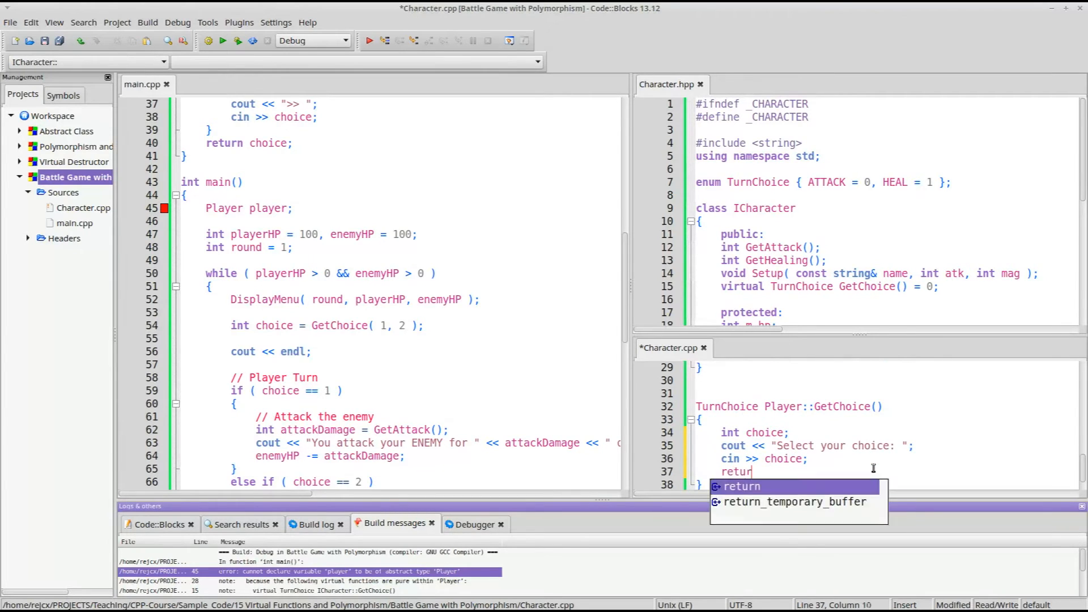
text(choice;)
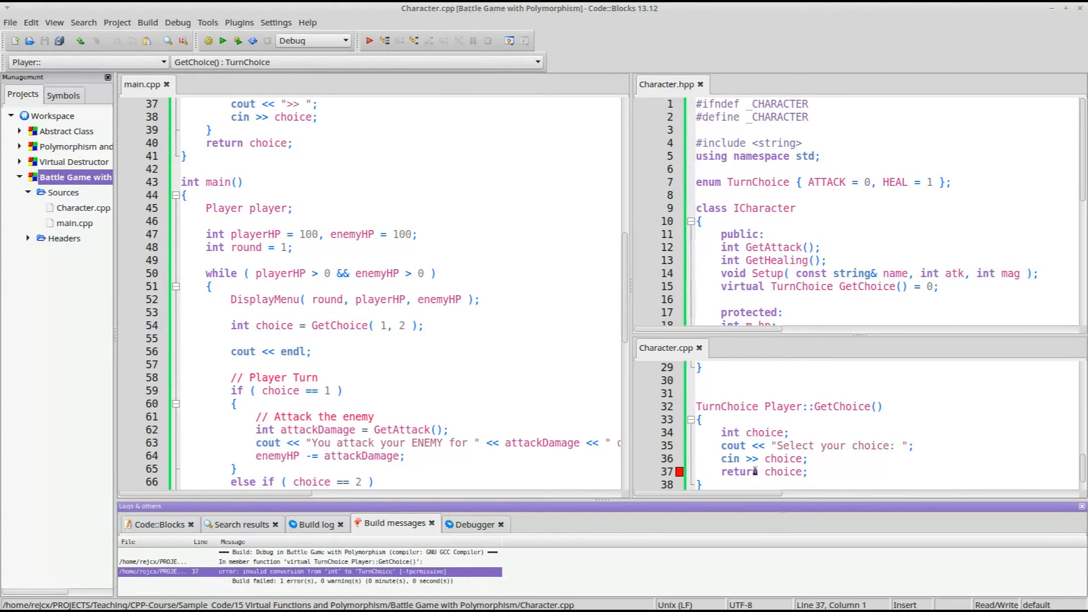
double_click(782, 472)
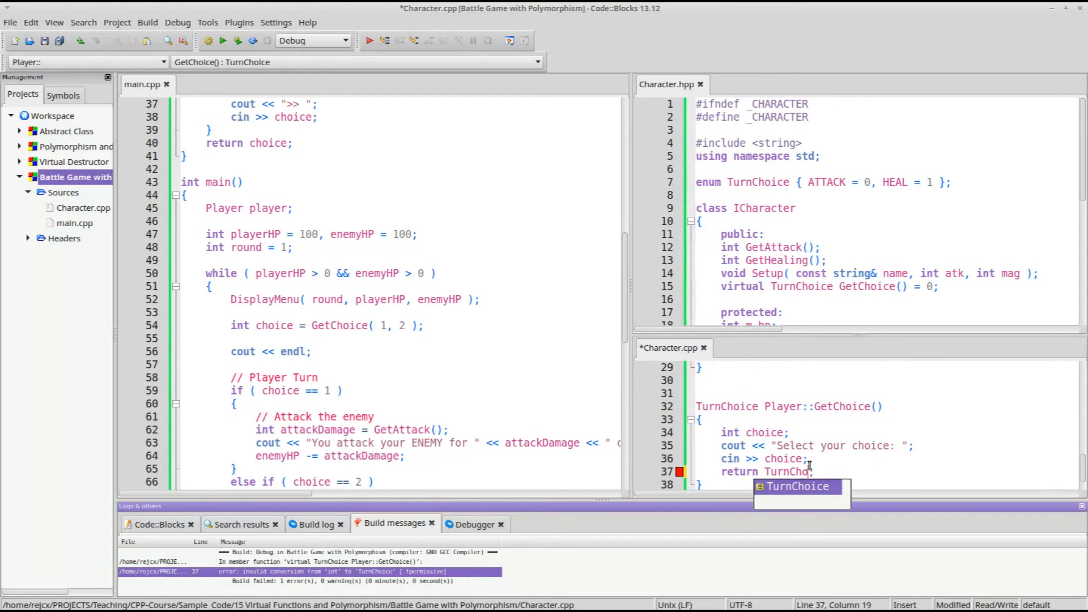
text(( choice ))
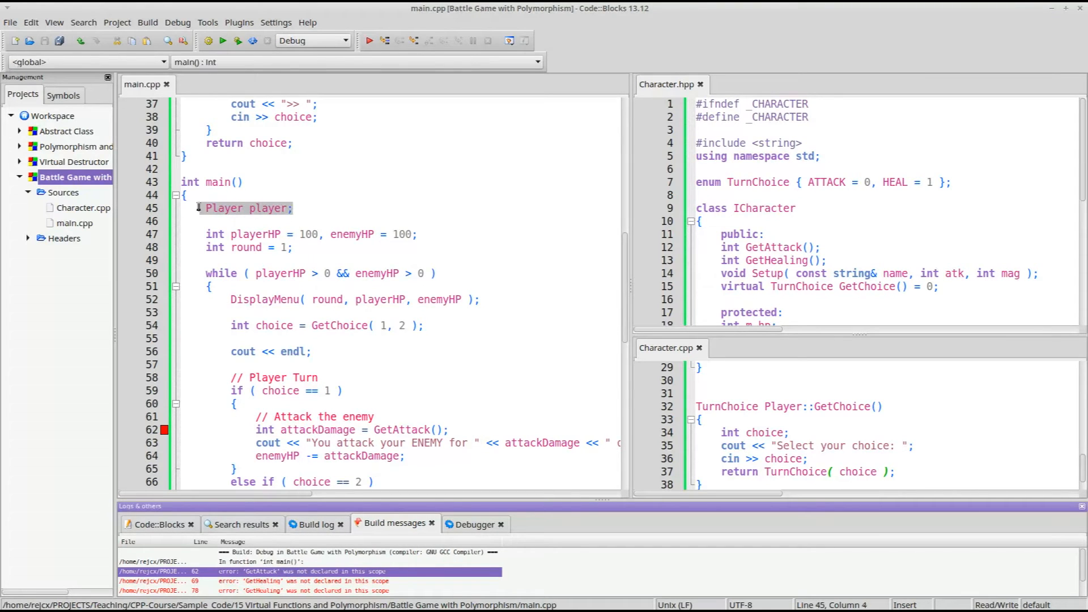
Declare Npc npc; after the player and start an ICharacter* pointer array in main.
click(293, 208)
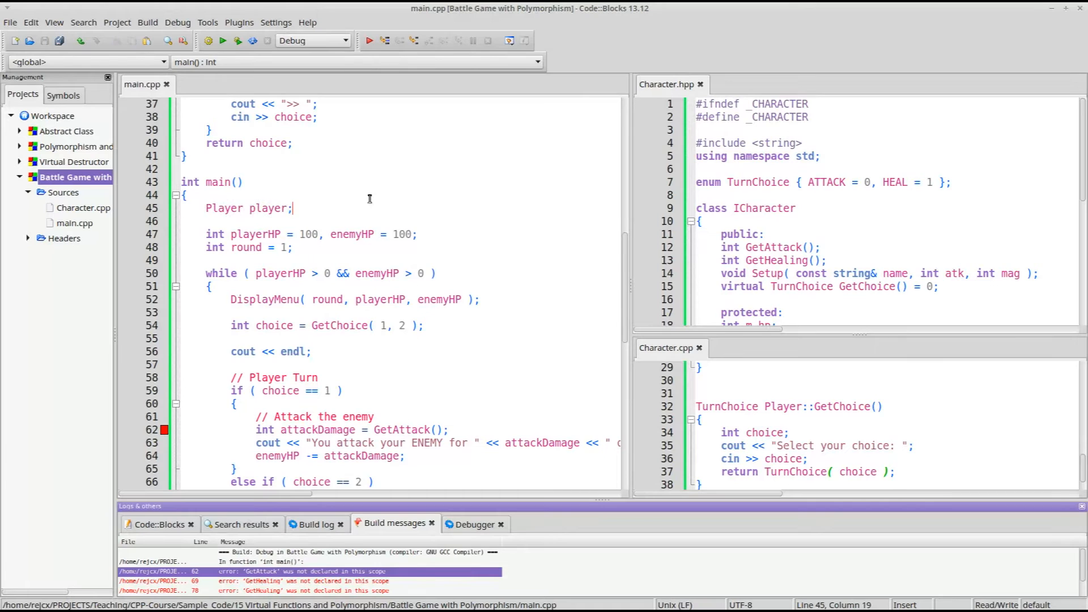
text(Npc npc;)
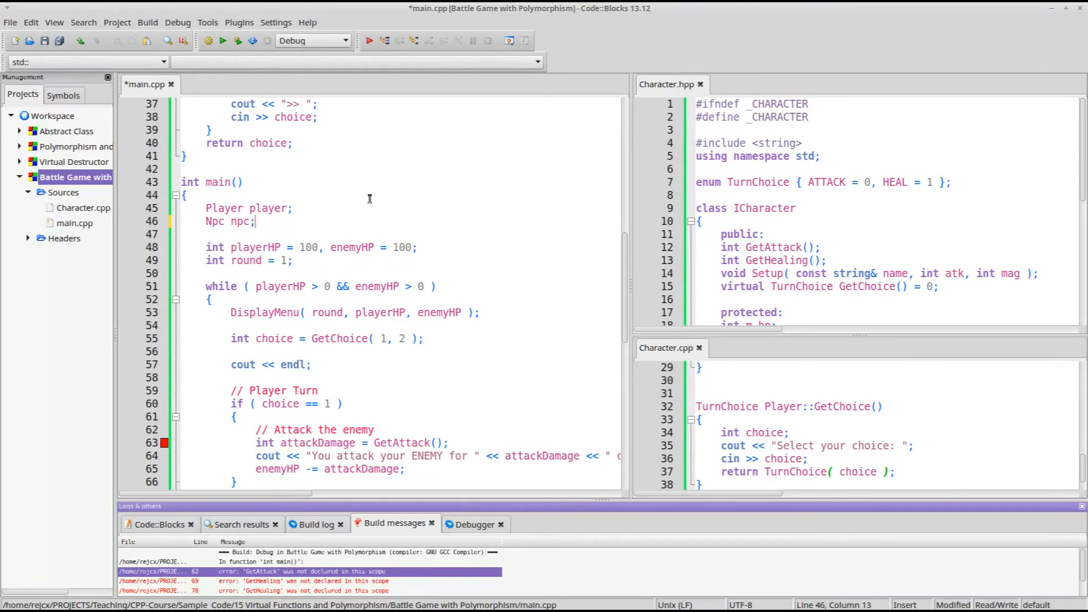
key(ctrl+s)
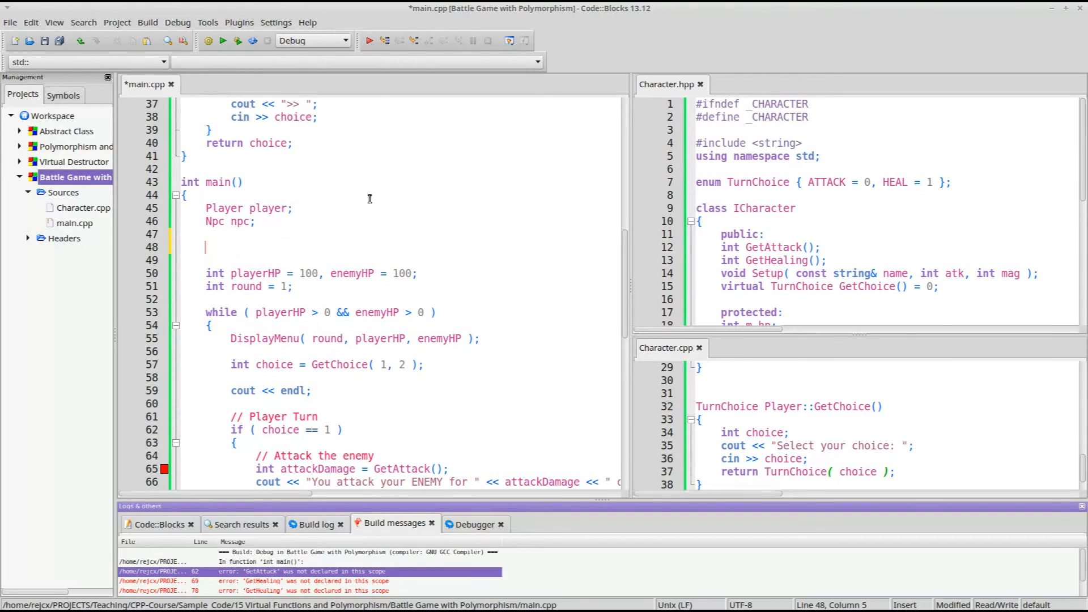
mouse_move(415, 390)
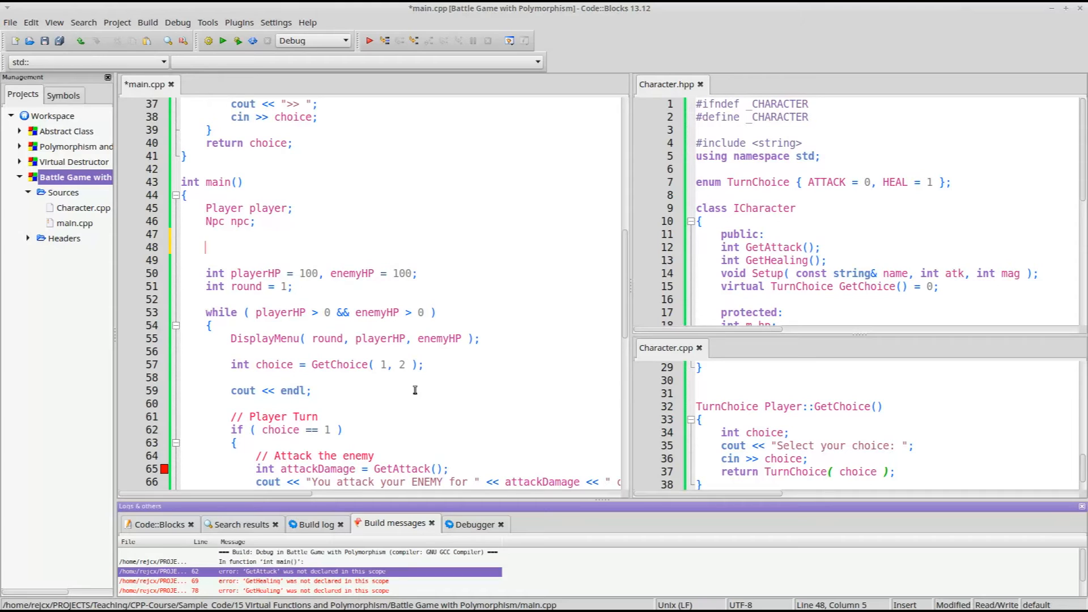
text(IChara)
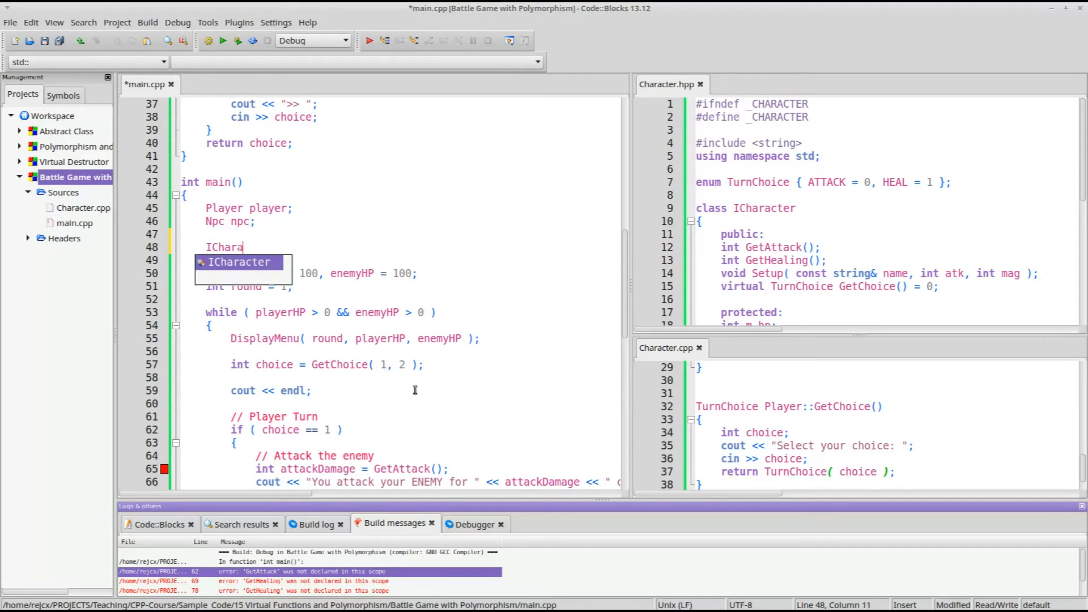
text(cter*)
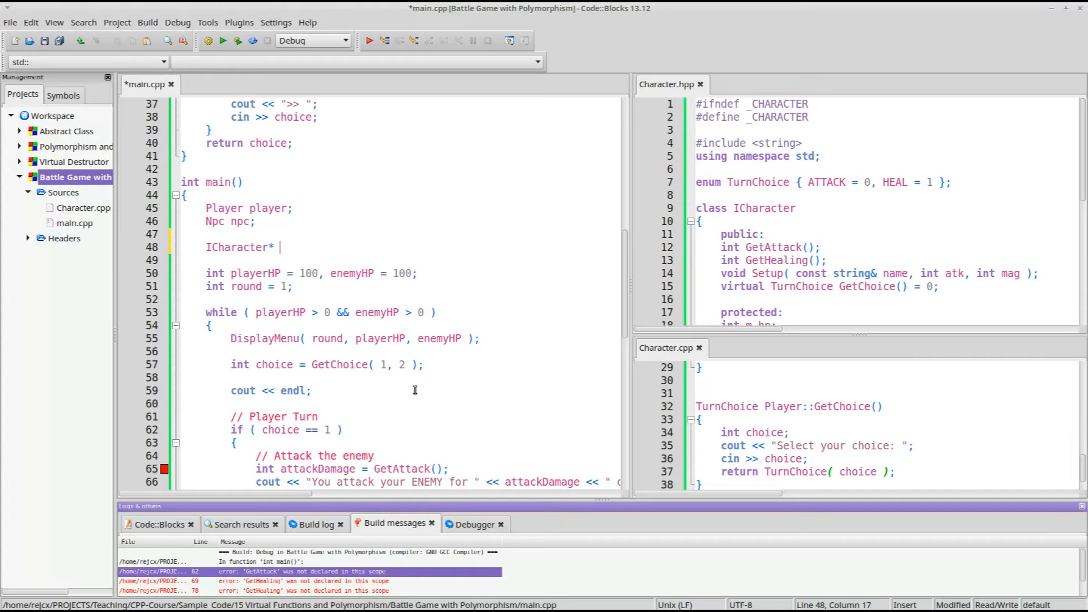
Point ptrPlayers[0] at &player and ptrPlayers[1] at &npc, renaming the type to NPC.
text(players[2];)
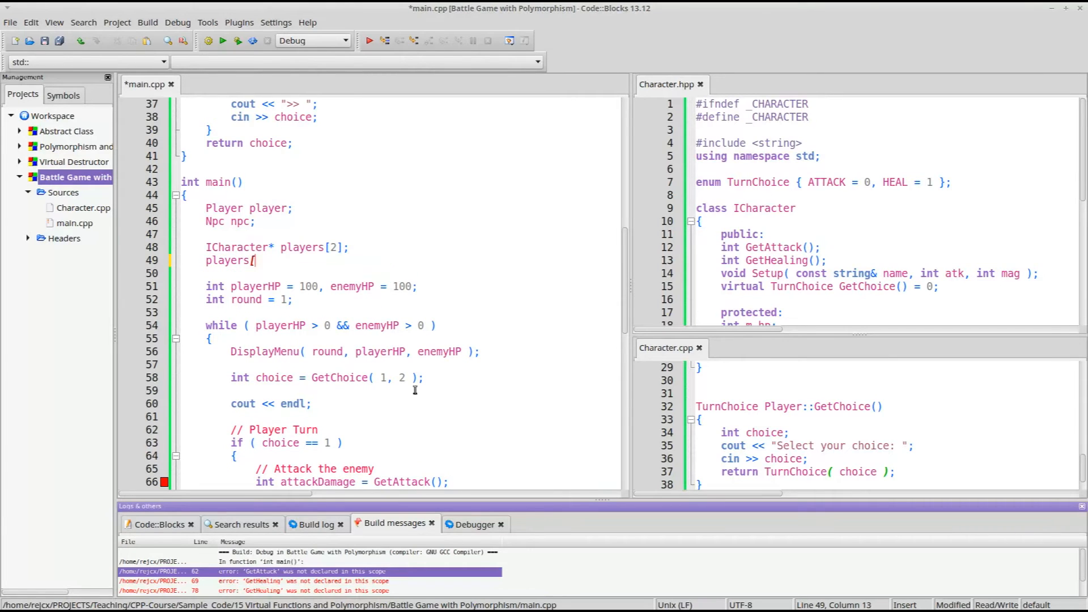
text(0] = &)
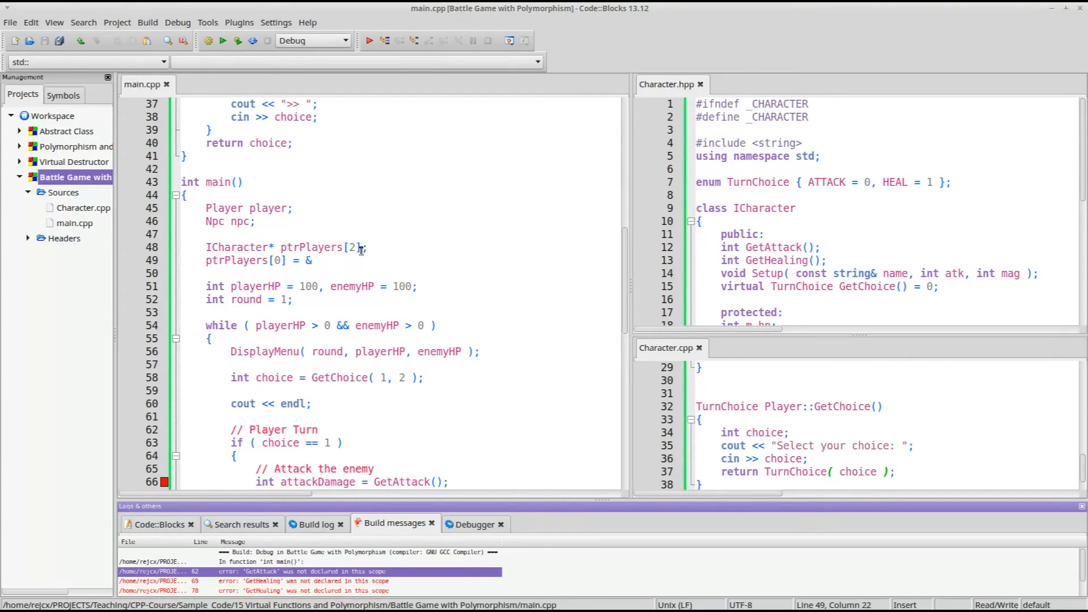
text(player;)
click(413, 274)
text(ptrPlayers[1] = &npc;)
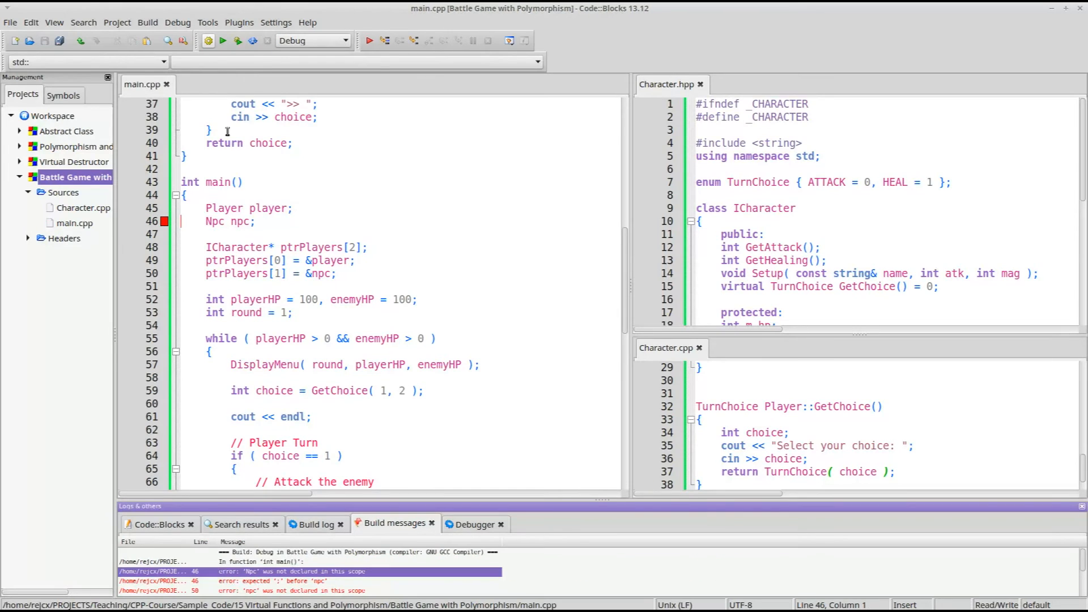
double_click(214, 221)
text(PC)
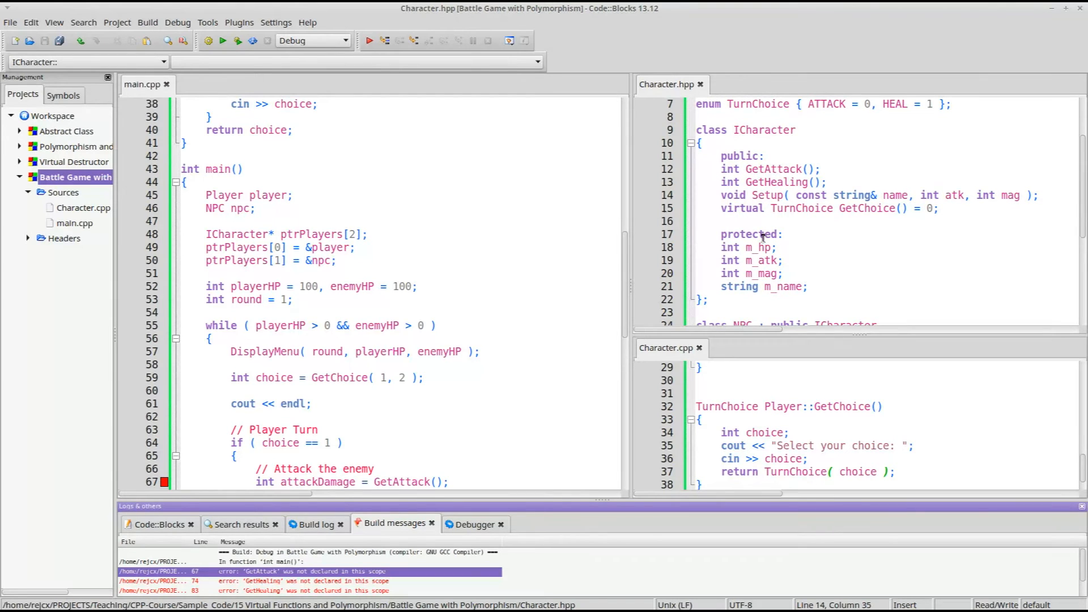
Add an inline int GetHP() { return m_hp; } accessor to ICharacter in Character.hpp.
scroll(down, 3)
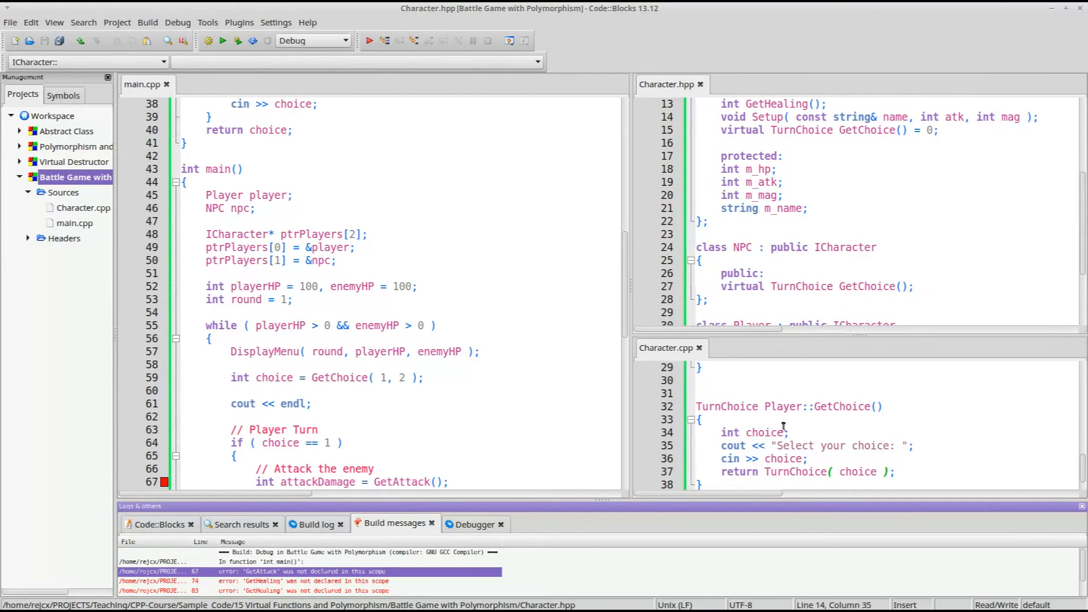
scroll(down, 3)
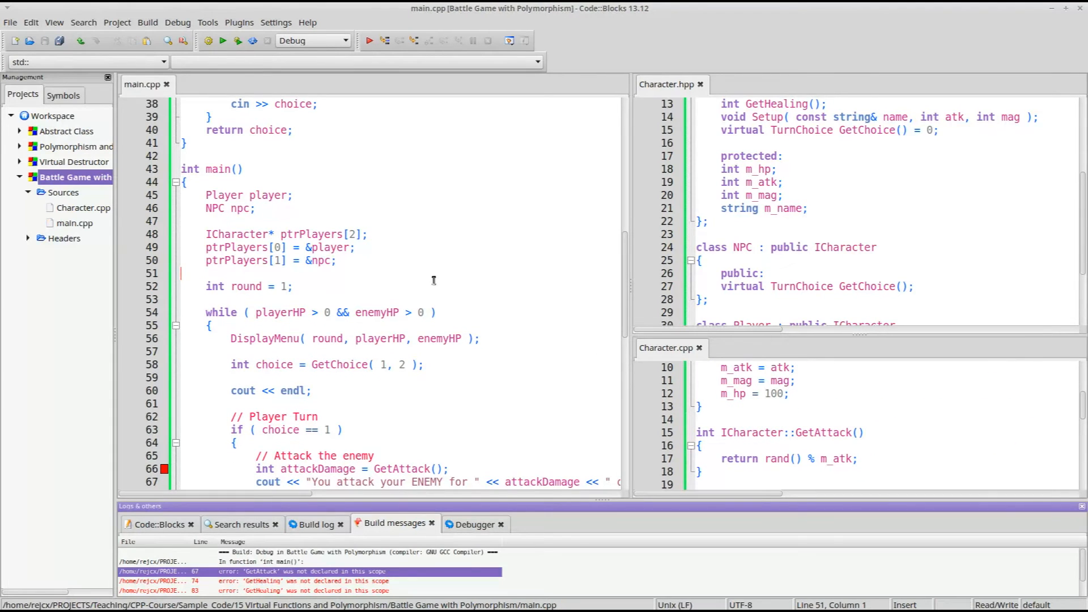
mouse_move(807, 220)
text(int GetHP() { return m)
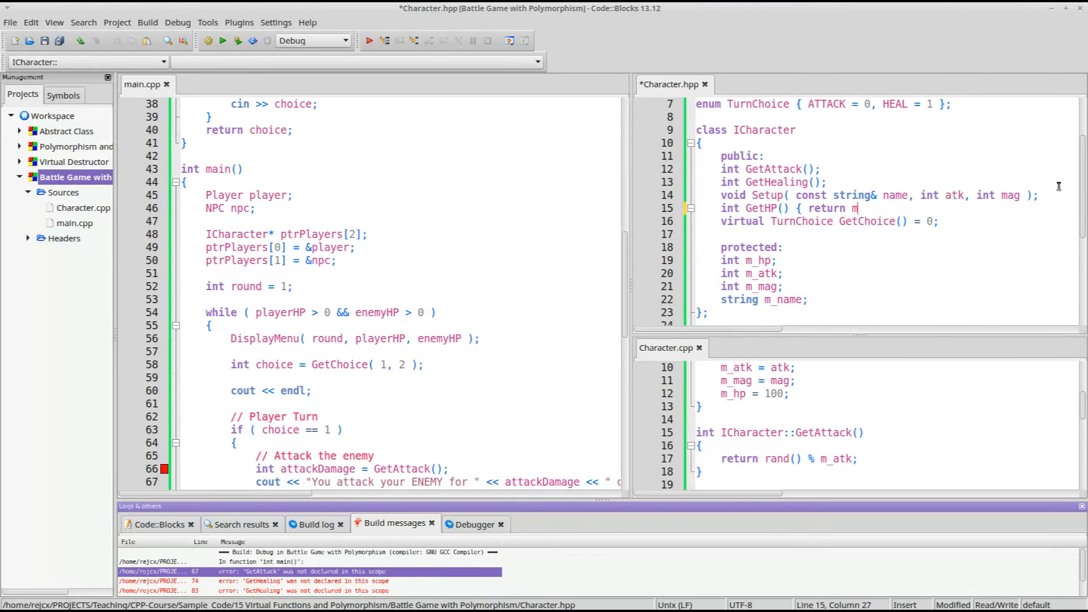
text(_hp; })
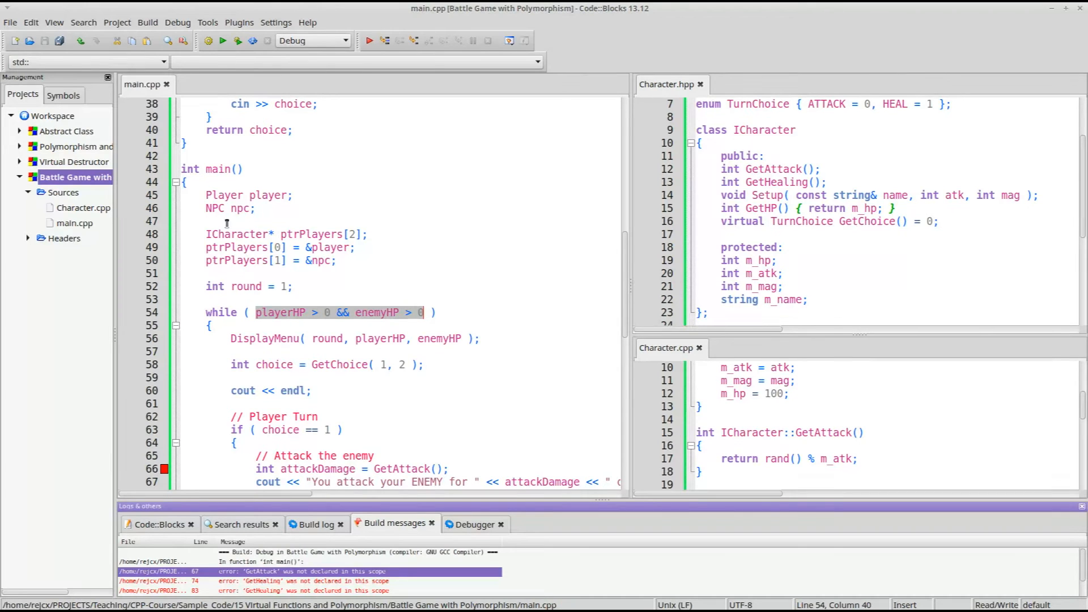
Replace playerHP/enemyHP with ptrPlayers[0]->GetHP() and ptrPlayers[1]->GetHP() in the loop and menu.
text(ptrPlayers[ ))
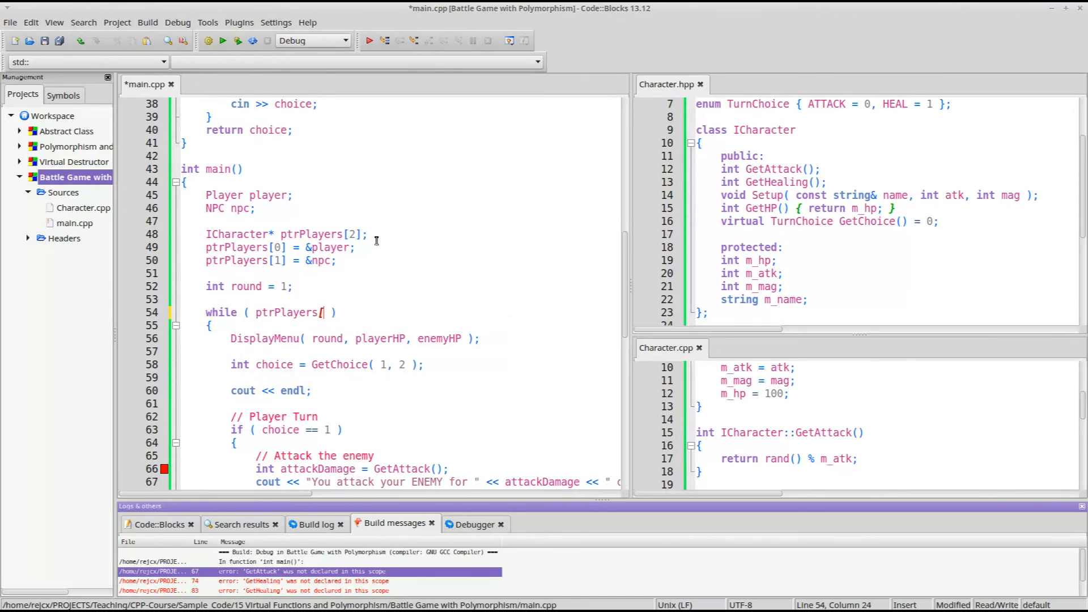
text(0]->GetHP() > 0 && enemyHP > 0)
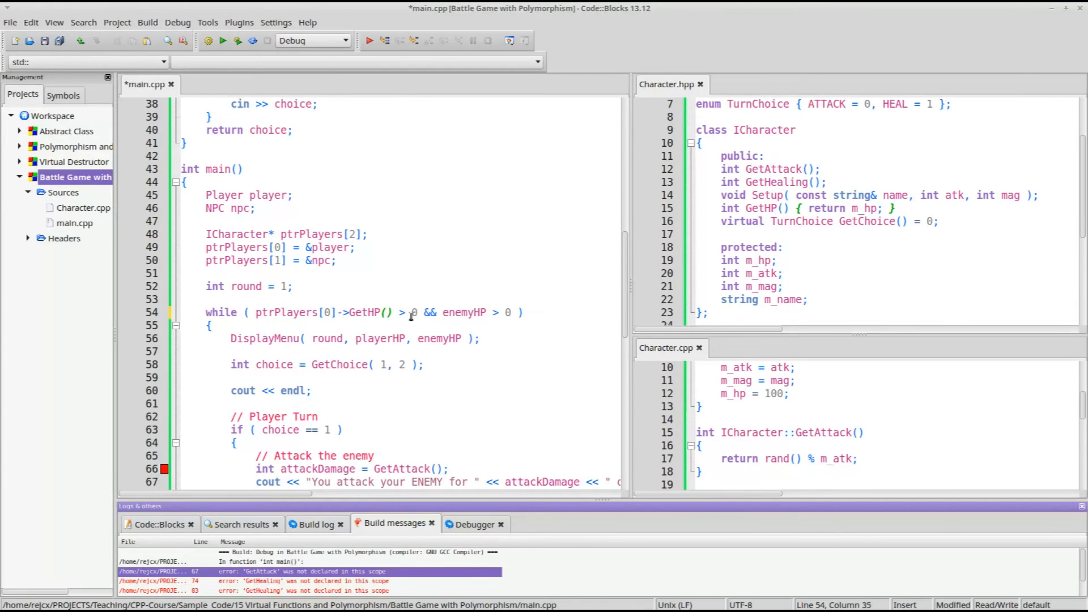
text(ptrPlayers[1]->GetHP())
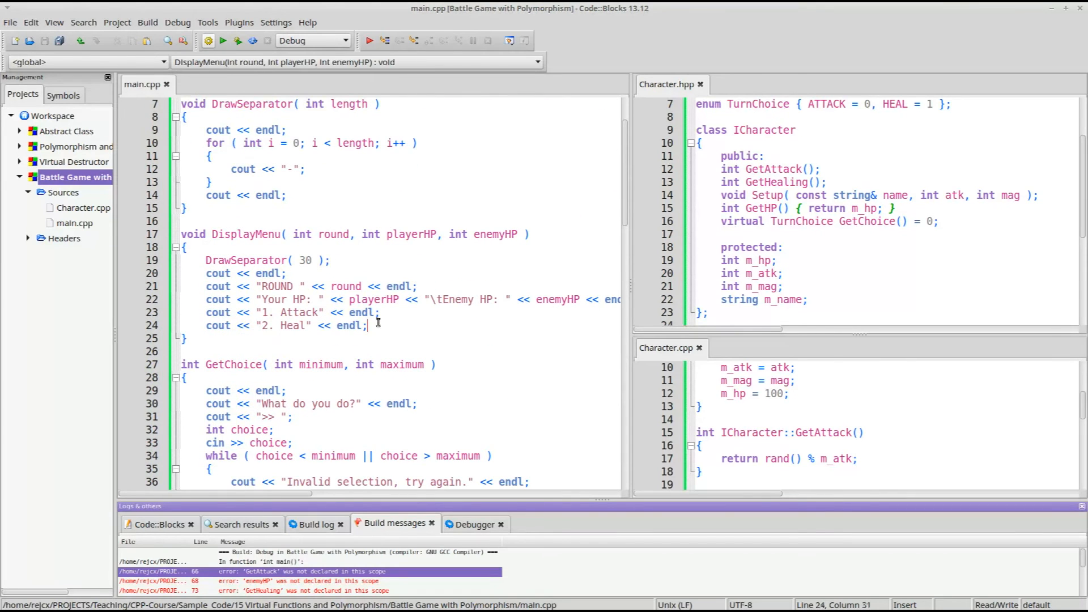
scroll(down, 3)
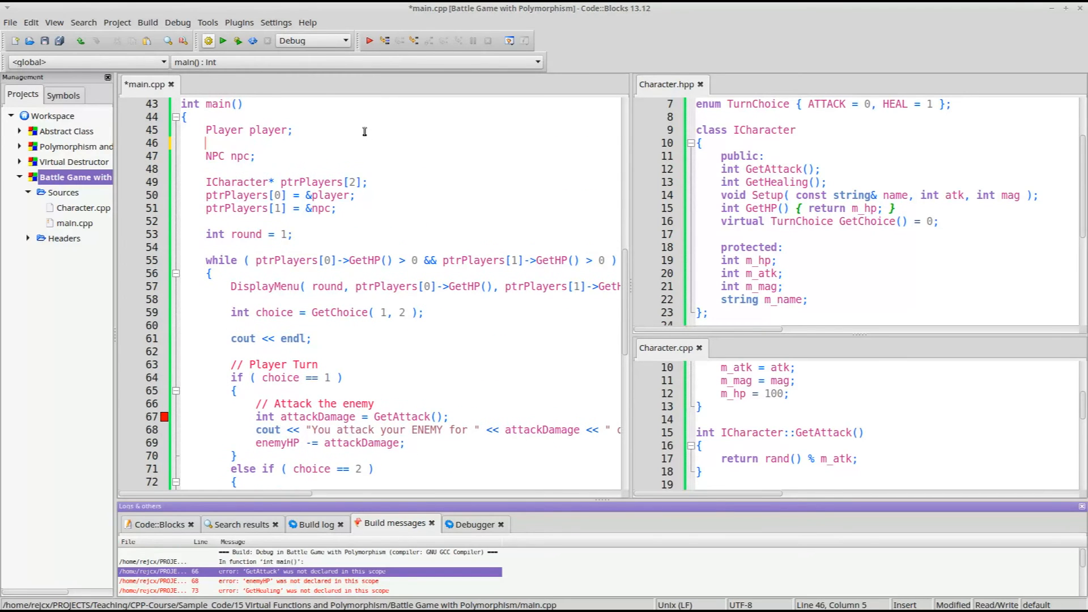
Call player.Setup( "Player", 10, 10 ) and a copied Setup for the enemy named Enemy.
text(player.Setup()
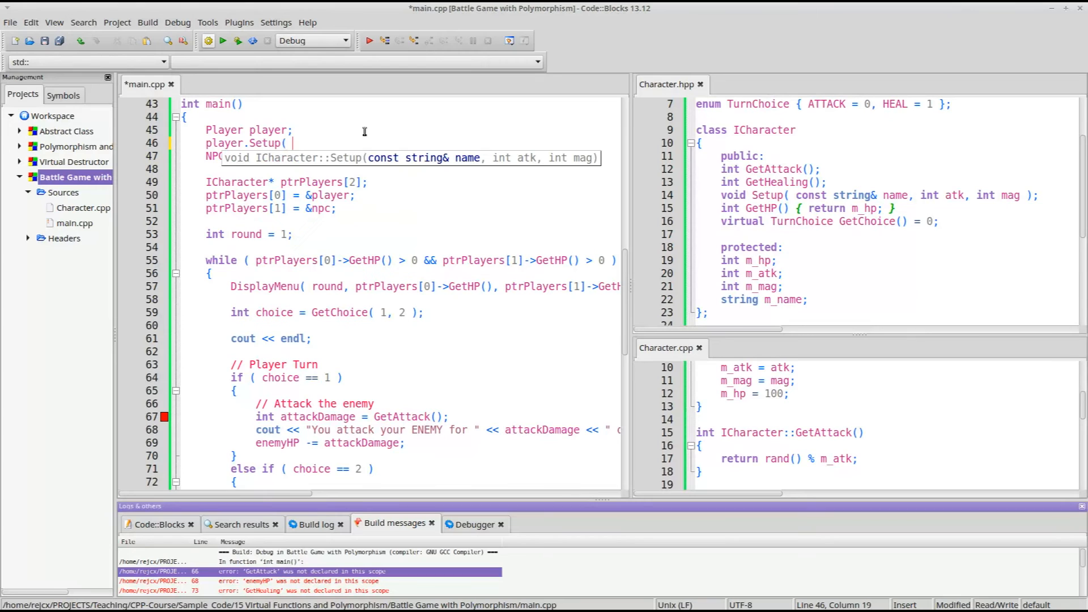
text("Player",)
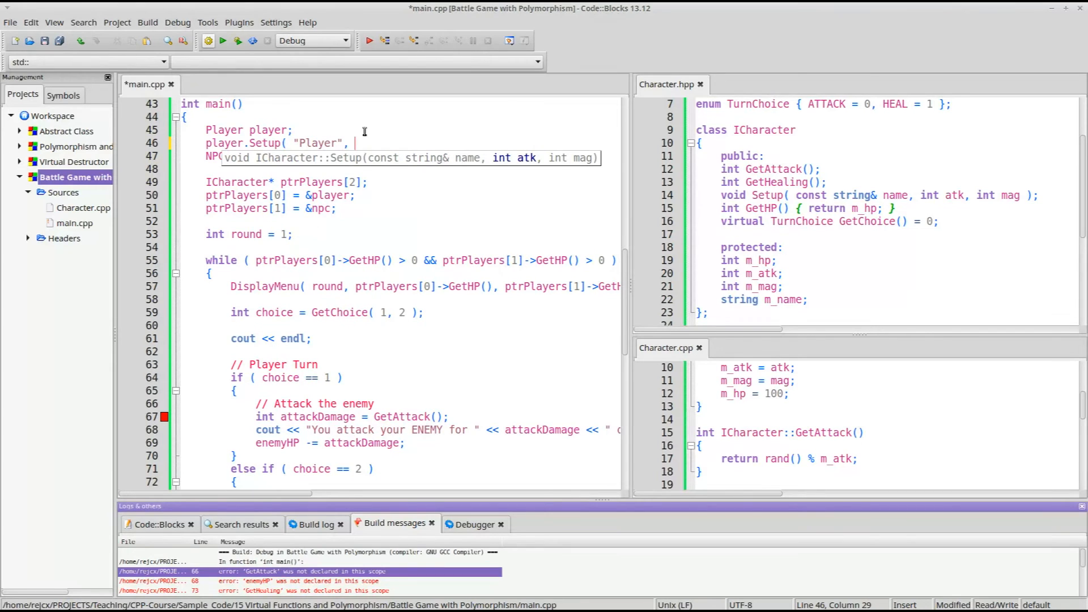
text(10, 10 );)
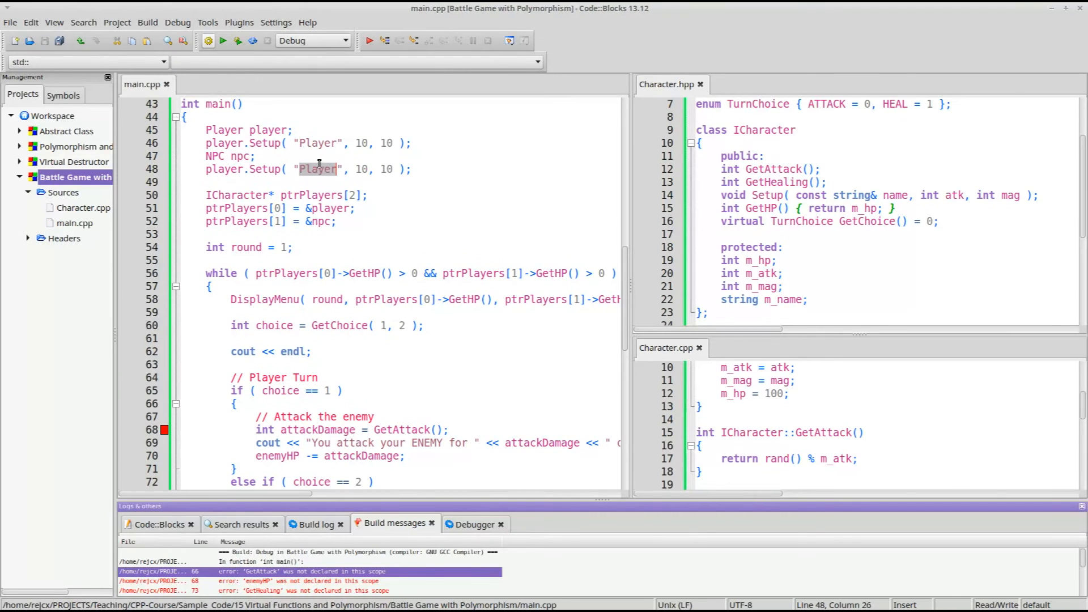
text(Enemy)
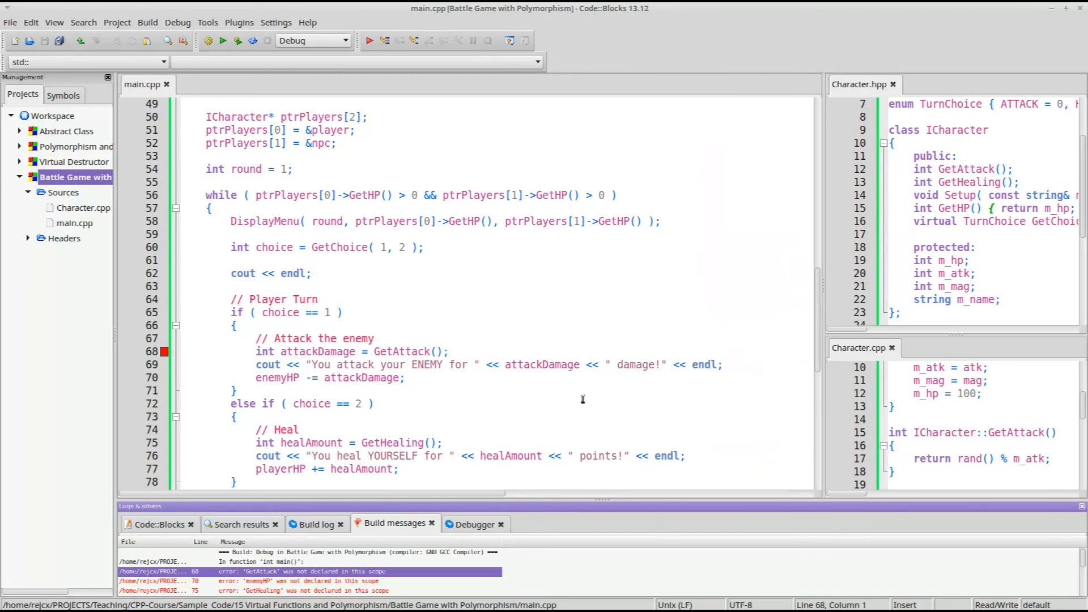
Add a for ( int i = 0; i < 2; i++ ) loop inside main's battle loop.
click(181, 286)
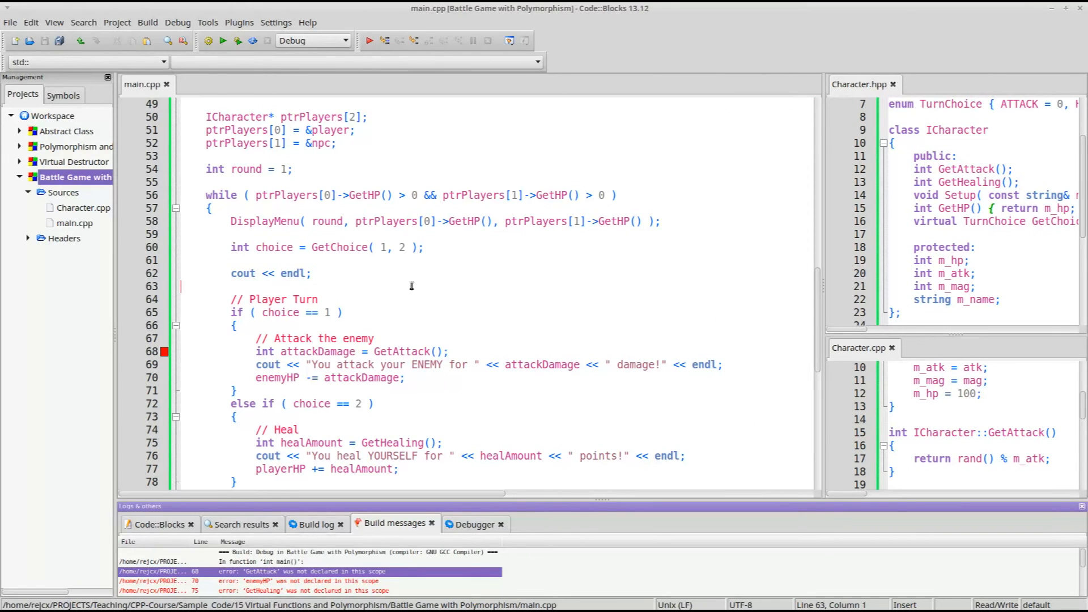
scroll(down, 3)
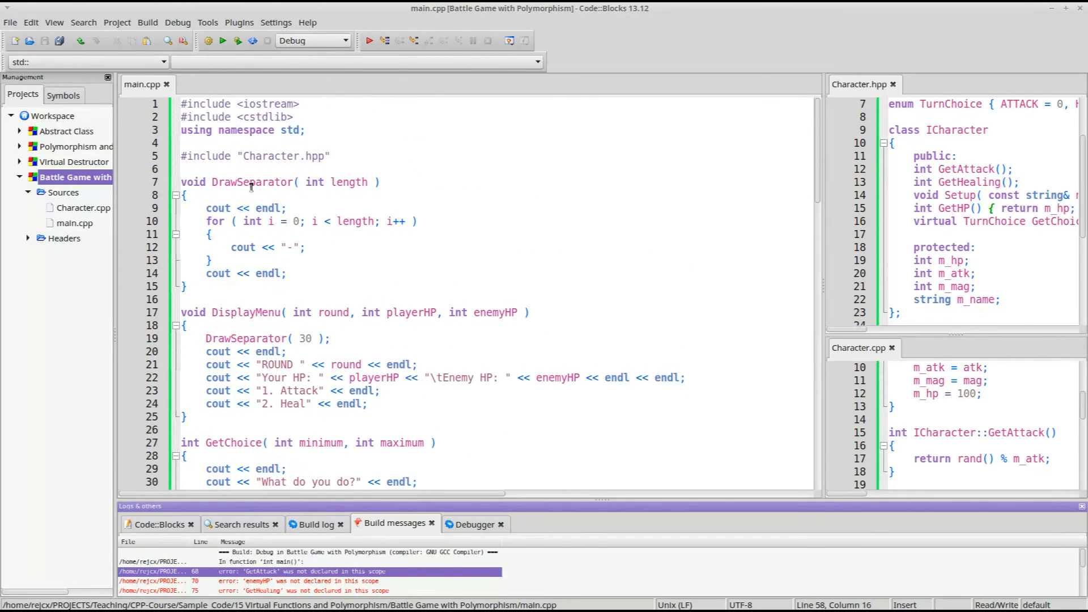
scroll(down, 3)
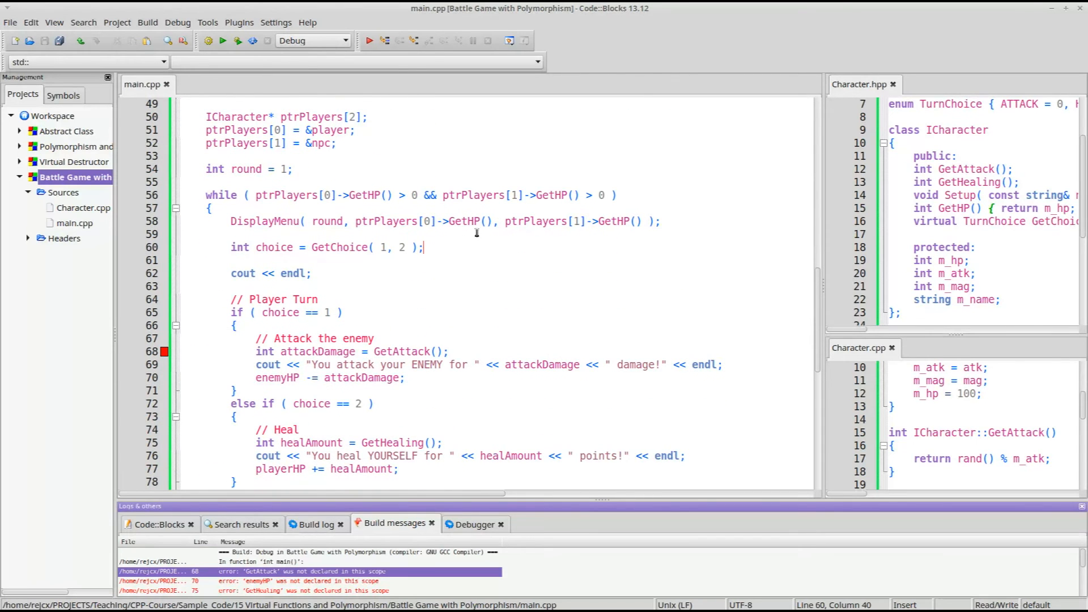
text(for ( int i = 0;)
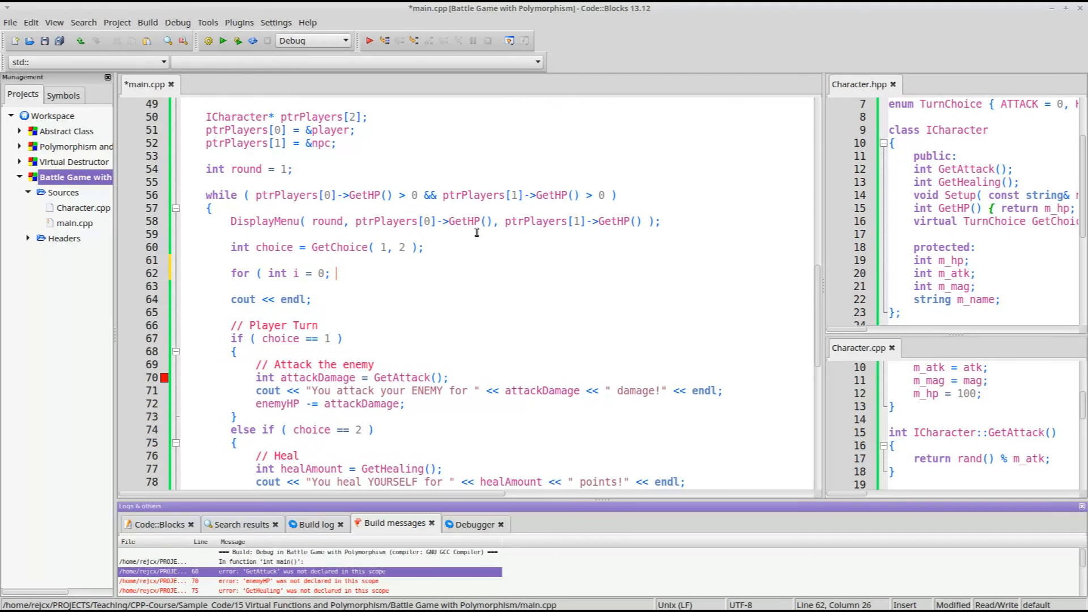
text(i < 2; i++)
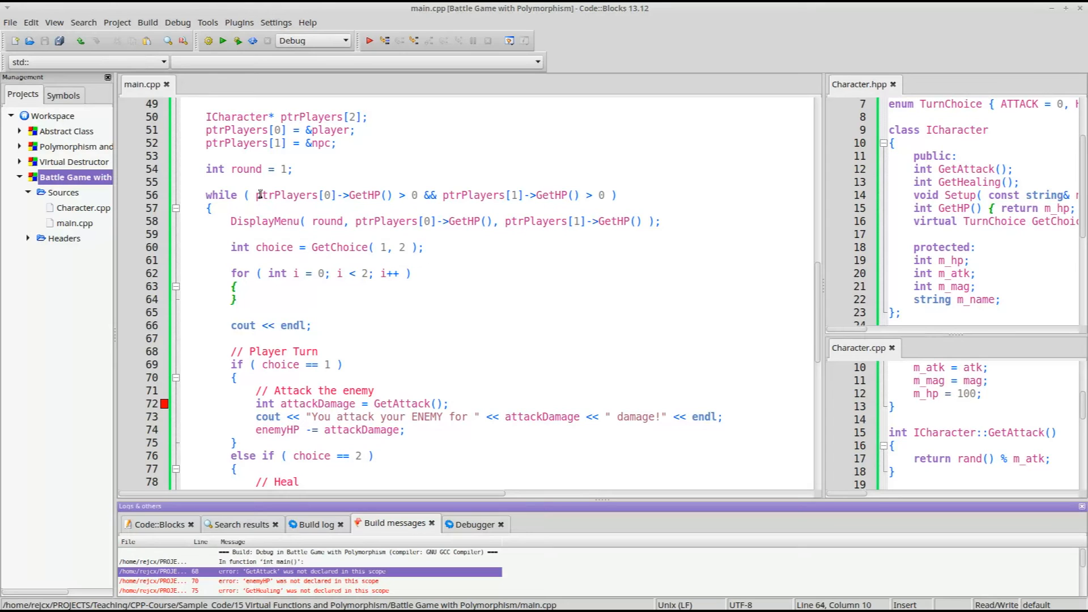
Set int choice = ptrPlayers[i]->GetChoice(); in the loop body, dropping GetChoice( 1, 2 ).
click(282, 286)
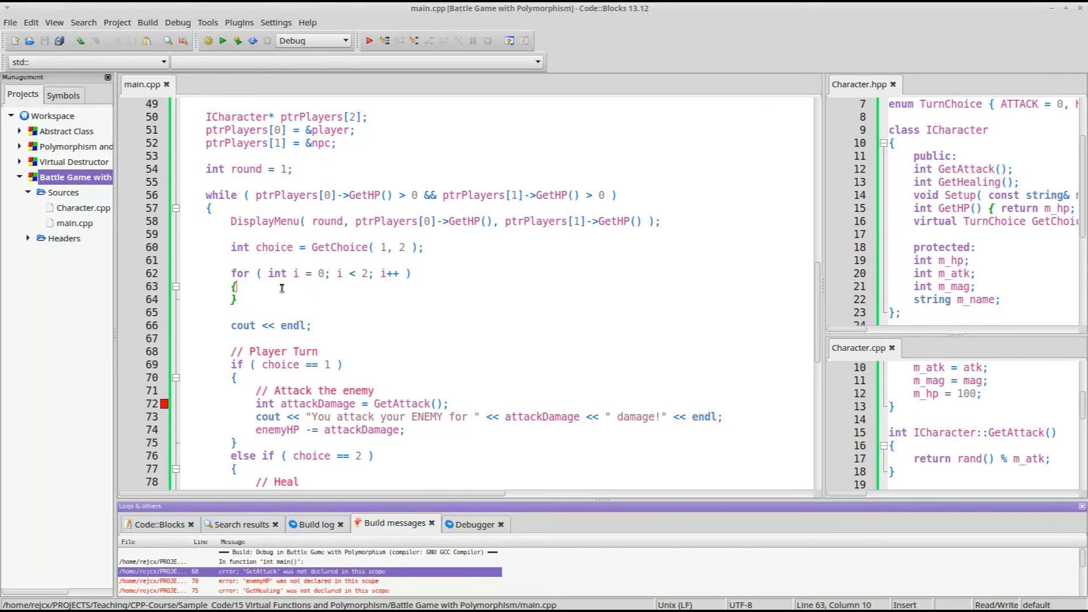
text(ptrPlayers[i]->)
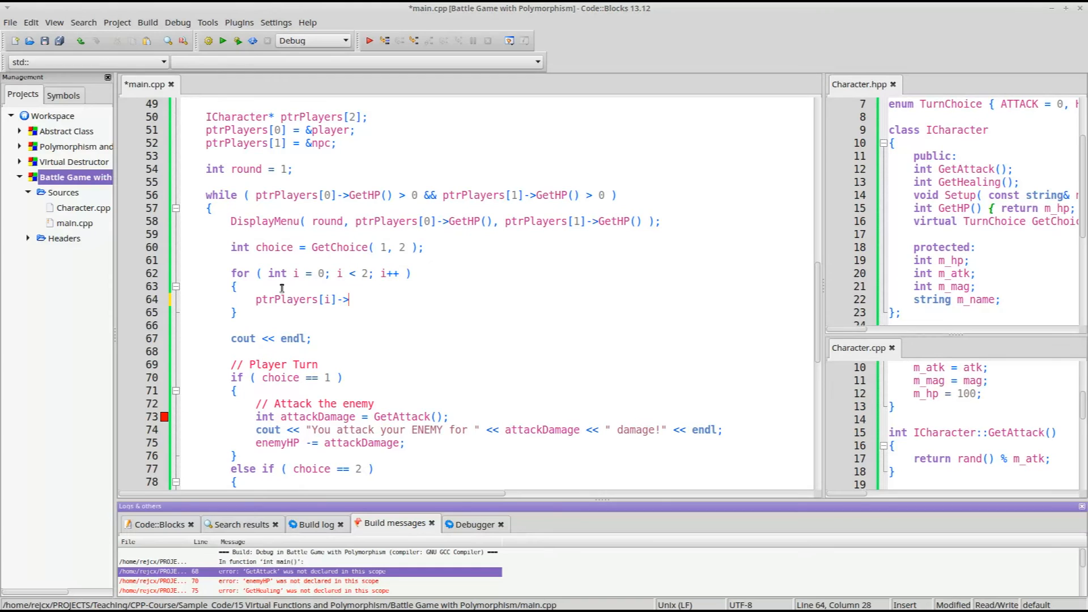
text(GetChoice();)
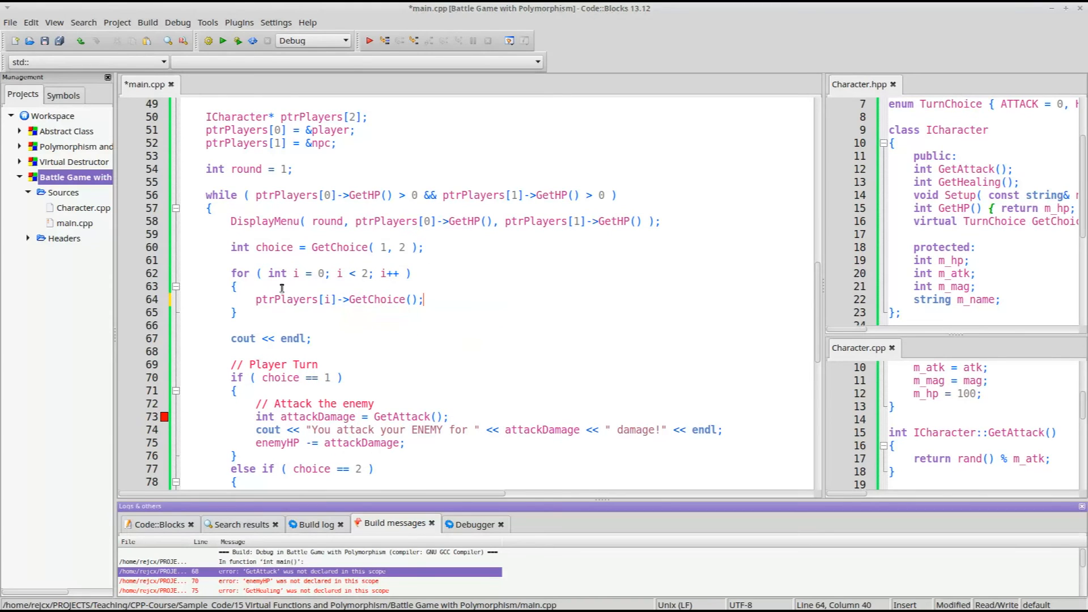
text(int choice =)
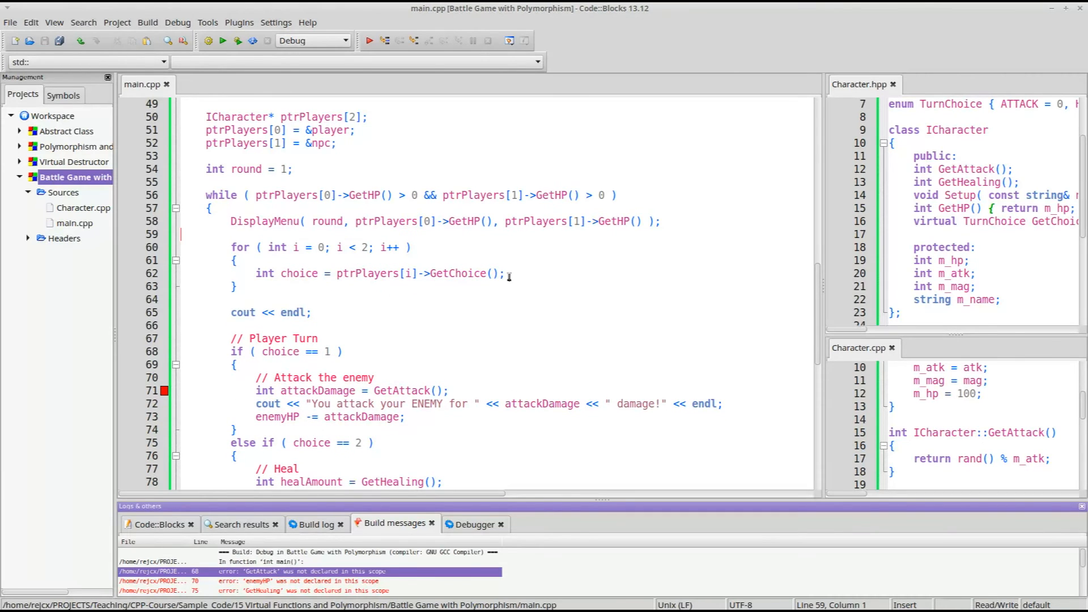
Add a string GetName() accessor to ICharacter and an if ( choice == ATTACK ) branch in the loop.
click(995, 209)
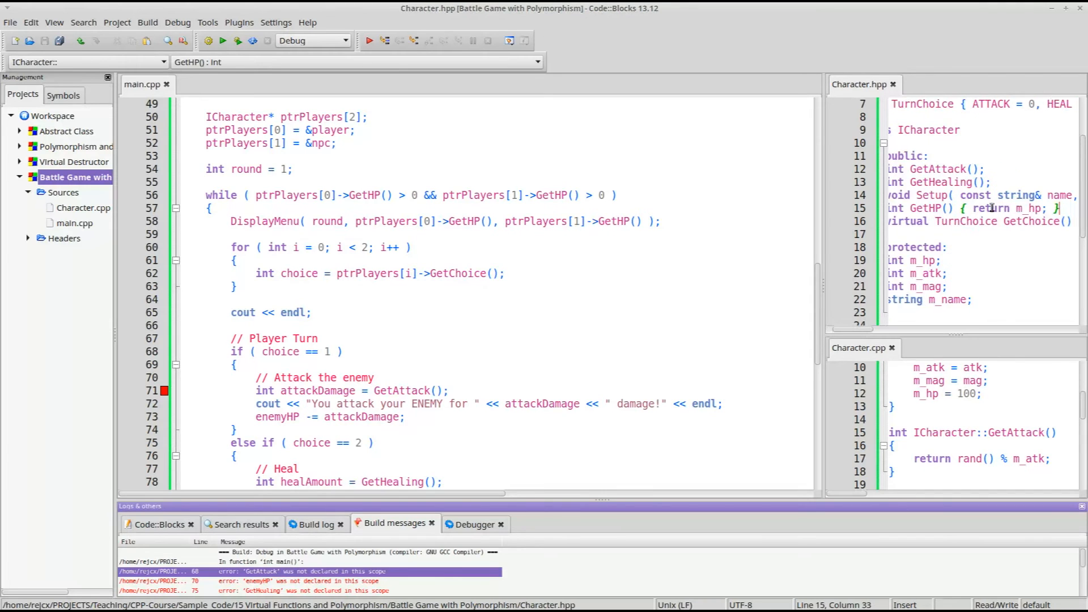
text(string GetName() { return r)
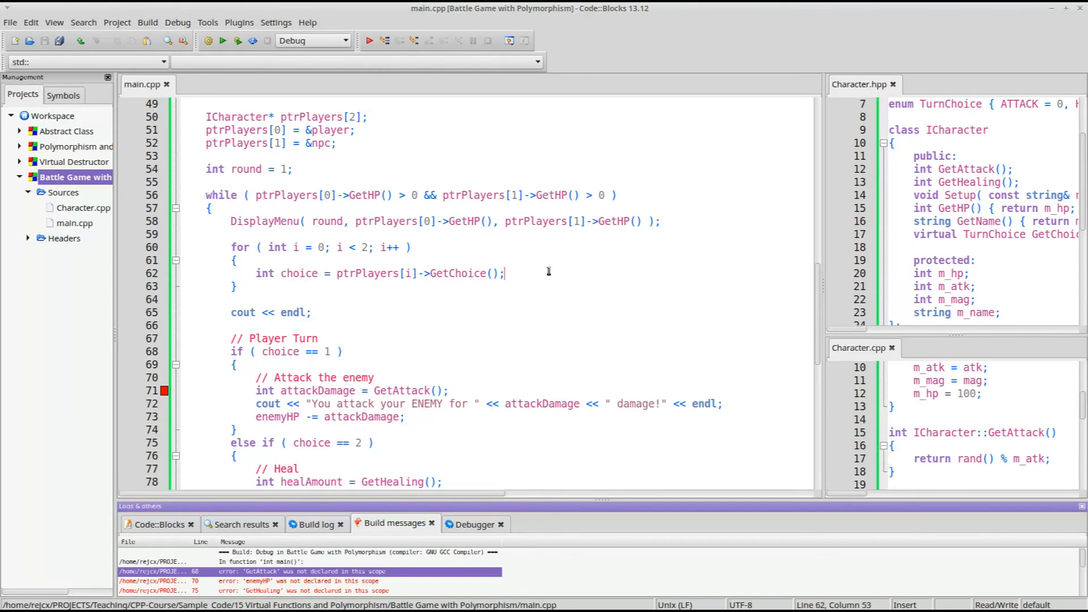
text(if ( choice == 0)
text(TurnChoice)
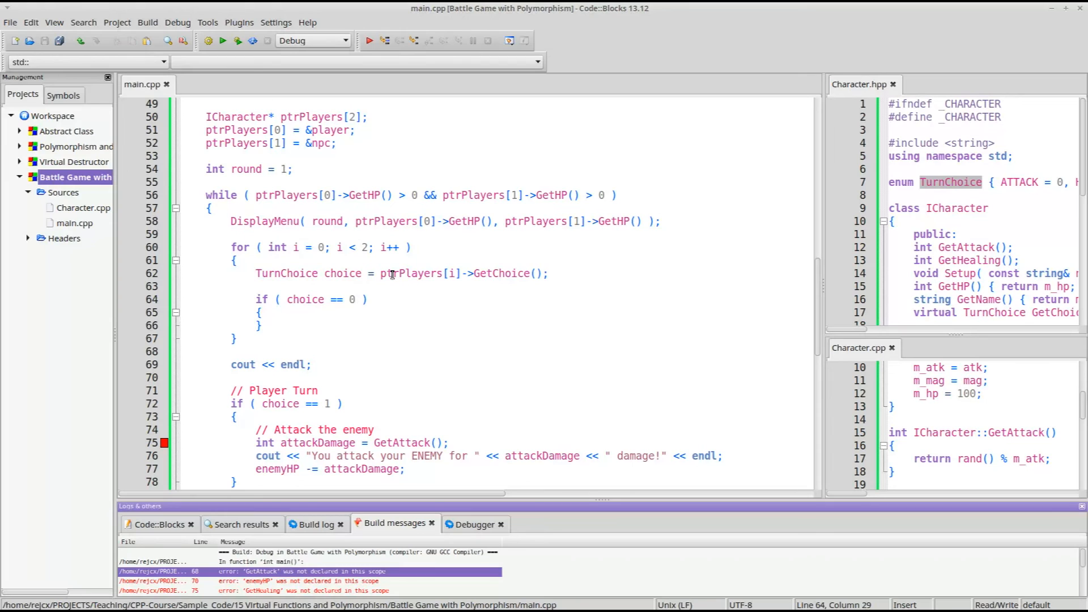
text(ATTACK)
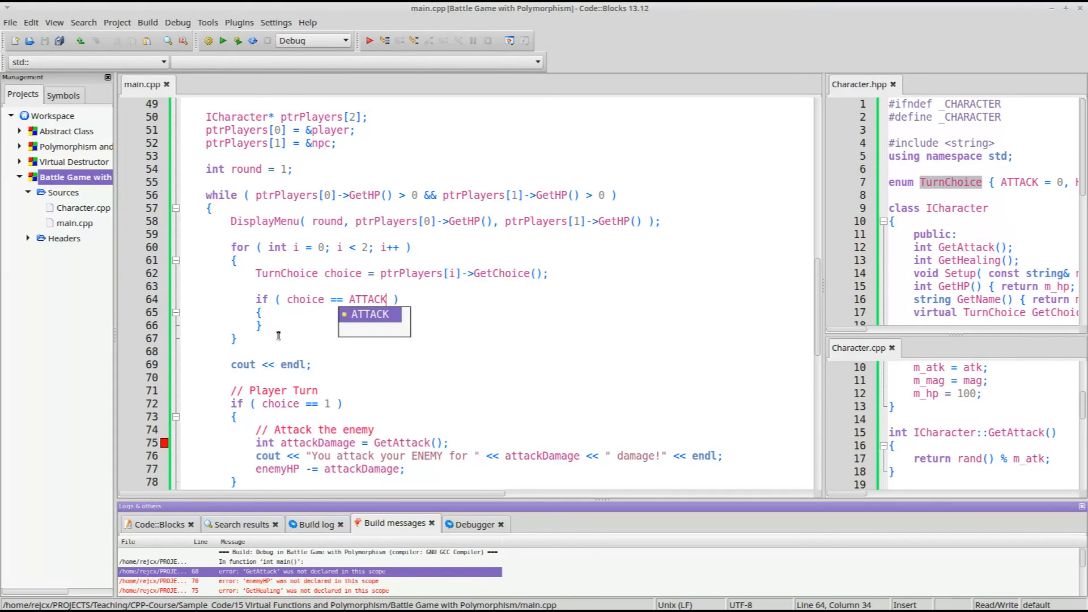
Add an else if ( choice == HEAL ) branch after the ATTACK block.
text(else)
text(})
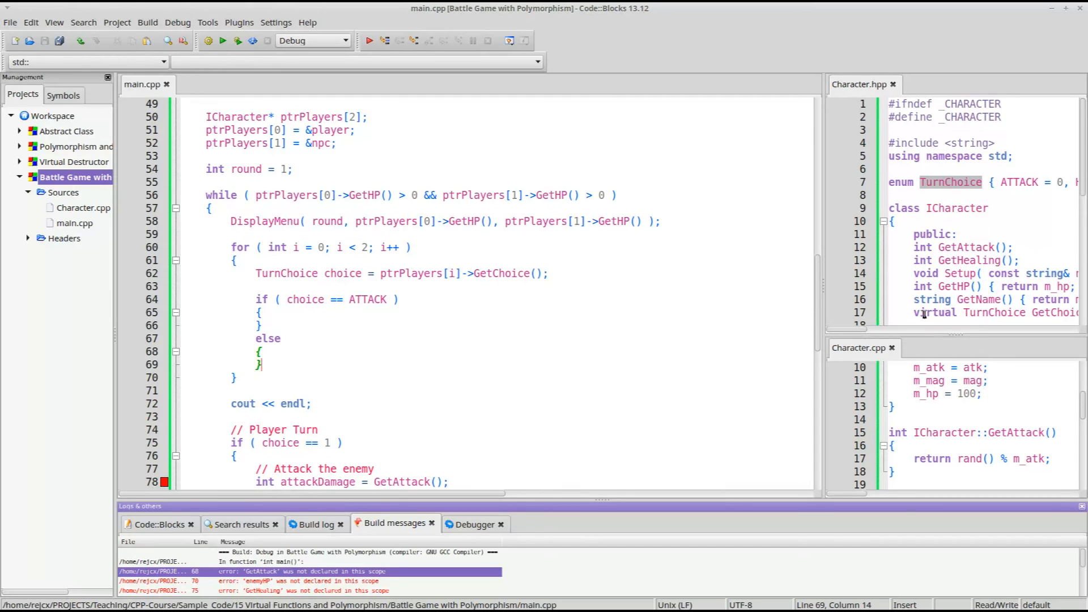
click(281, 338)
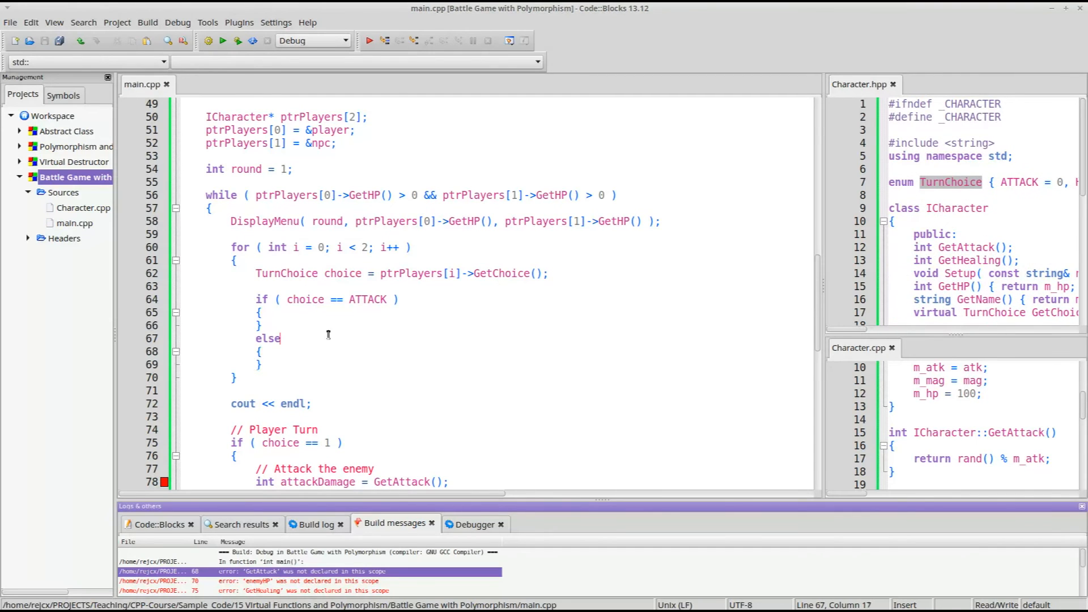
text(if ( choice == HEAL)
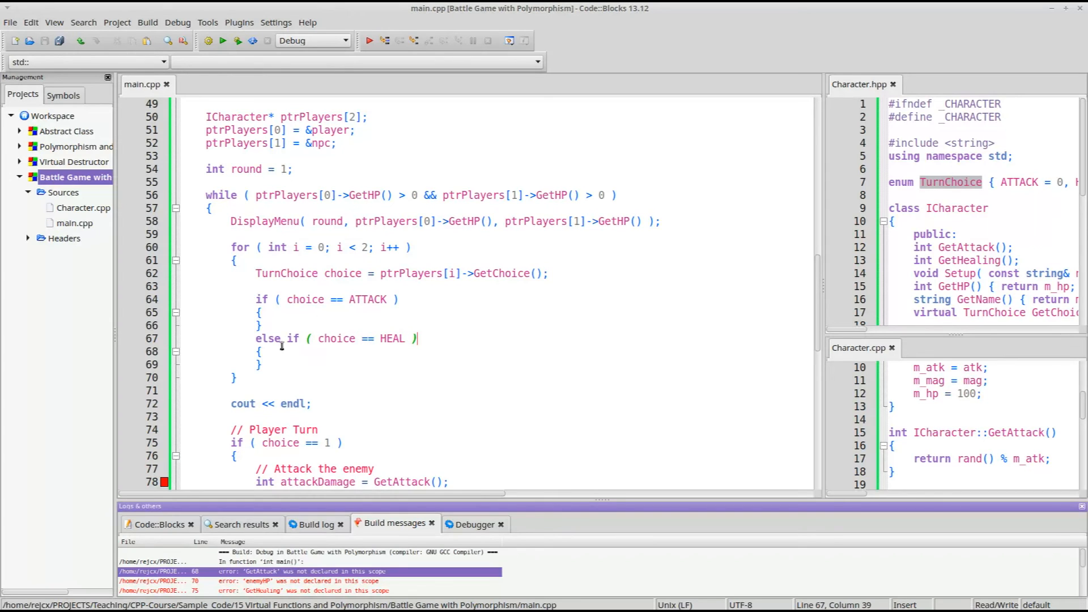
key(BackSpace)
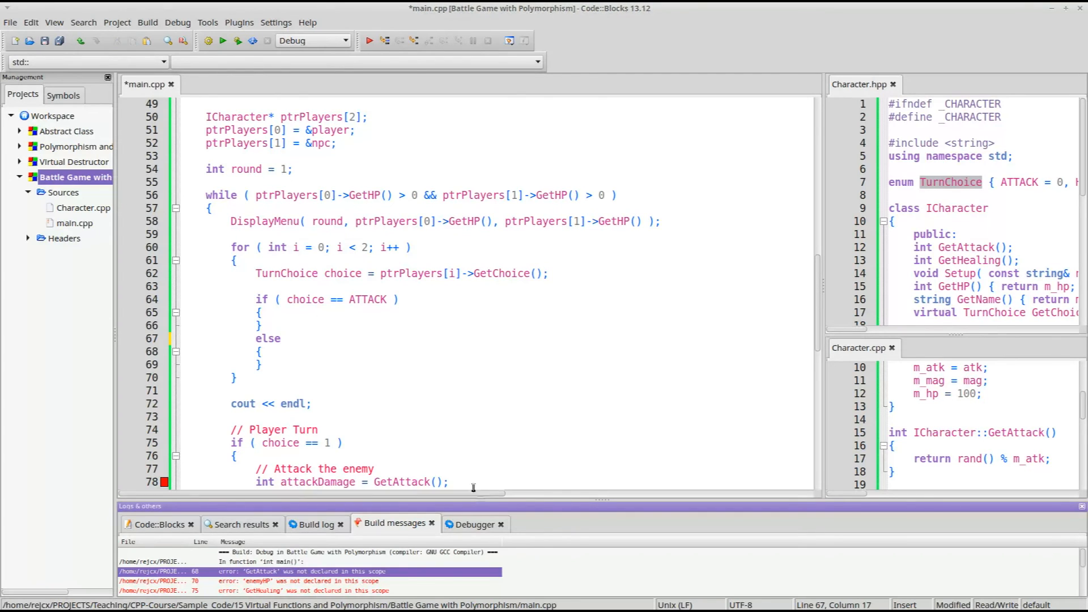
text(if ( choice == HEAL ))
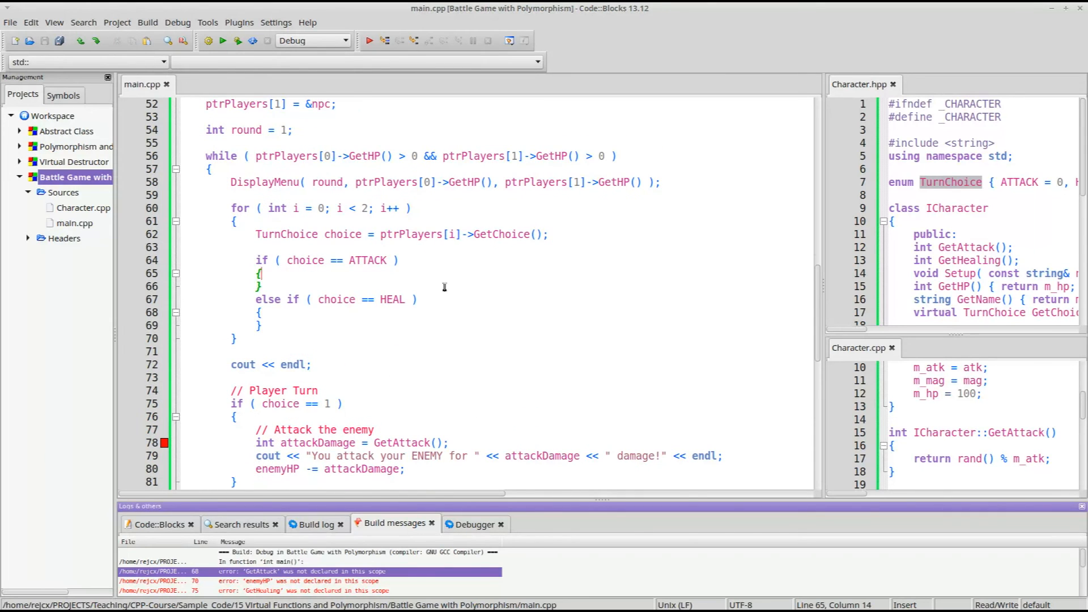
mouse_move(660, 392)
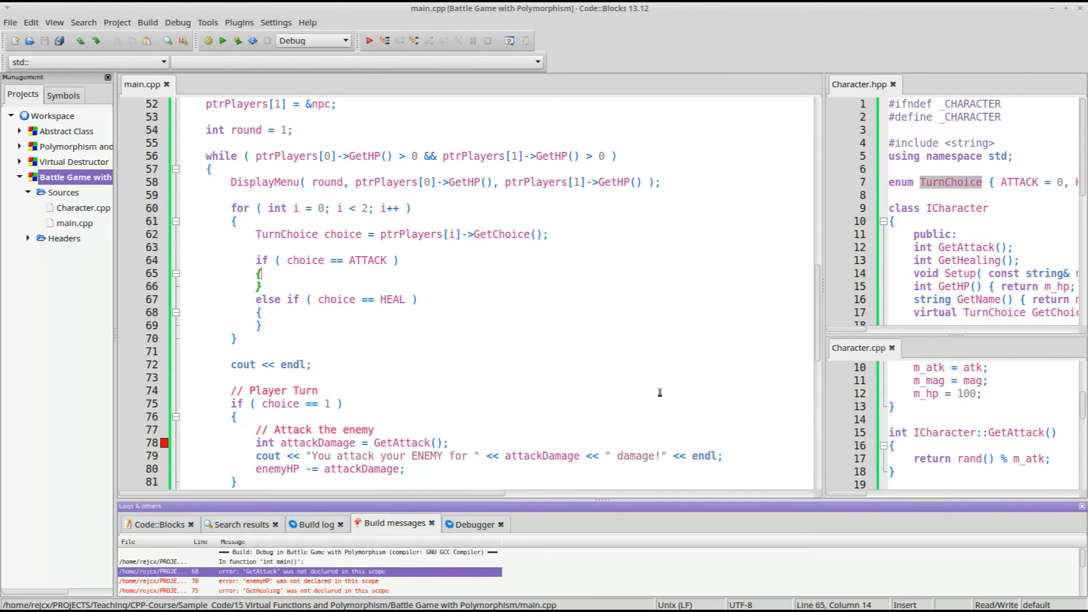
mouse_move(771, 262)
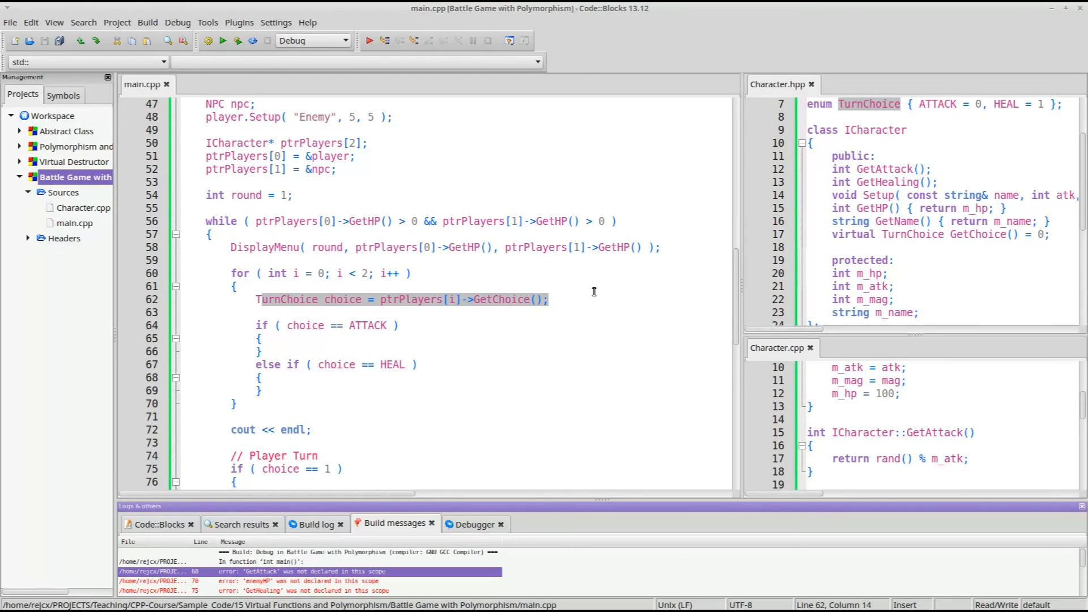
double_click(501, 300)
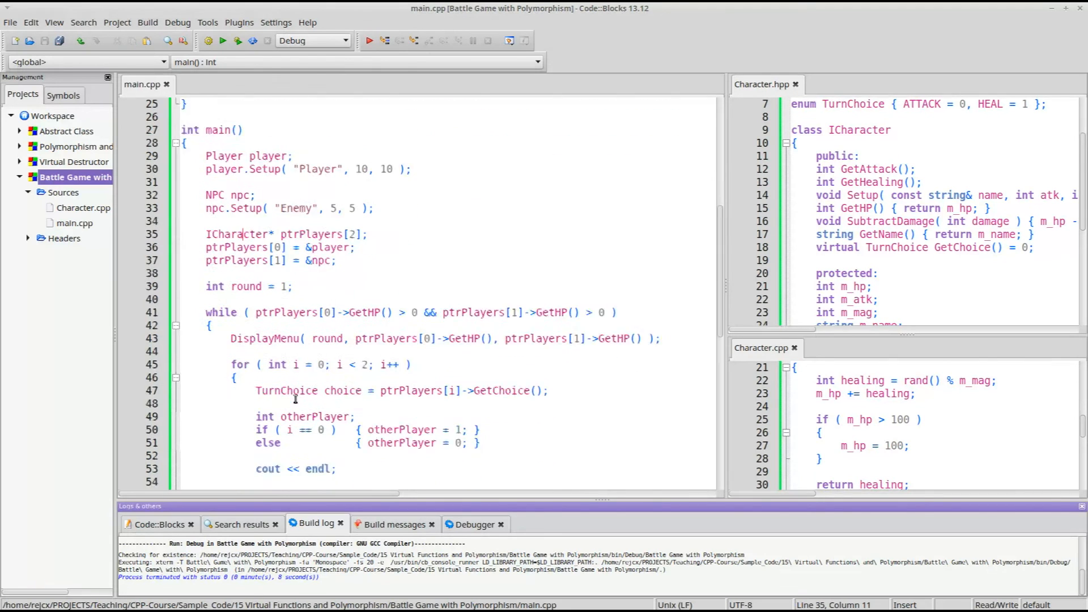
Insert blank lines before the cout statements in the ATTACK and HEAL branches of main().
scroll(down, 3)
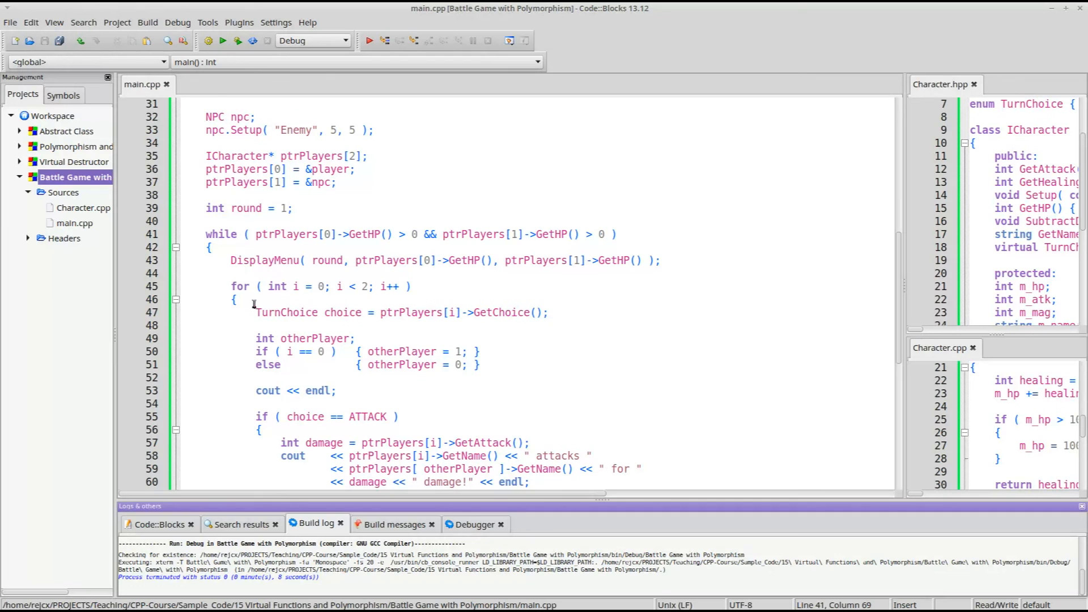
scroll(down, 3)
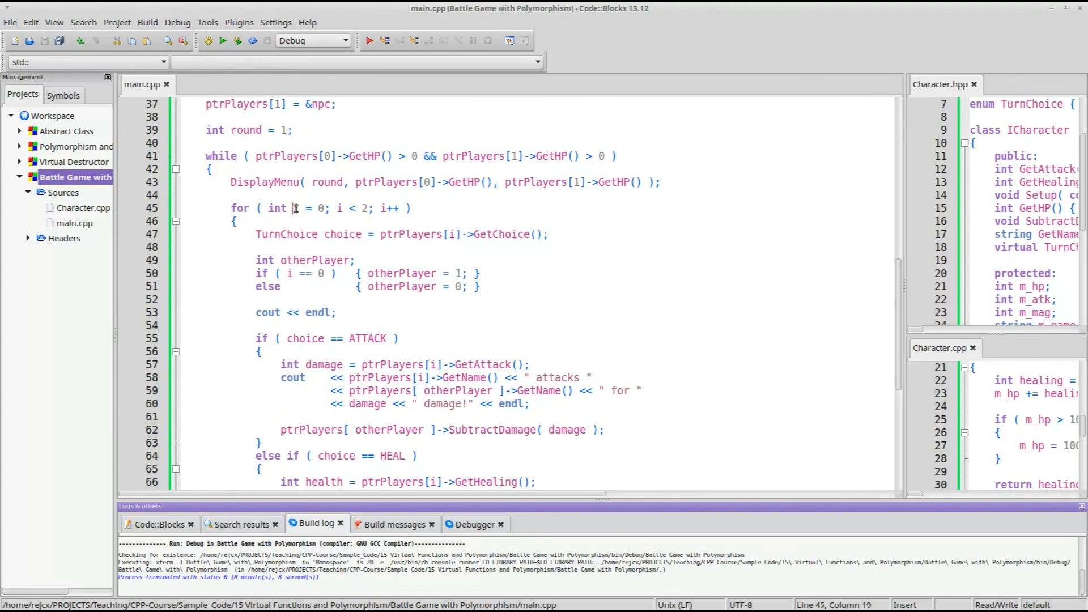
drag(255, 259, 480, 287)
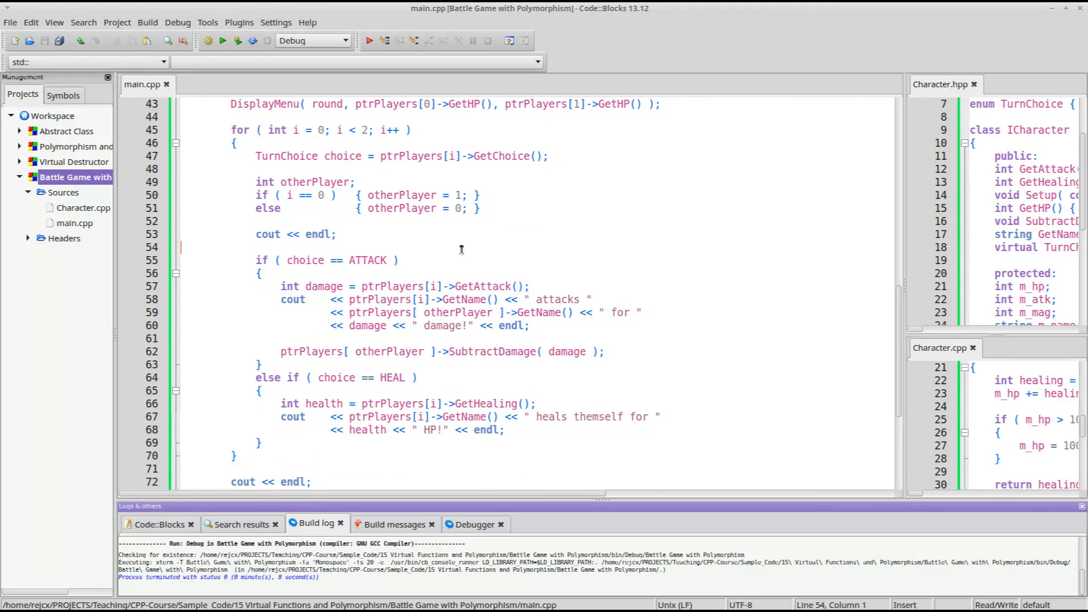
scroll(down, 3)
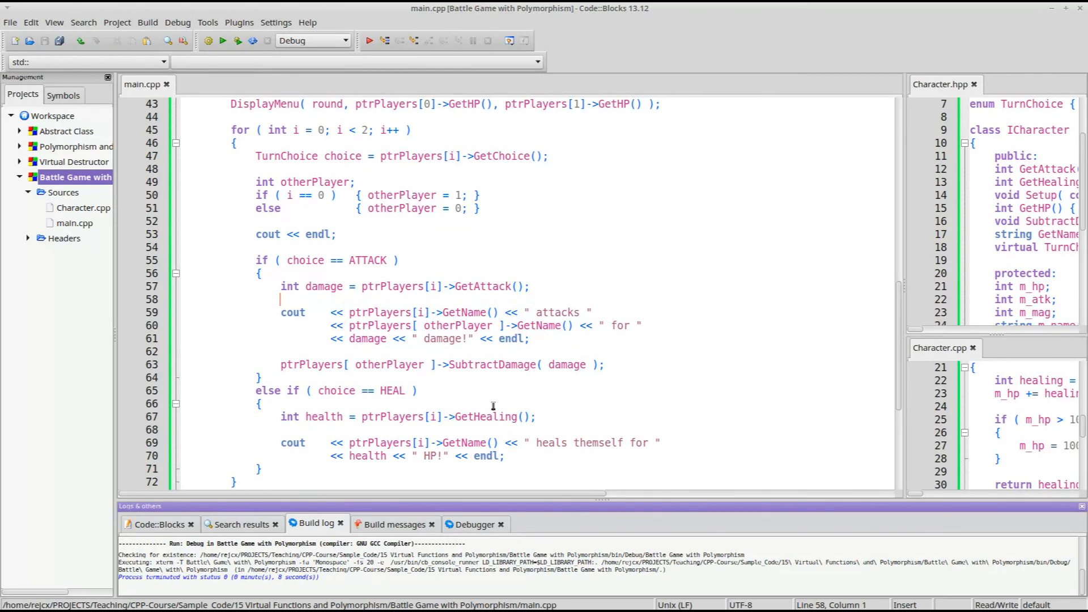
mouse_move(903, 401)
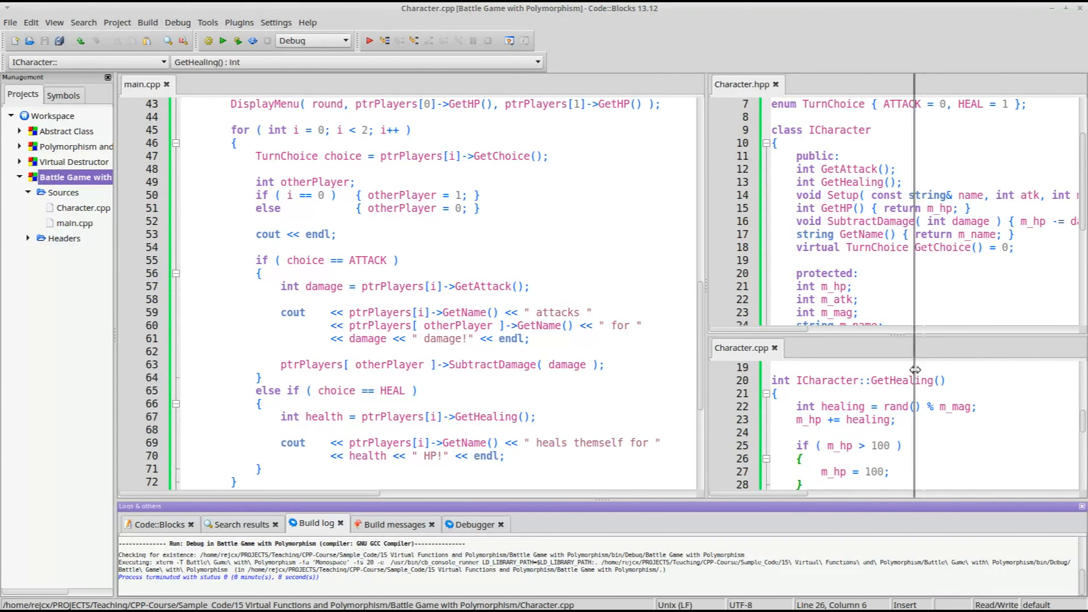
click(374, 286)
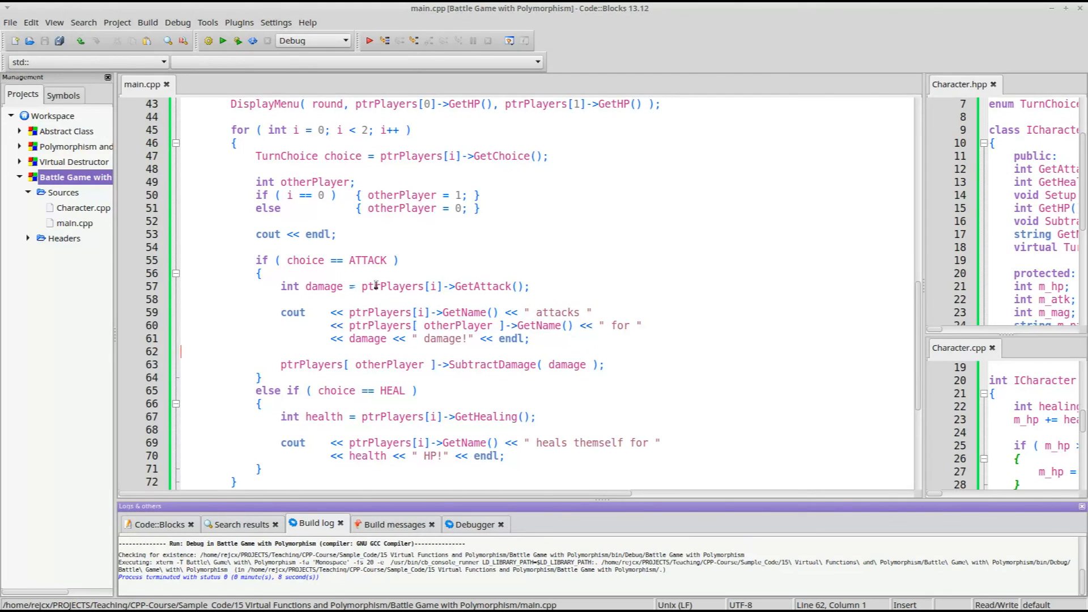
double_click(324, 286)
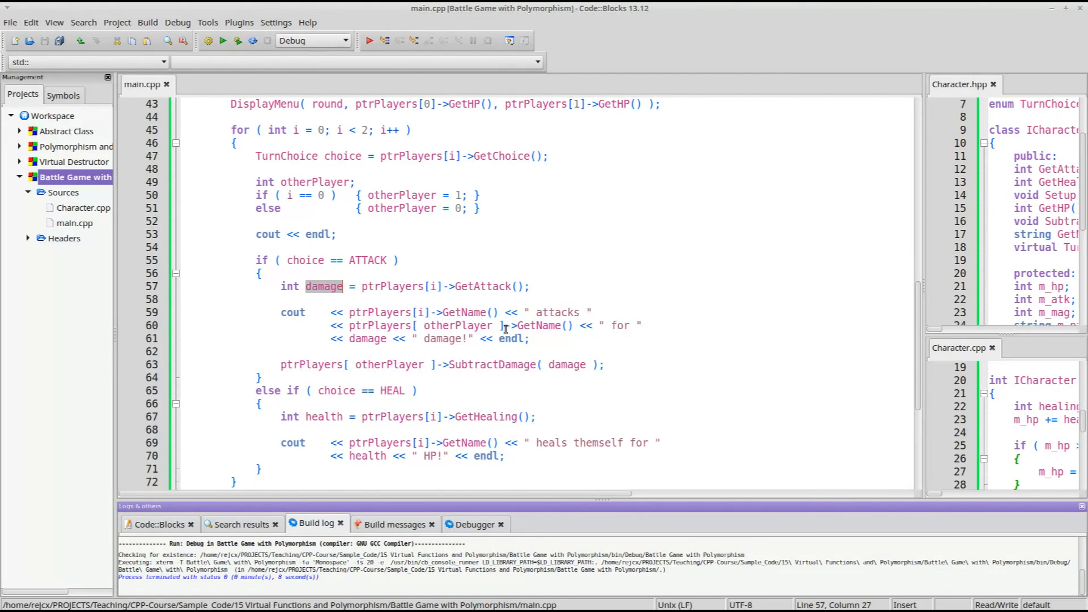
mouse_move(377, 363)
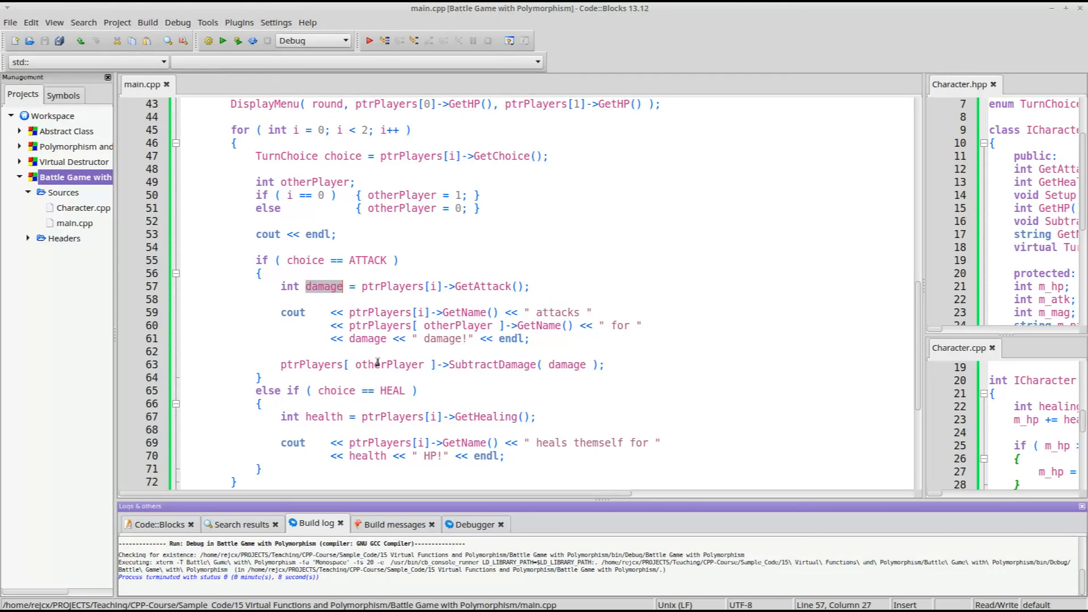
double_click(492, 365)
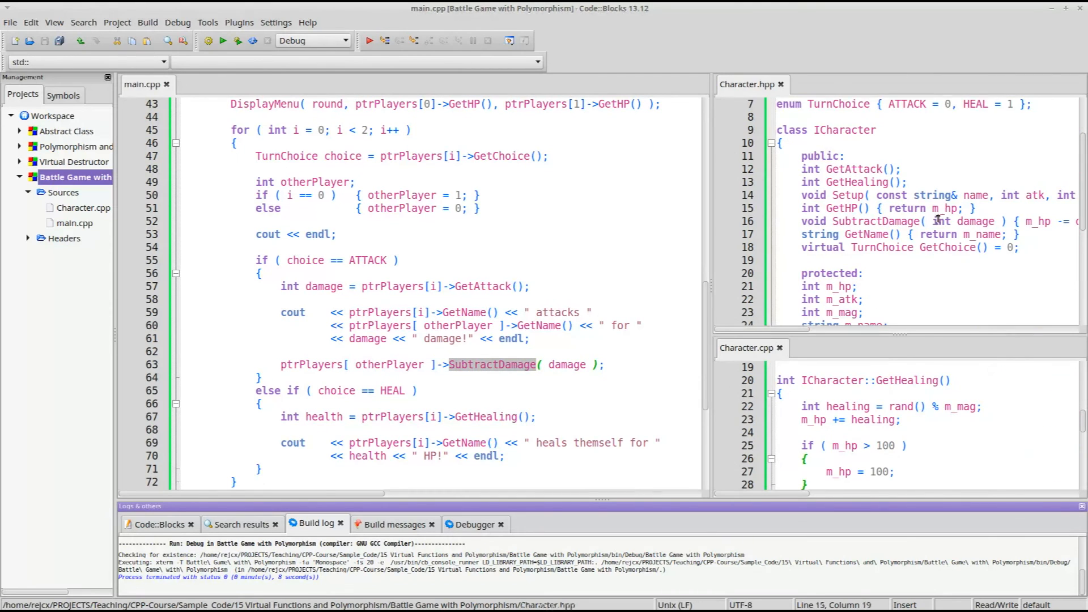
click(937, 221)
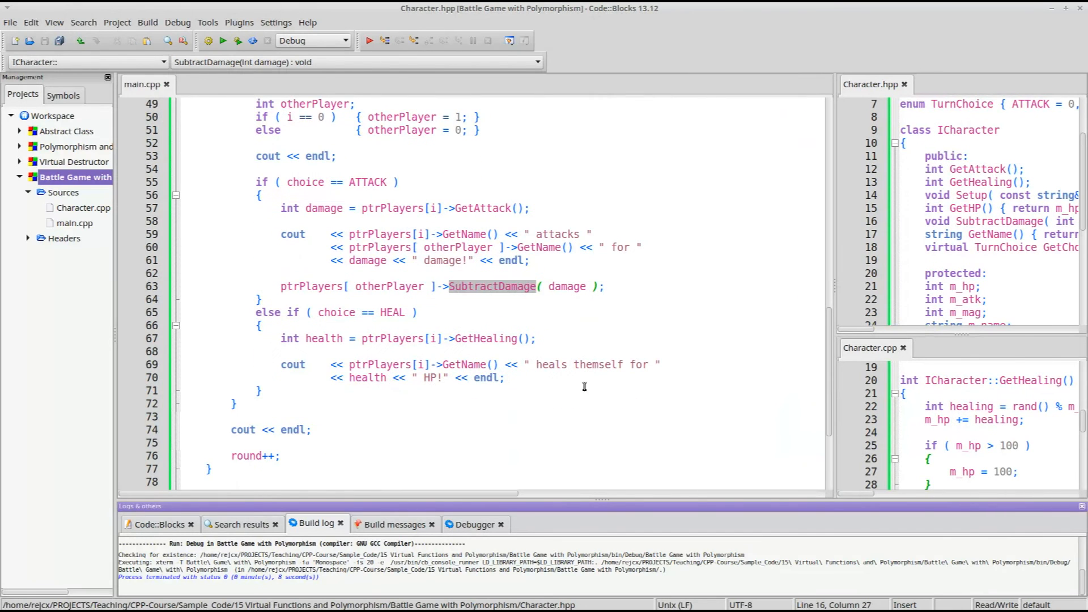
click(266, 390)
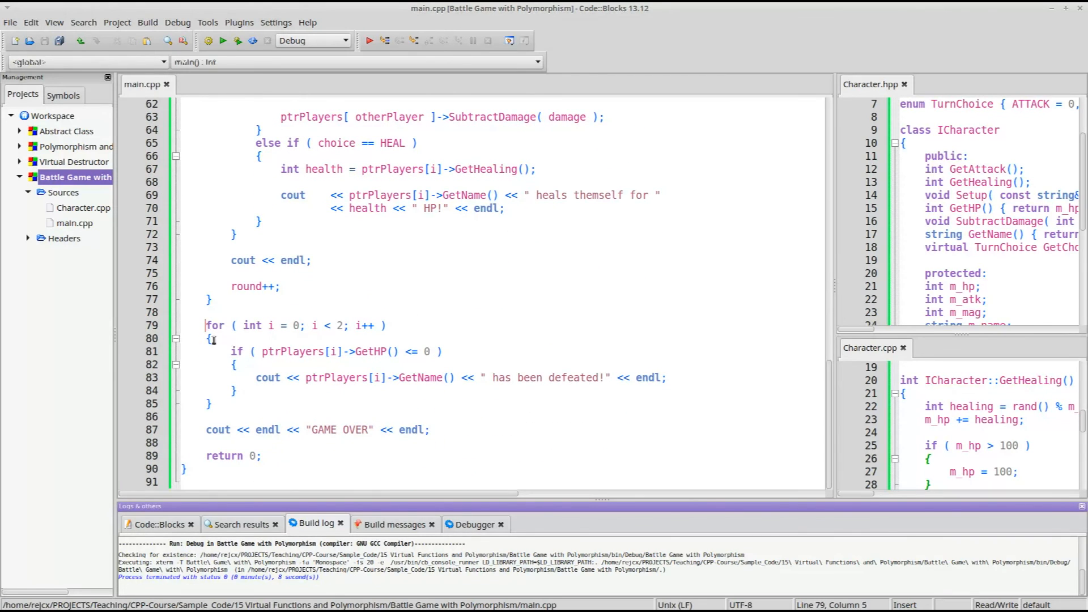
click(663, 377)
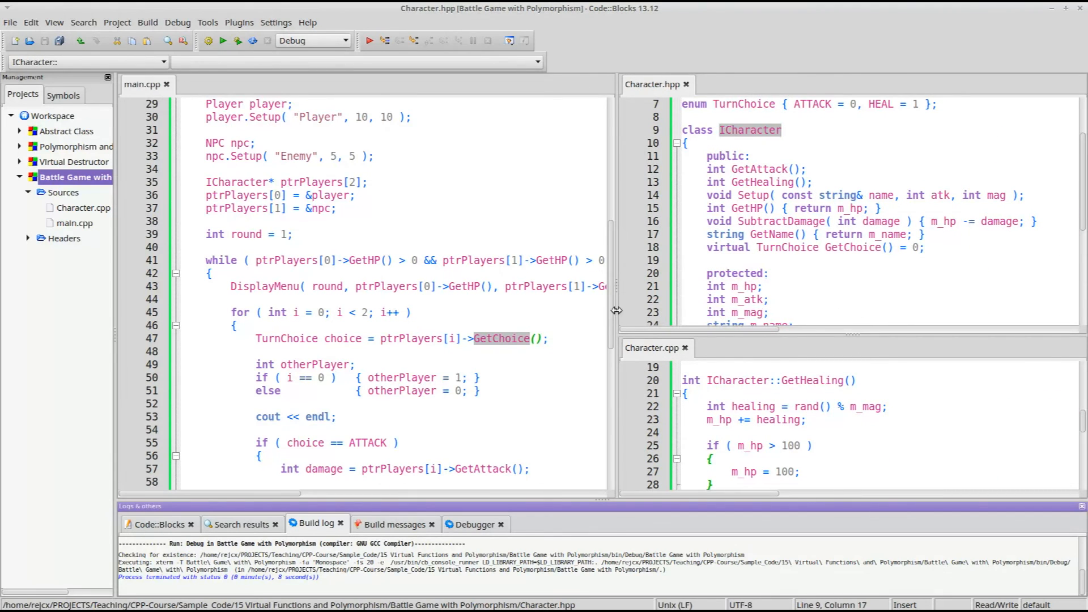
Change the ptrPlayers ICharacter array size from 2 to 5 in main.cpp.
click(554, 338)
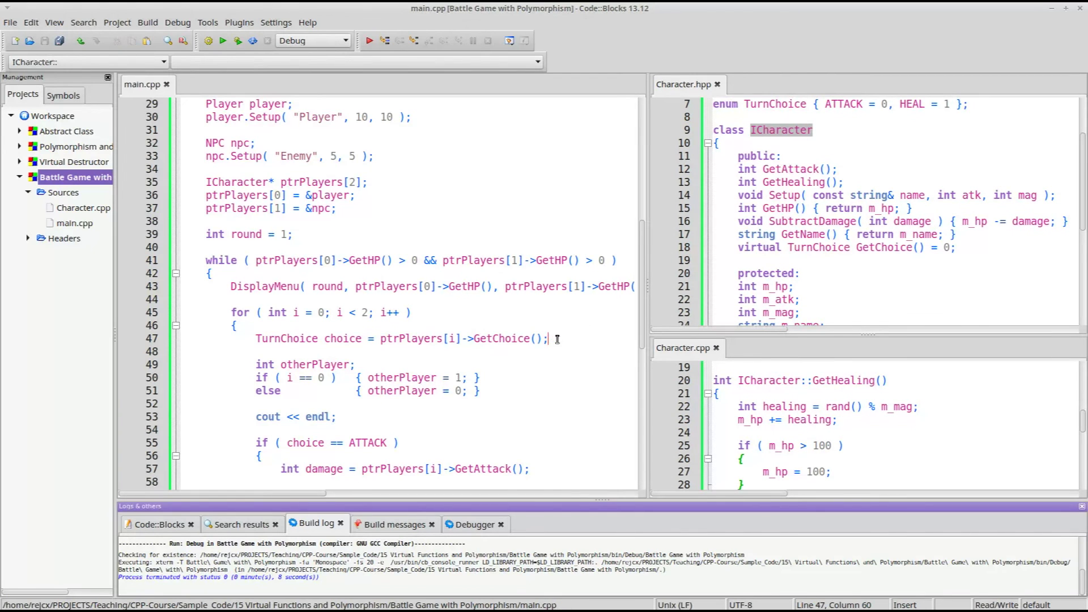
scroll(down, 3)
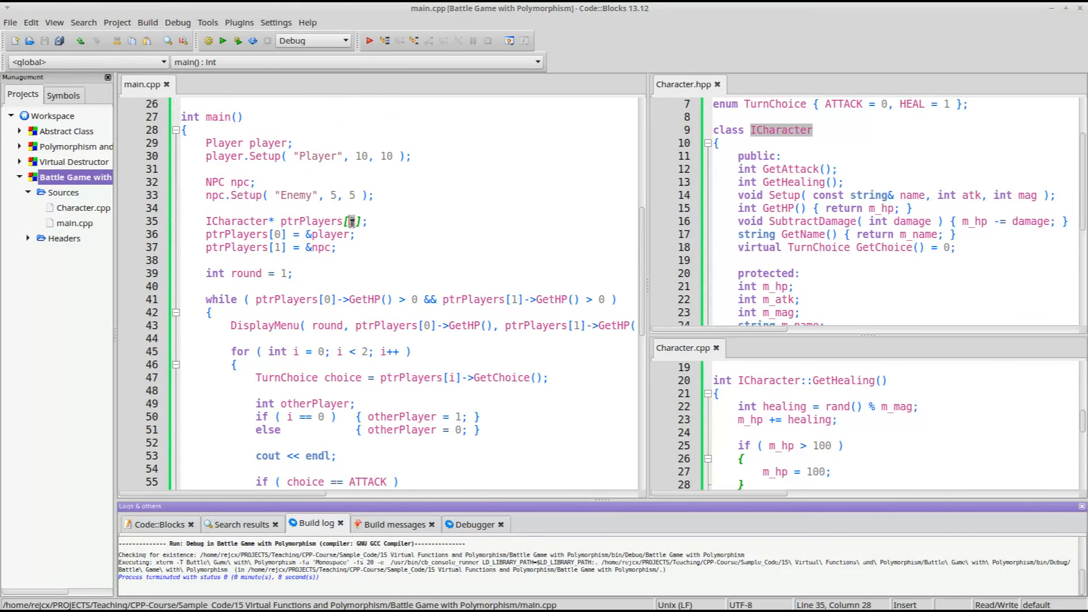
text(5)
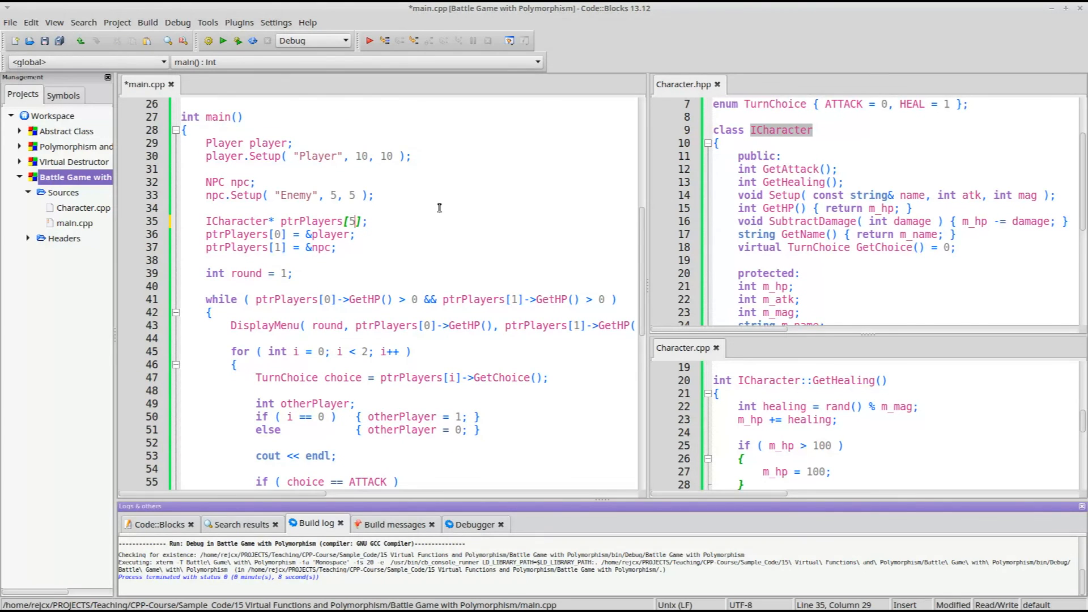